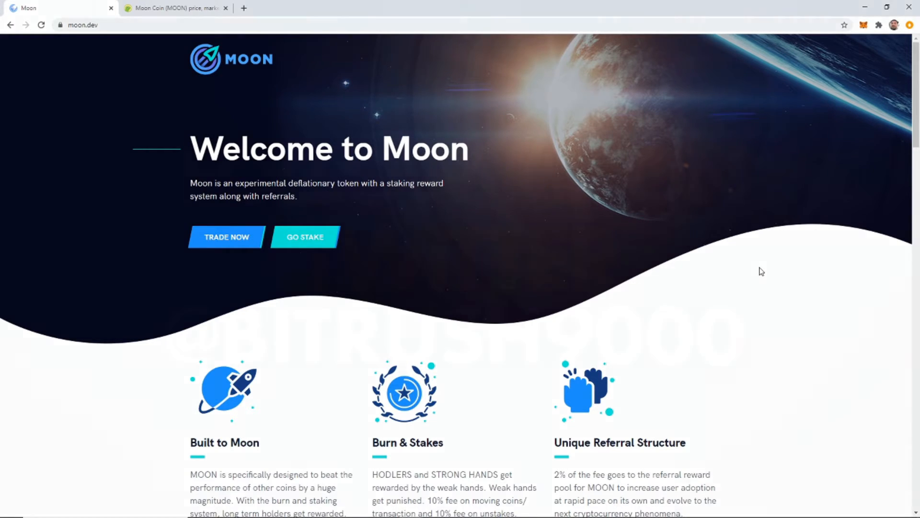
{"action": "mouse_move", "coordinate": [602, 233]}
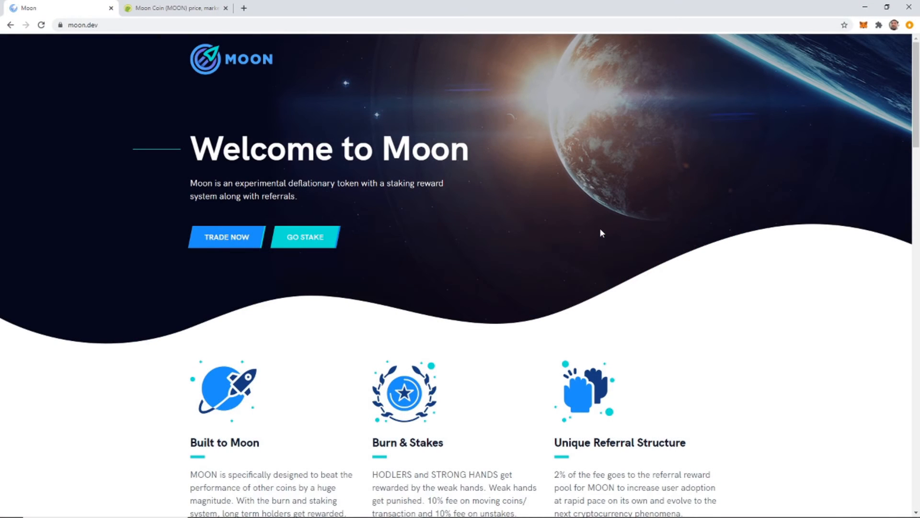
{"action": "mouse_move", "coordinate": [585, 233]}
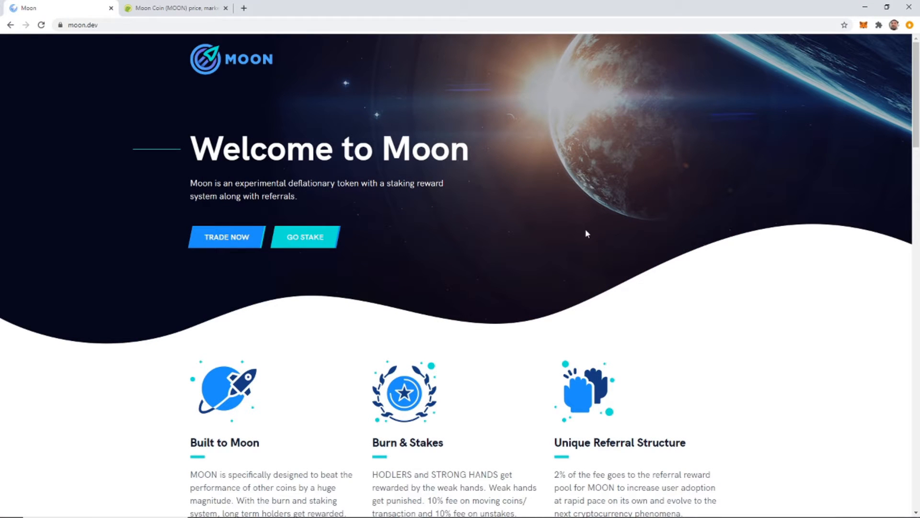
{"action": "mouse_move", "coordinate": [584, 228]}
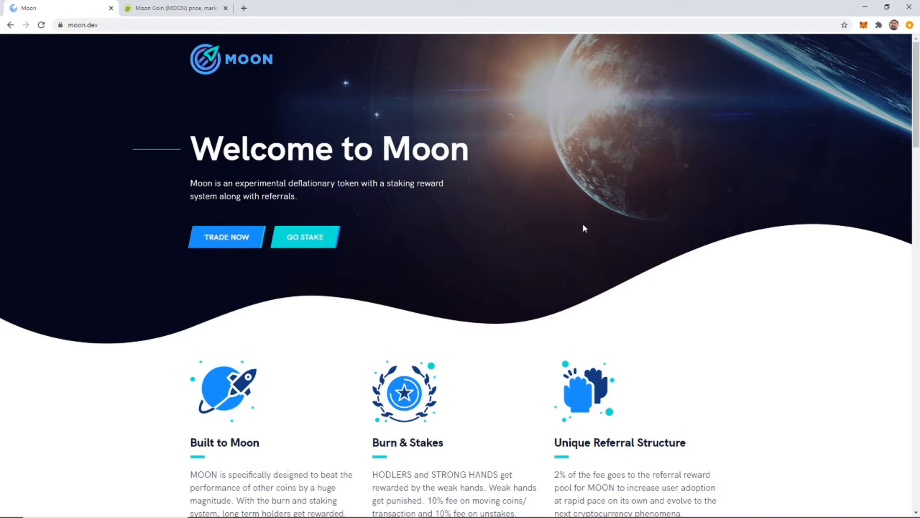
{"action": "mouse_move", "coordinate": [565, 228]}
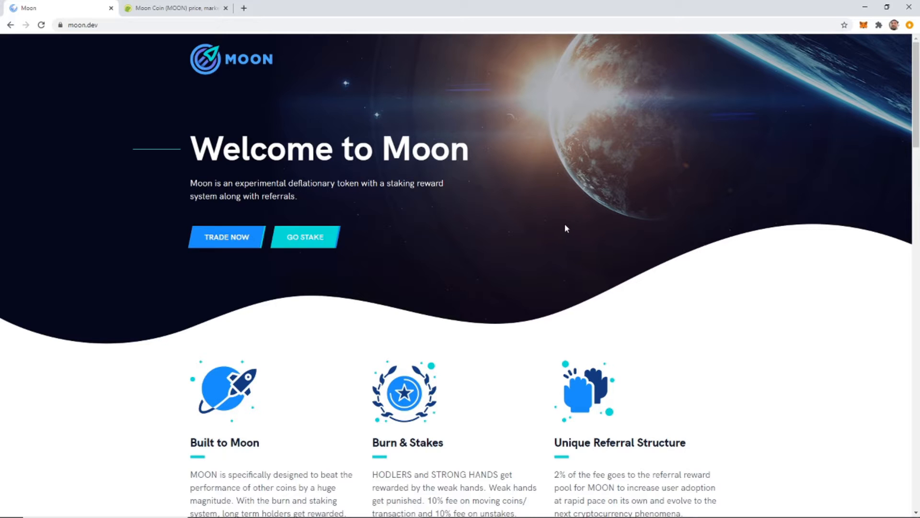
{"action": "mouse_move", "coordinate": [565, 254]}
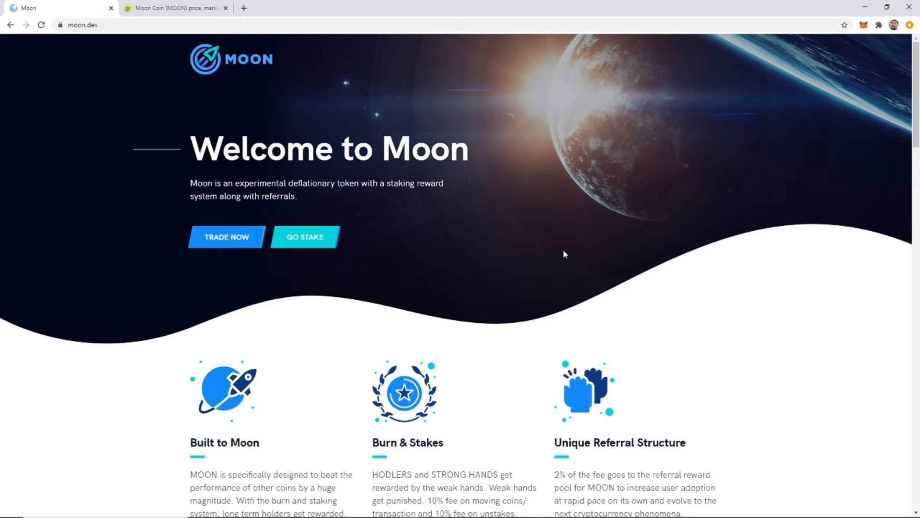
{"action": "mouse_move", "coordinate": [574, 252]}
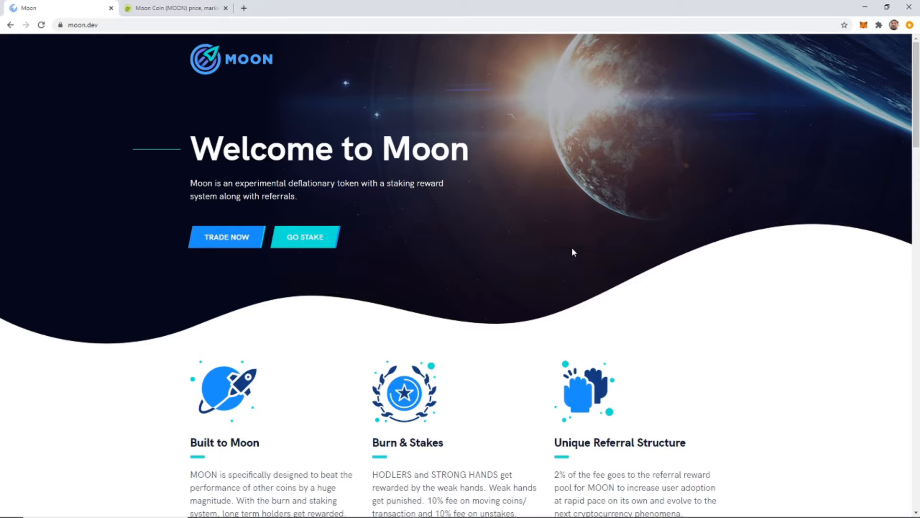
{"action": "mouse_move", "coordinate": [577, 263]}
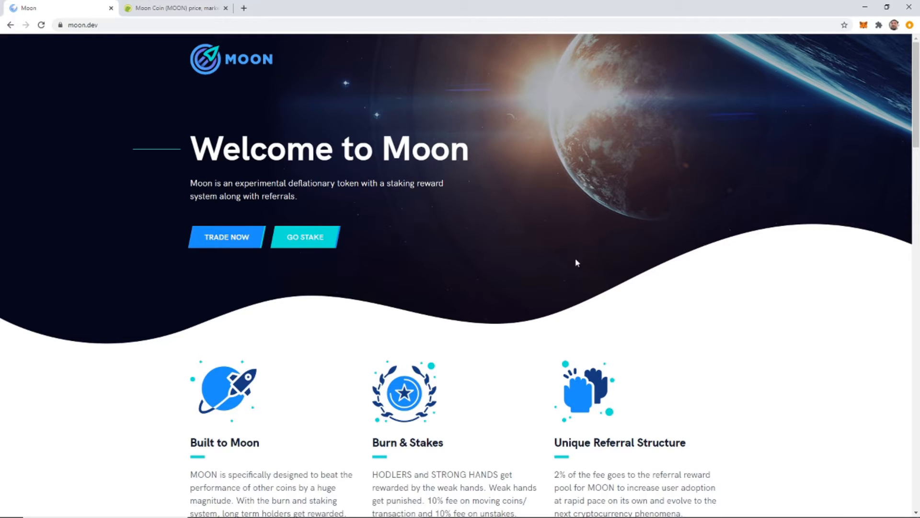
Look over the Moon Coin price page, scrolling through its chart and stats.
{"action": "left_click", "coordinate": [174, 8]}
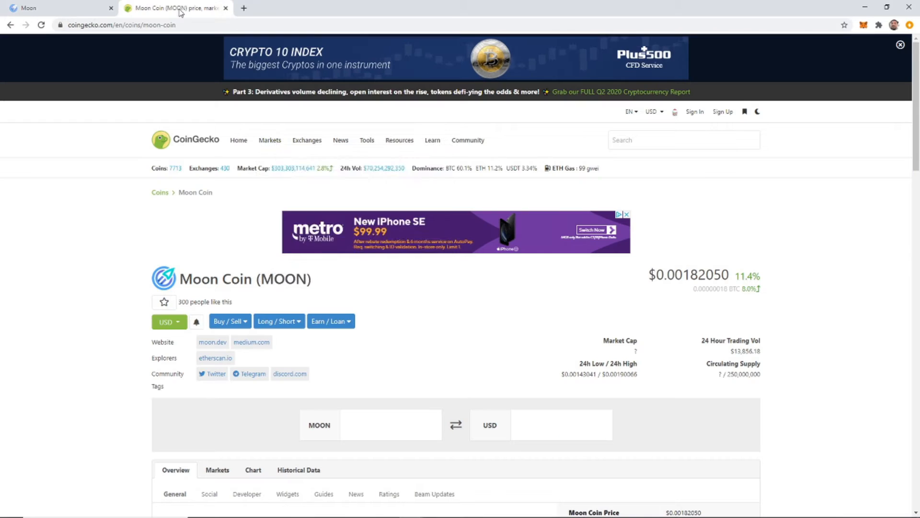
{"action": "scroll", "scroll_direction": "down", "scroll_amount": 3}
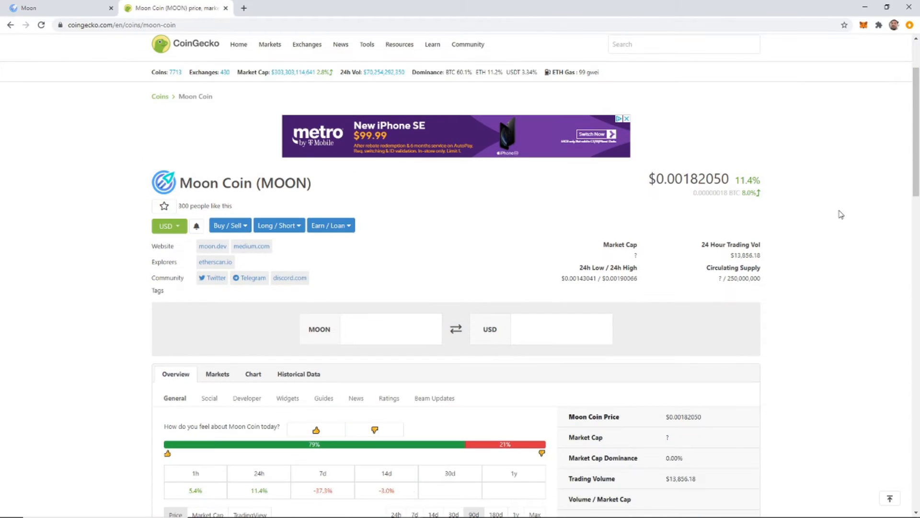
{"action": "scroll", "scroll_direction": "down", "scroll_amount": 3}
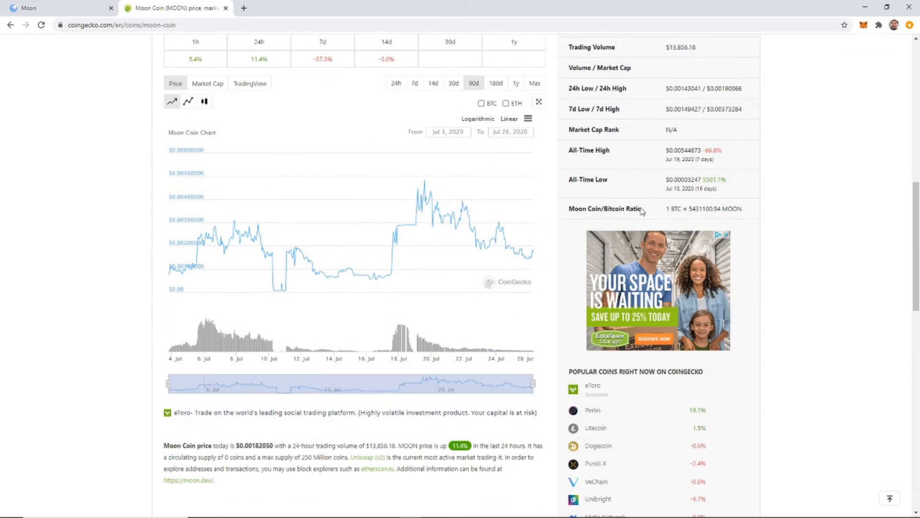
{"action": "scroll", "scroll_direction": "up", "scroll_amount": 3}
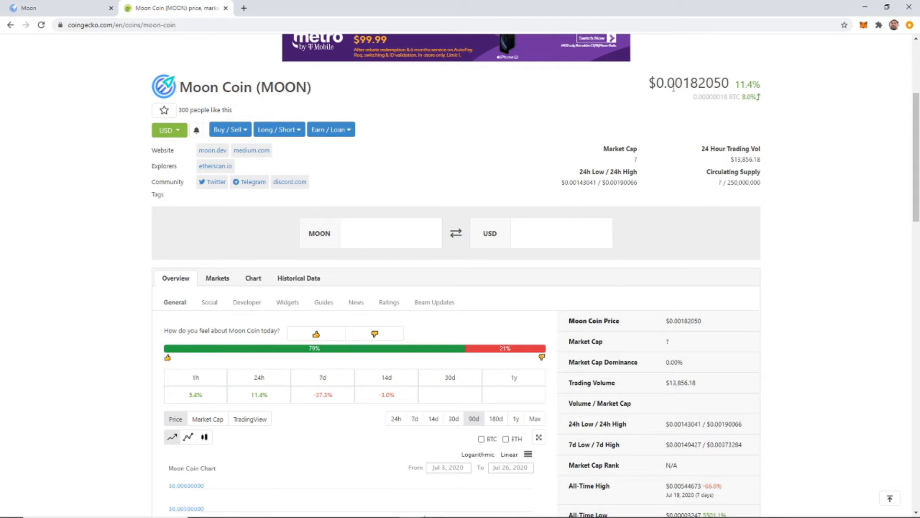
{"action": "scroll", "scroll_direction": "down", "scroll_amount": 3}
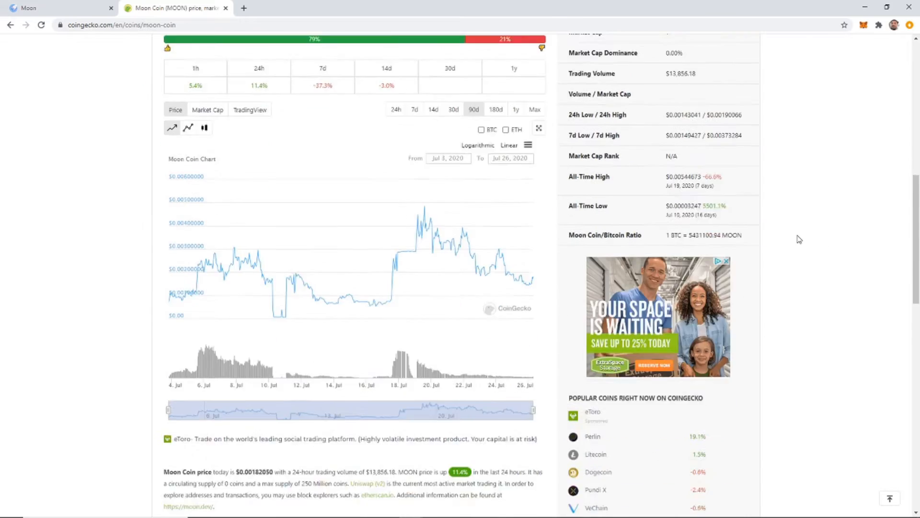
{"action": "scroll", "scroll_direction": "down", "scroll_amount": 3}
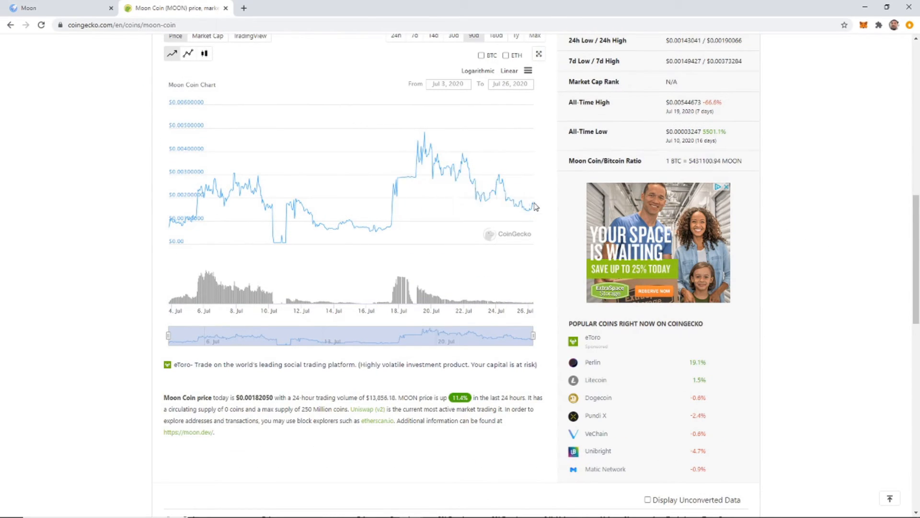
{"action": "mouse_move", "coordinate": [536, 223]}
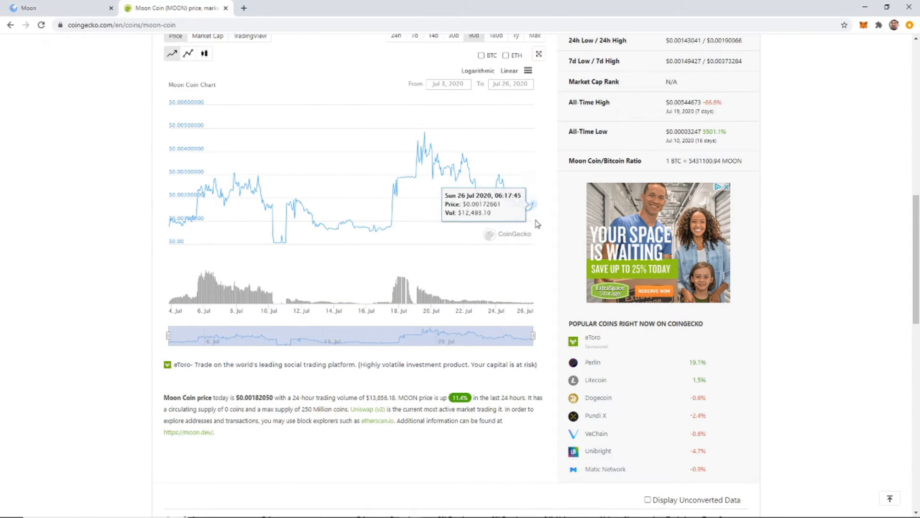
{"action": "scroll", "scroll_direction": "up", "scroll_amount": 3}
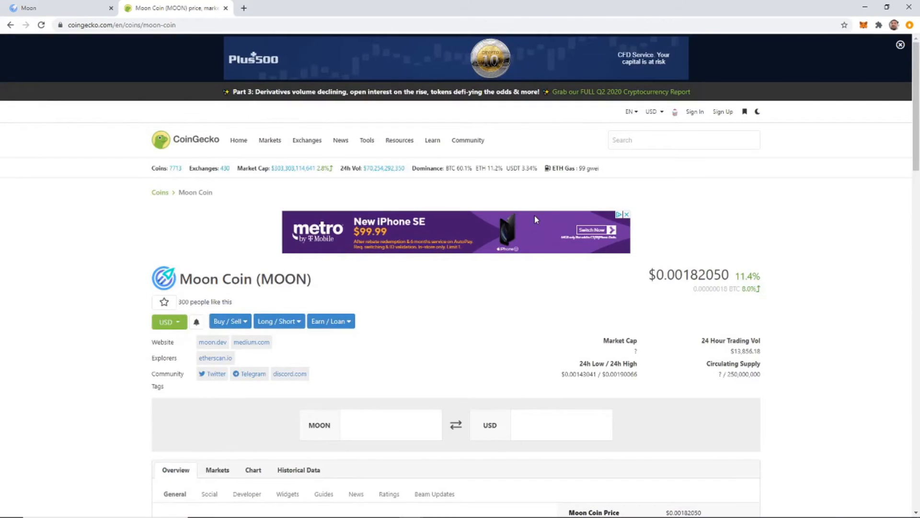
{"action": "scroll", "scroll_direction": "down", "scroll_amount": 3}
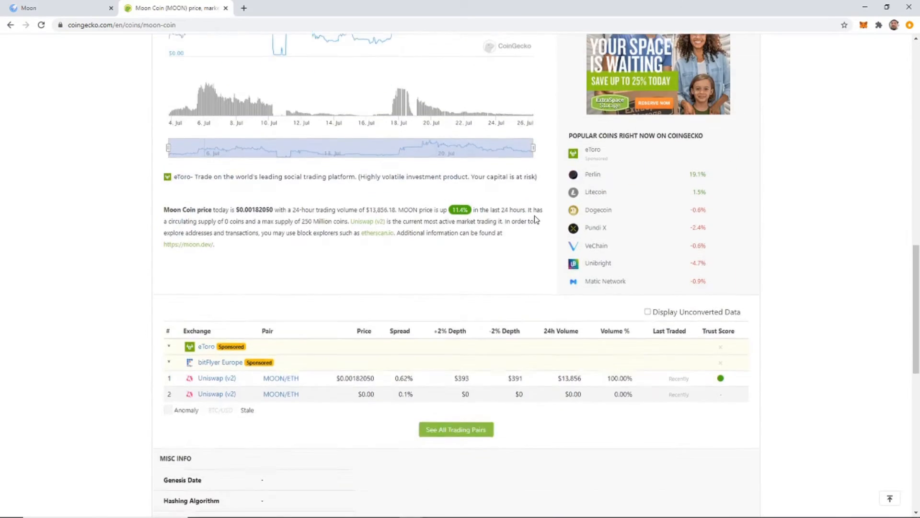
{"action": "scroll", "scroll_direction": "up", "scroll_amount": 3}
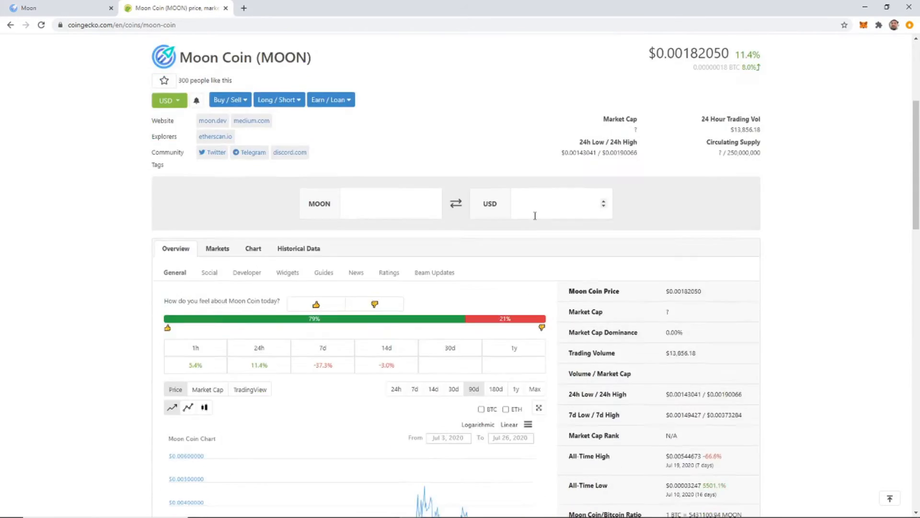
{"action": "scroll", "scroll_direction": "up", "scroll_amount": 3}
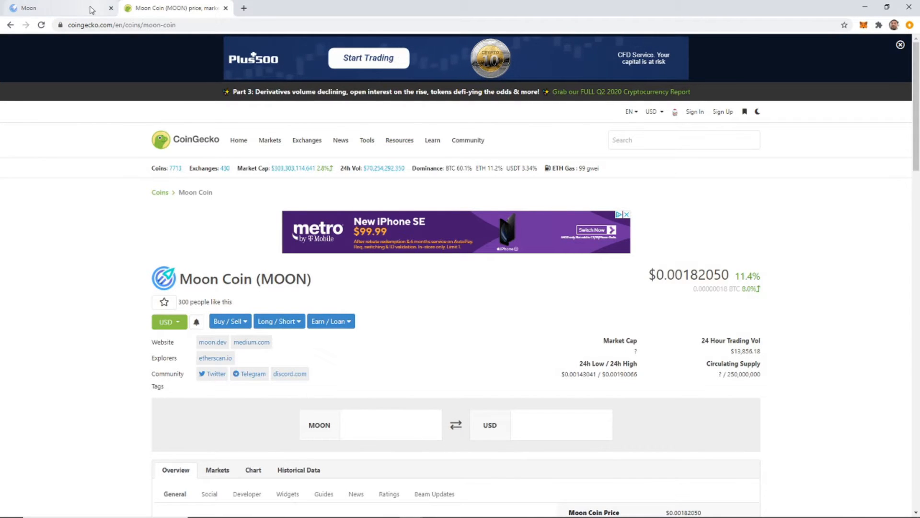
{"action": "scroll", "scroll_direction": "down", "scroll_amount": 3}
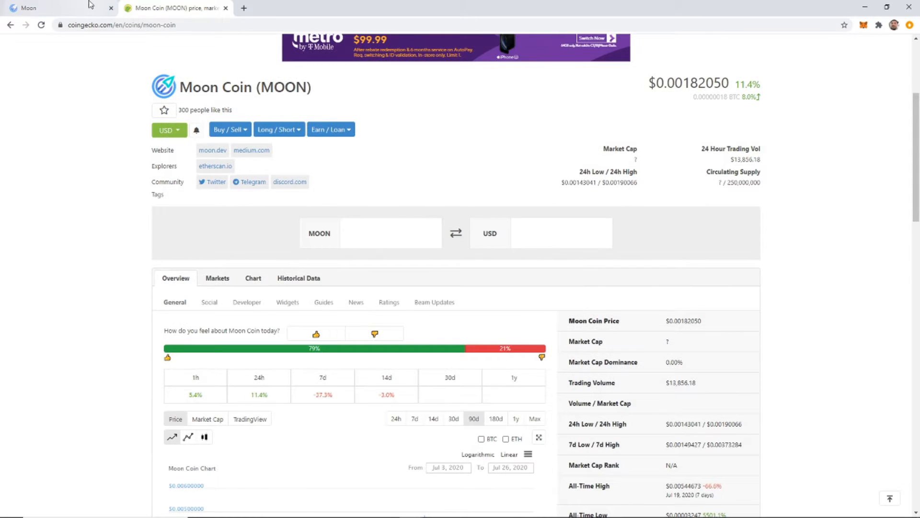
Return to the Moon site's staking page and highlight the 521 Moon dividends figure.
{"action": "left_click", "coordinate": [213, 150]}
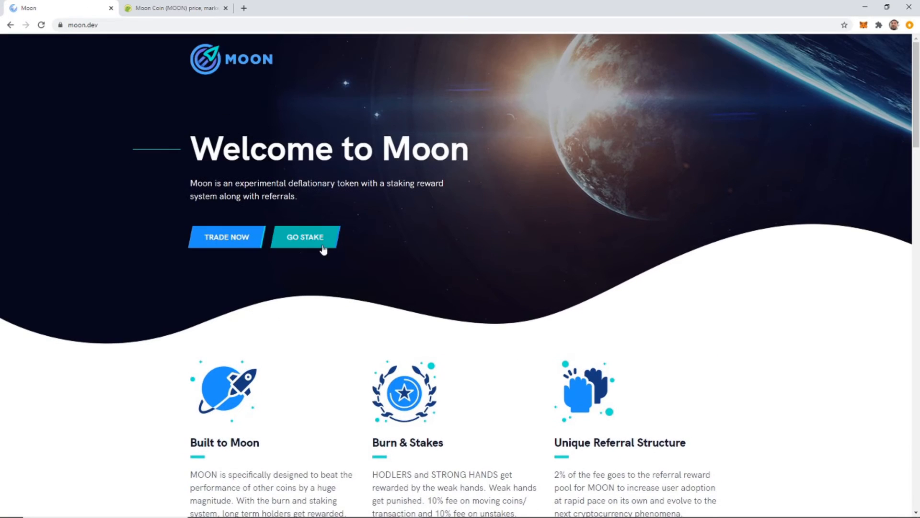
{"action": "left_click", "coordinate": [305, 237]}
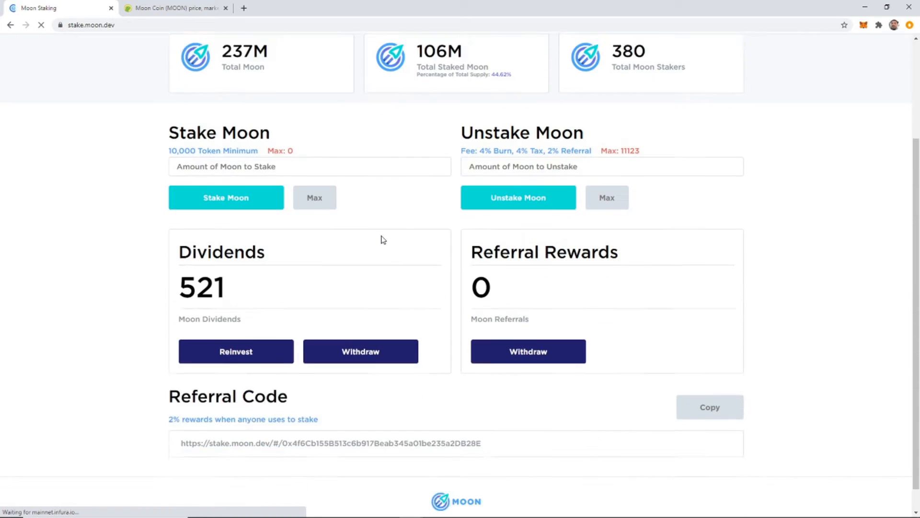
{"action": "double_click", "coordinate": [201, 261]}
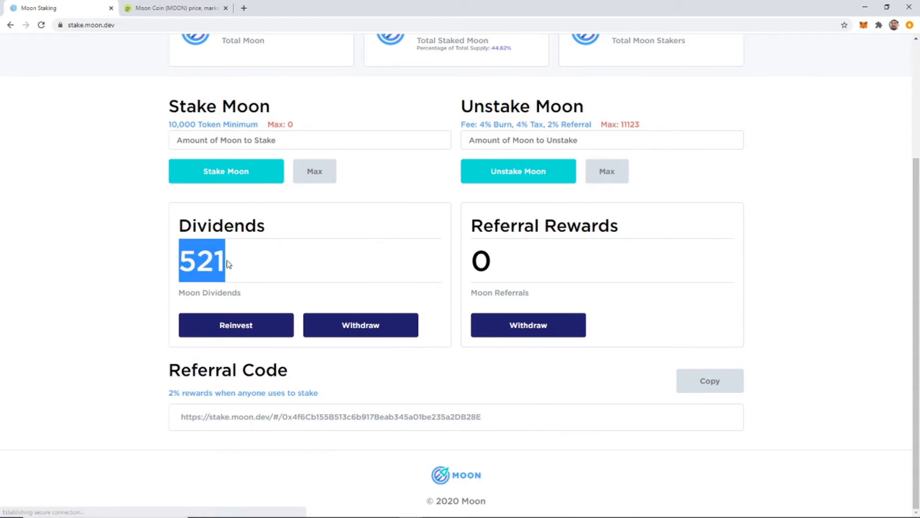
{"action": "scroll", "scroll_direction": "up", "scroll_amount": 3}
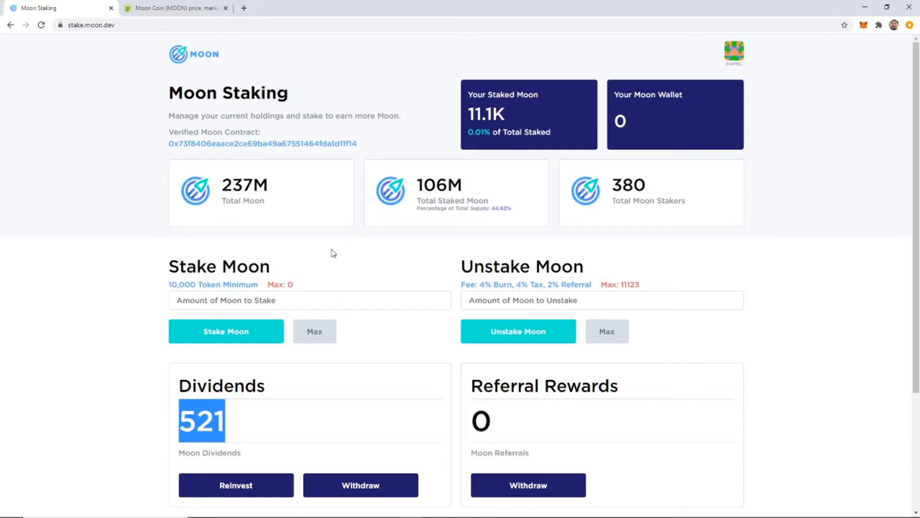
{"action": "scroll", "scroll_direction": "down", "scroll_amount": 3}
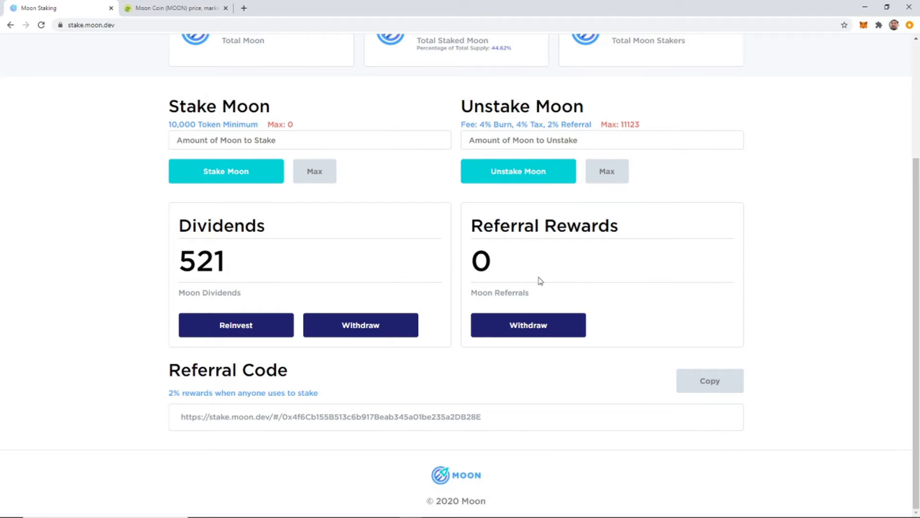
{"action": "scroll", "scroll_direction": "up", "scroll_amount": 3}
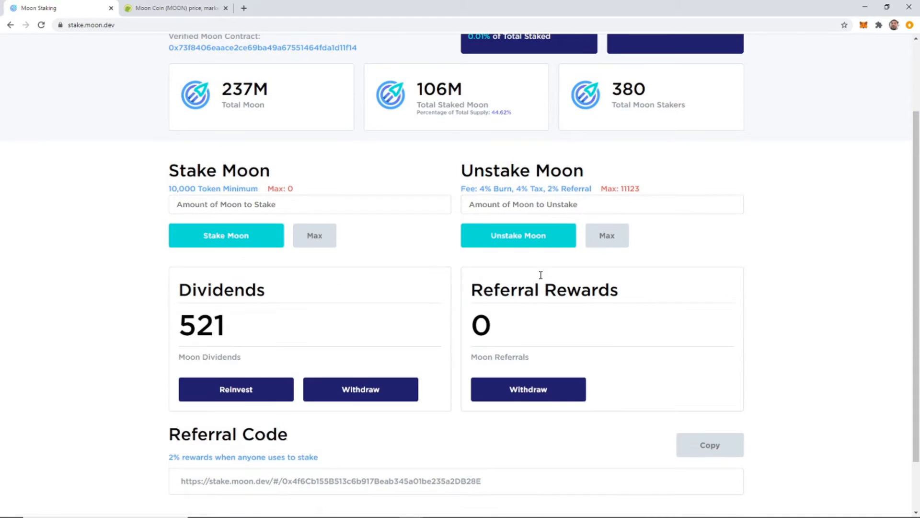
Highlight the zero referral rewards amount and the 521 Moon dividends again.
{"action": "double_click", "coordinate": [481, 325]}
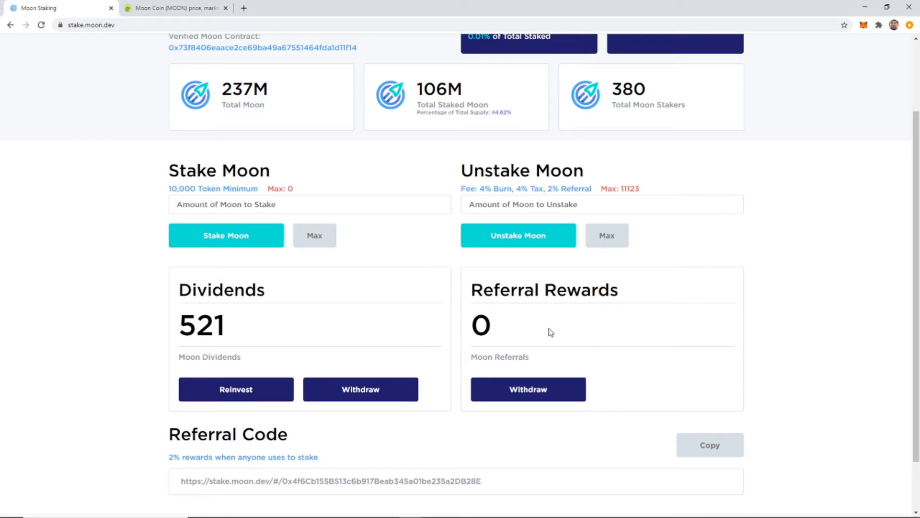
{"action": "mouse_move", "coordinate": [622, 296]}
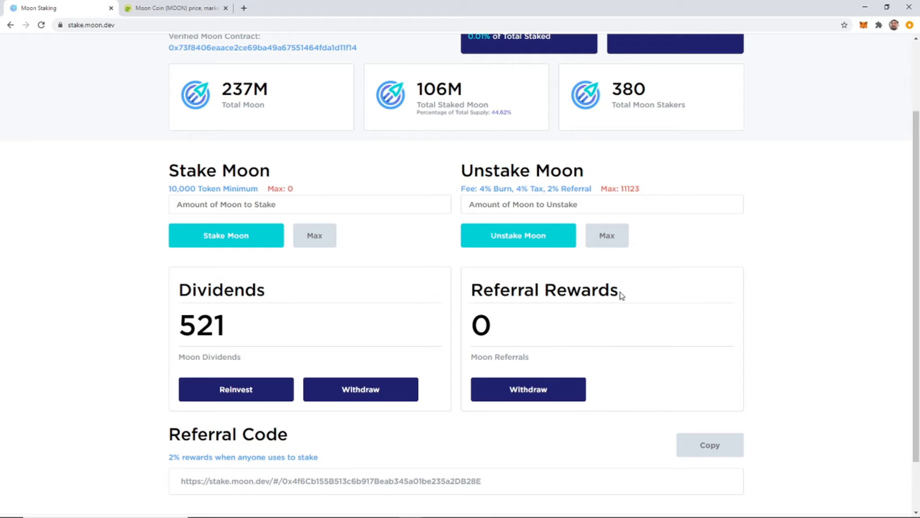
{"action": "mouse_move", "coordinate": [492, 326]}
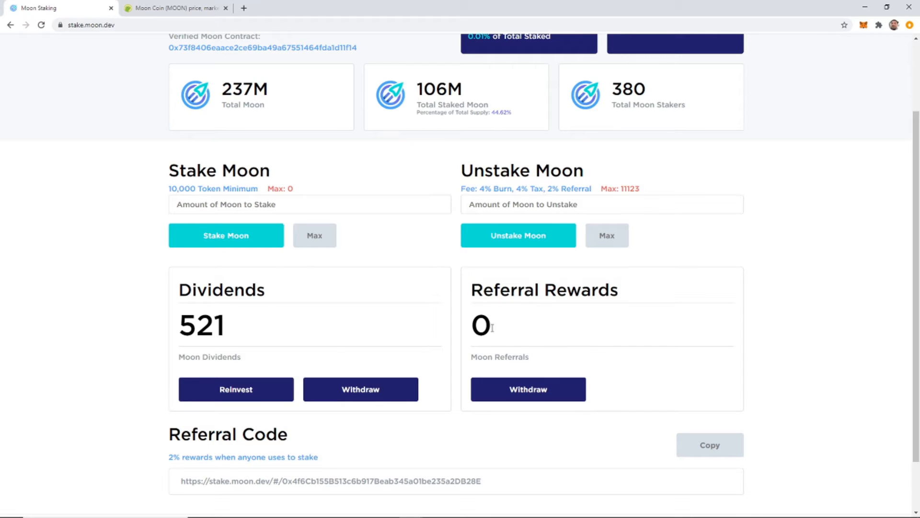
{"action": "double_click", "coordinate": [480, 325]}
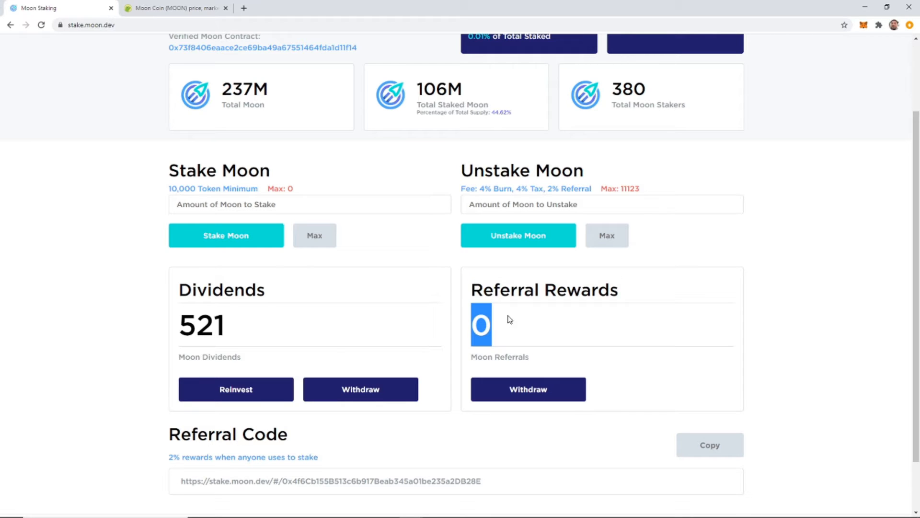
{"action": "mouse_move", "coordinate": [501, 321]}
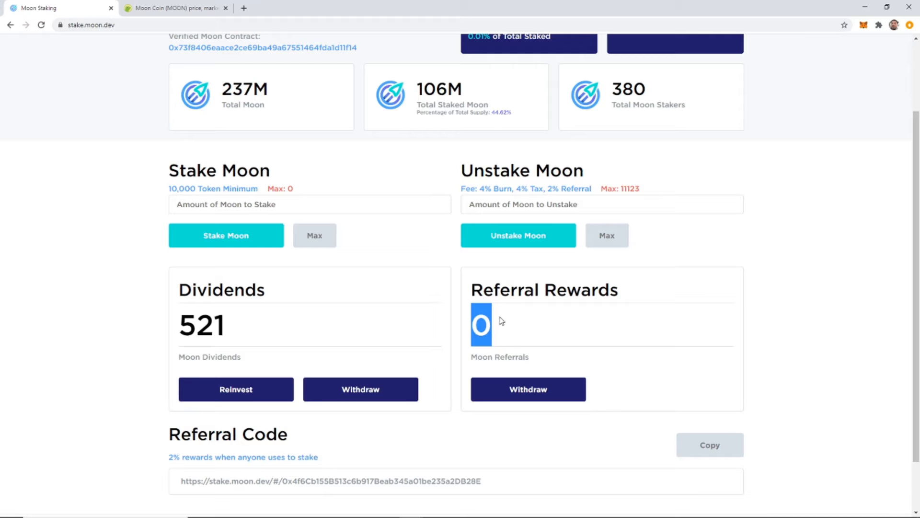
{"action": "mouse_move", "coordinate": [499, 318]}
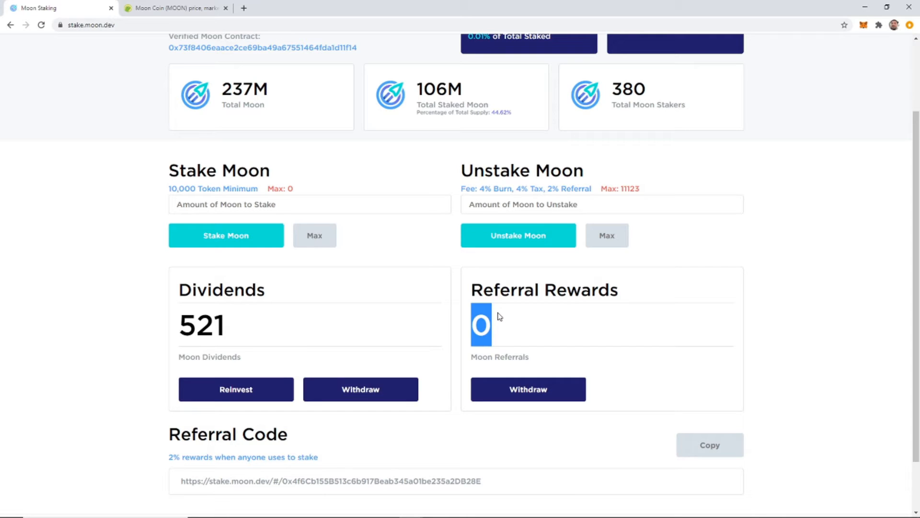
{"action": "scroll", "scroll_direction": "down", "scroll_amount": 3}
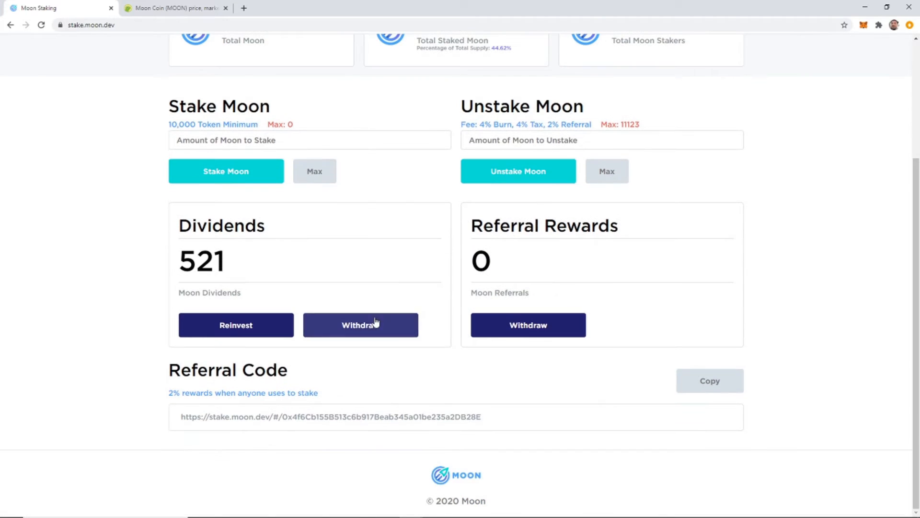
{"action": "mouse_move", "coordinate": [338, 271]}
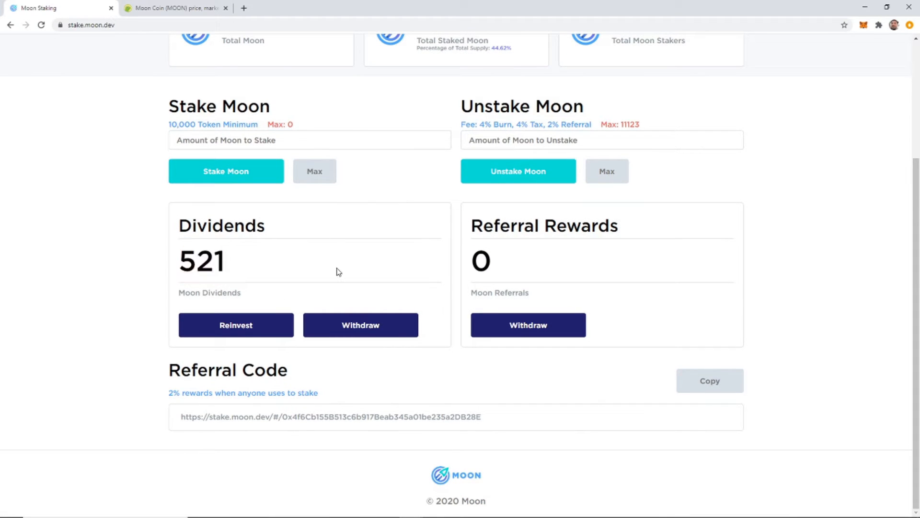
{"action": "double_click", "coordinate": [201, 260]}
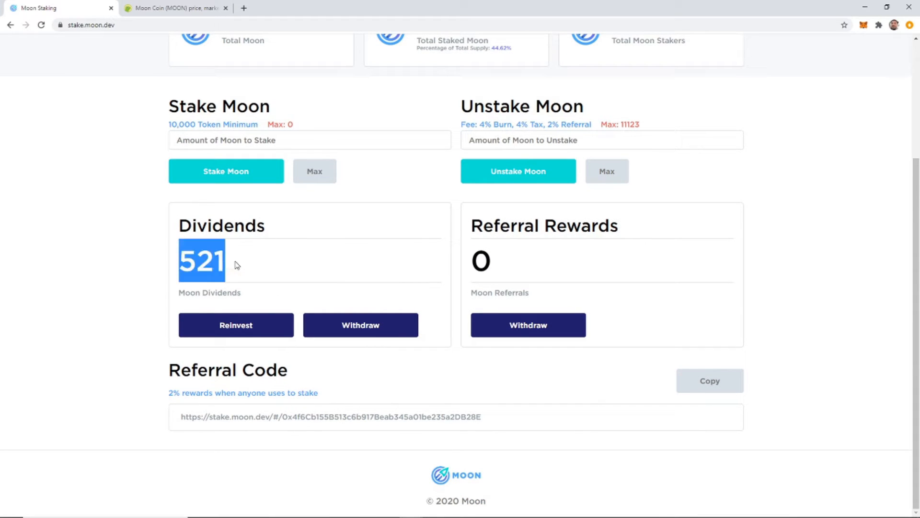
{"action": "mouse_move", "coordinate": [253, 266]}
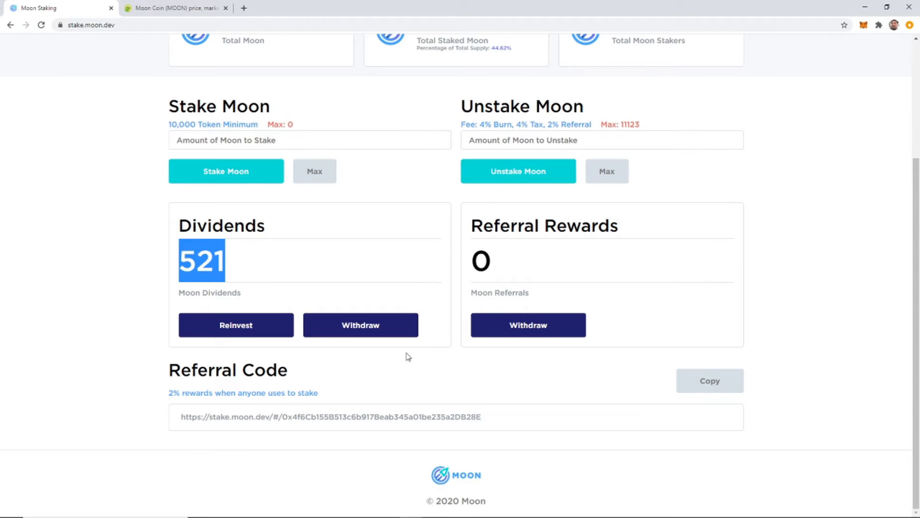
{"action": "scroll", "scroll_direction": "up", "scroll_amount": 3}
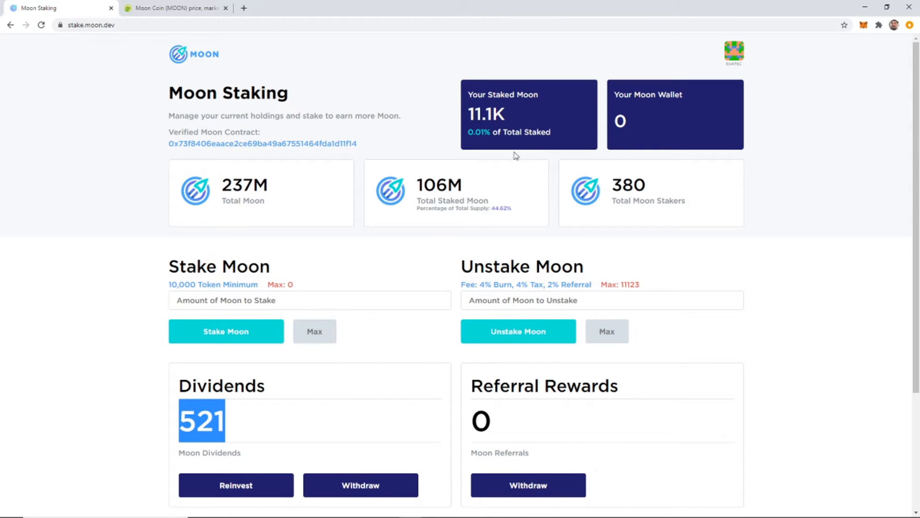
{"action": "scroll", "scroll_direction": "down", "scroll_amount": 3}
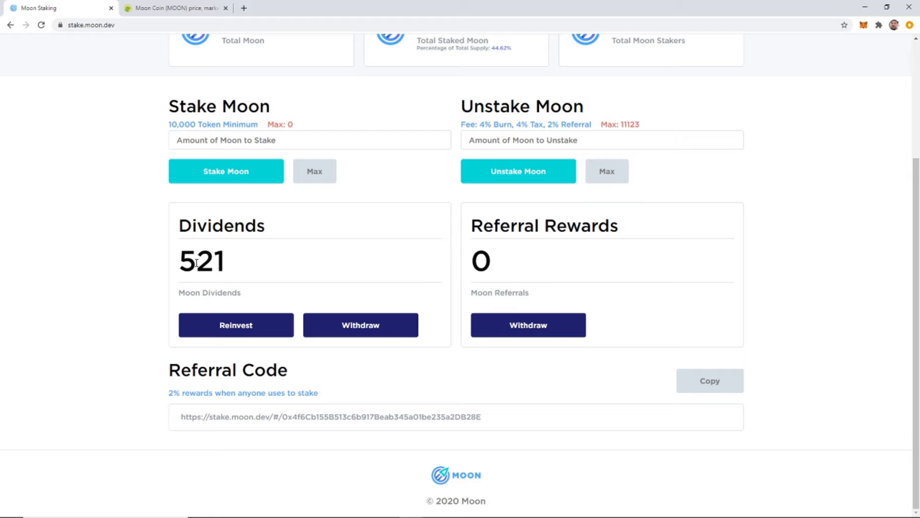
{"action": "mouse_move", "coordinate": [360, 325]}
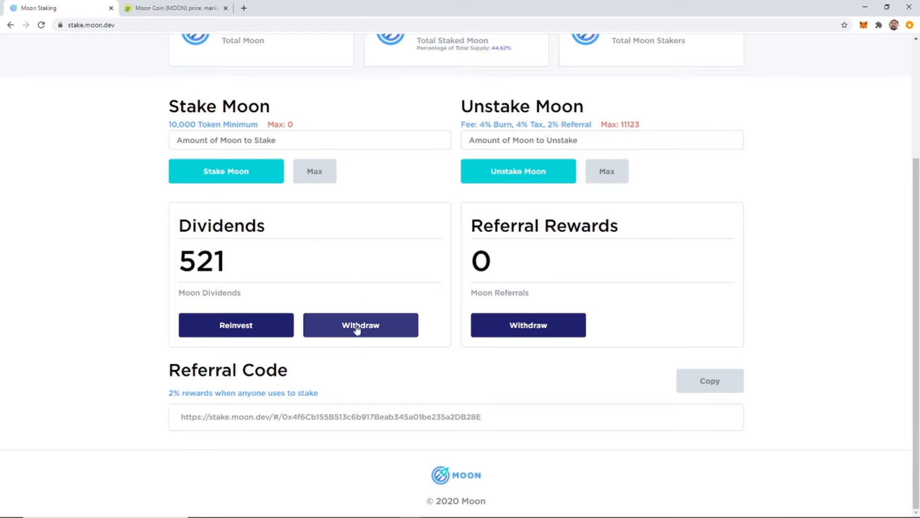
Withdraw the 521 Moon dividends, review the MetaMask Data and Details views, and edit the gas fee.
{"action": "left_click", "coordinate": [361, 325]}
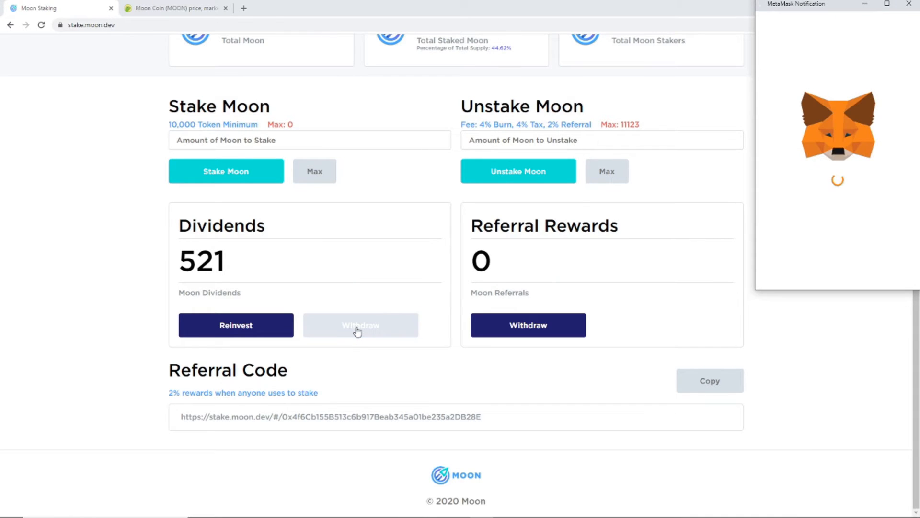
{"action": "left_click", "coordinate": [361, 325]}
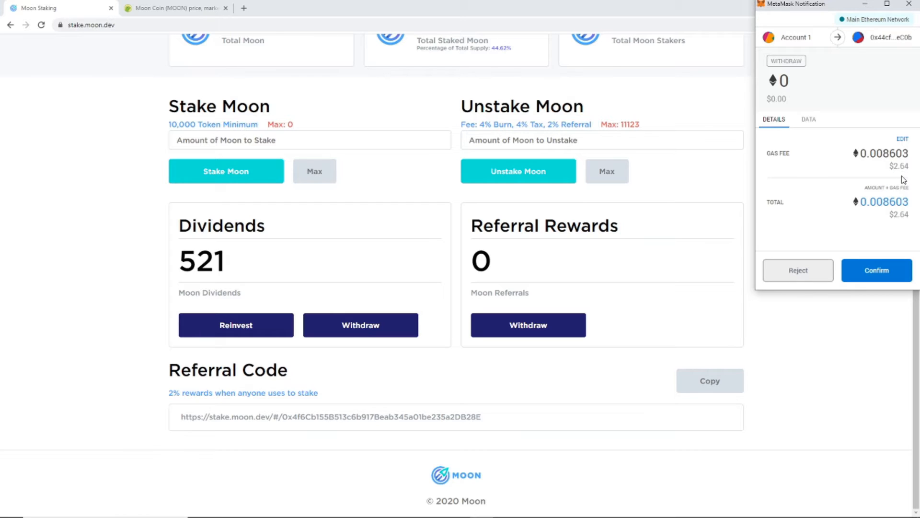
{"action": "left_click", "coordinate": [809, 119]}
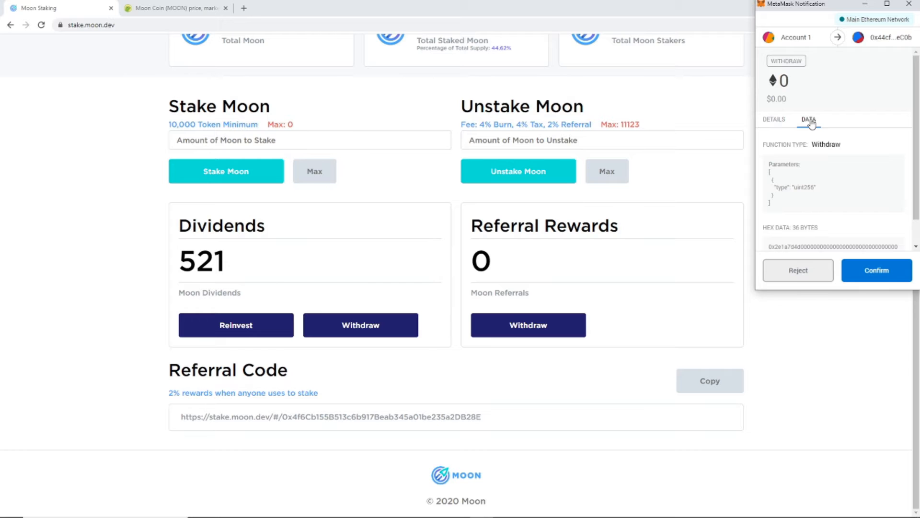
{"action": "left_click", "coordinate": [774, 119]}
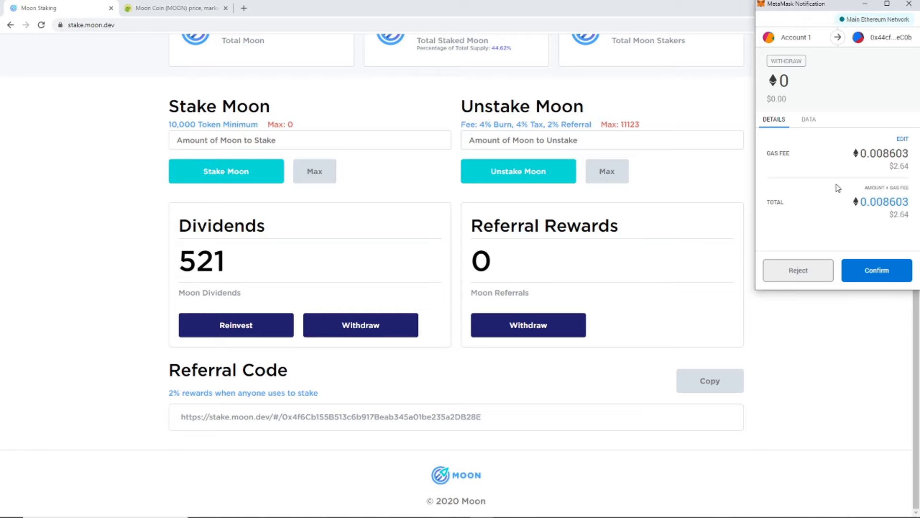
{"action": "left_click", "coordinate": [903, 139]}
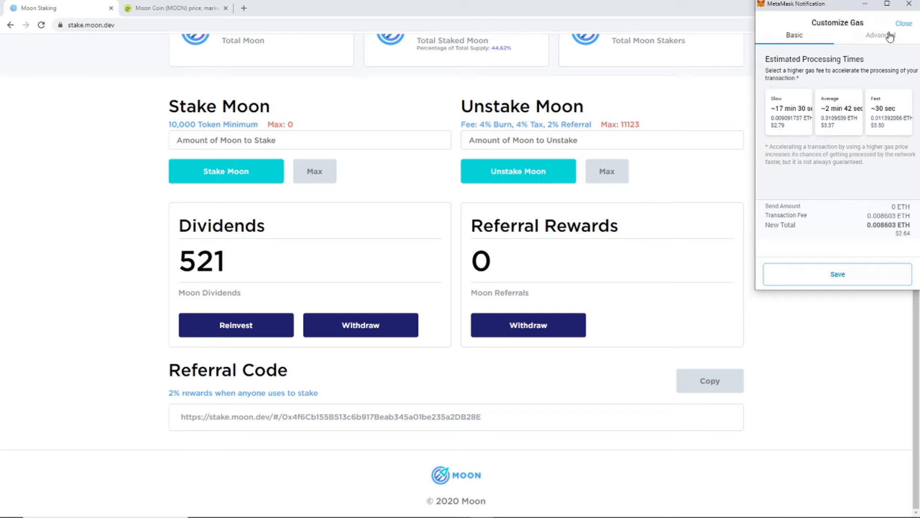
Lower the gas price to about 30.5 GWEI and save it, cutting the fee to 0.003345 ETH.
{"action": "left_click", "coordinate": [880, 34]}
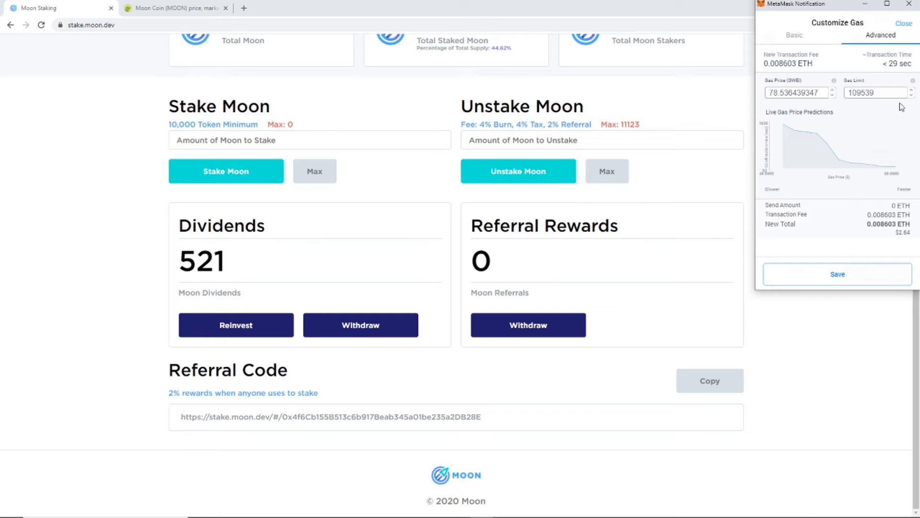
{"action": "mouse_move", "coordinate": [839, 114]}
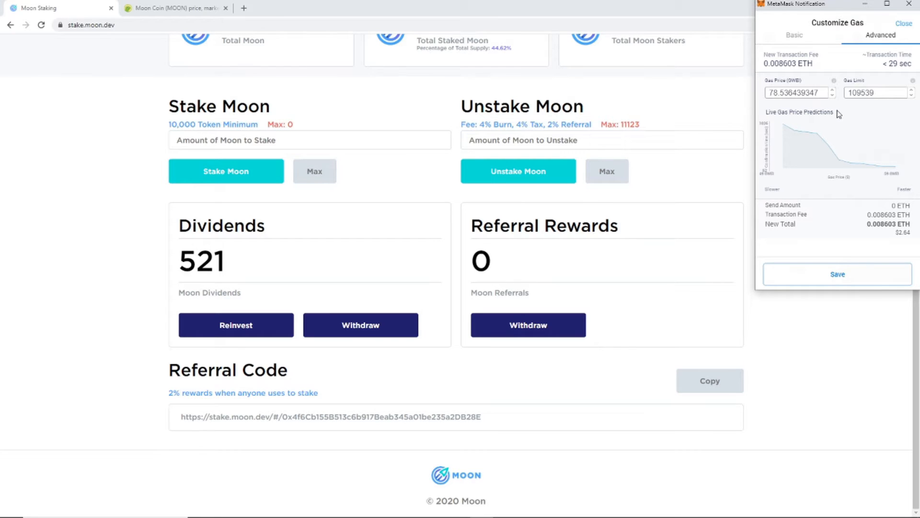
{"action": "left_click", "coordinate": [832, 95]}
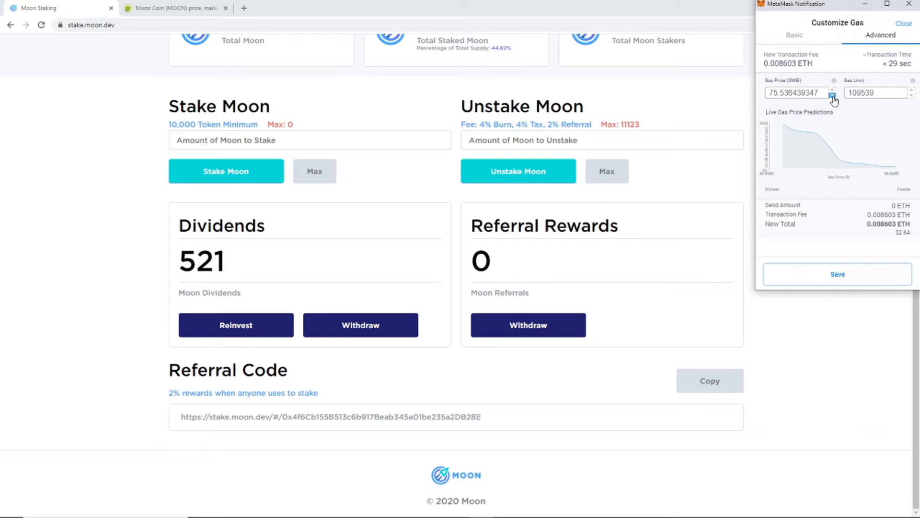
{"action": "left_click", "coordinate": [832, 95]}
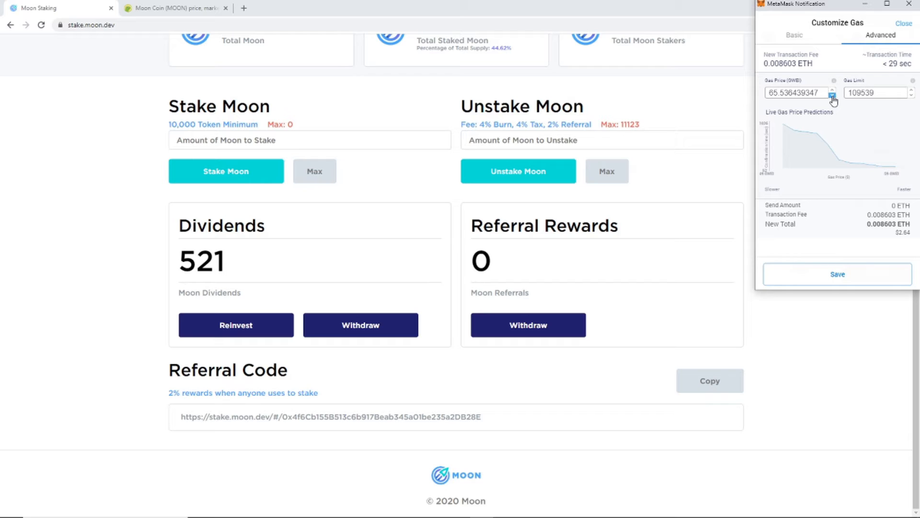
{"action": "left_click", "coordinate": [833, 95]}
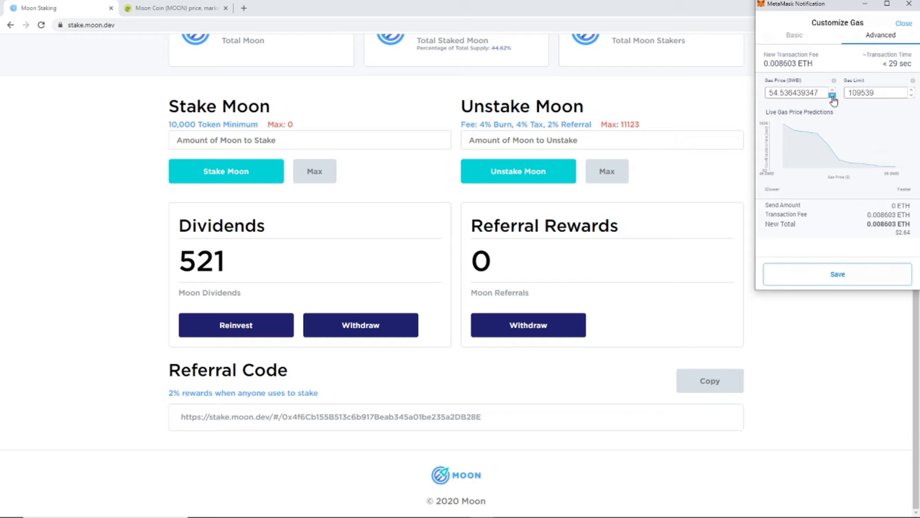
{"action": "left_click", "coordinate": [832, 95]}
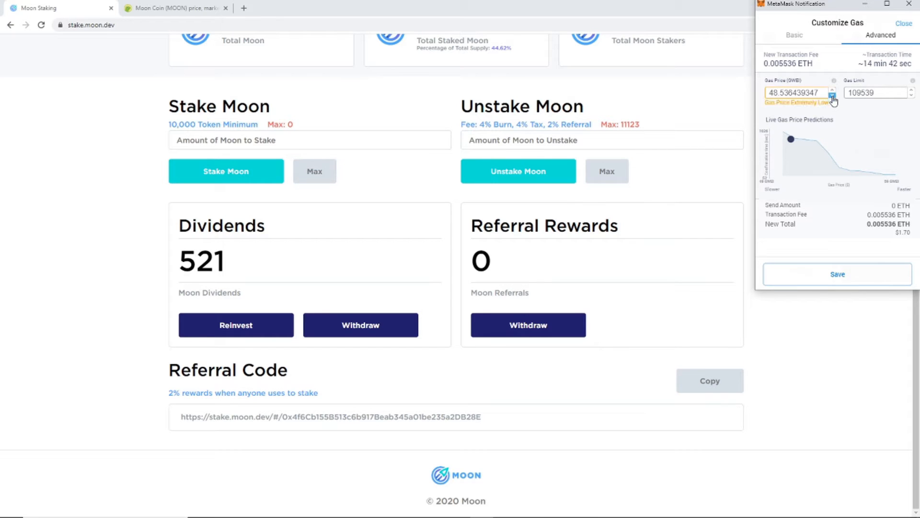
{"action": "left_click", "coordinate": [833, 95]}
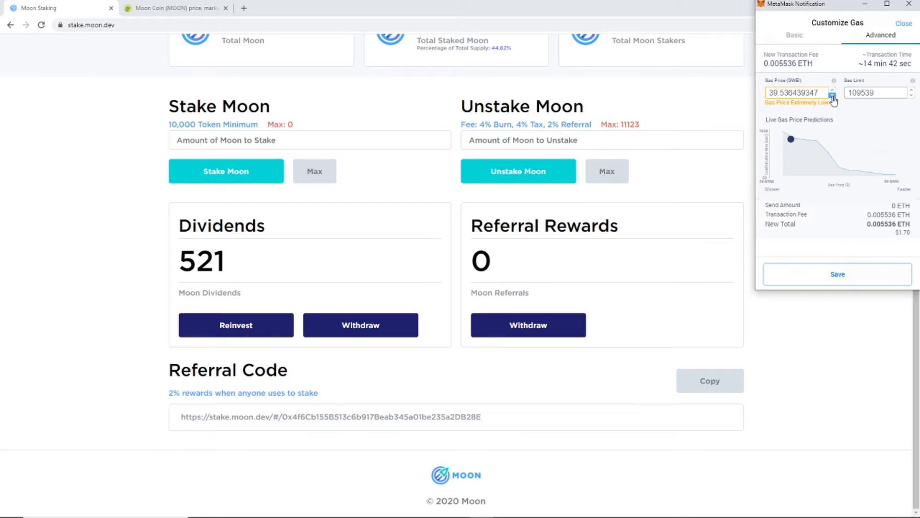
{"action": "left_click", "coordinate": [832, 95]}
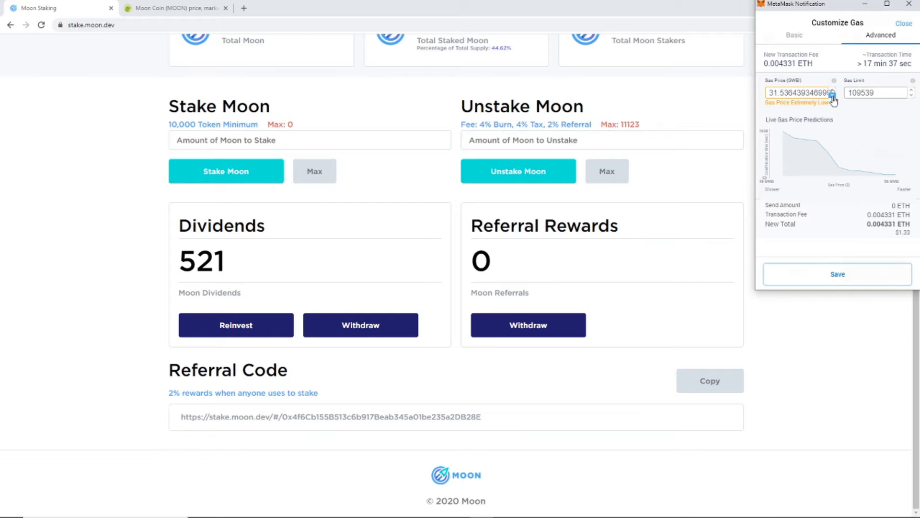
{"action": "left_click", "coordinate": [833, 95]}
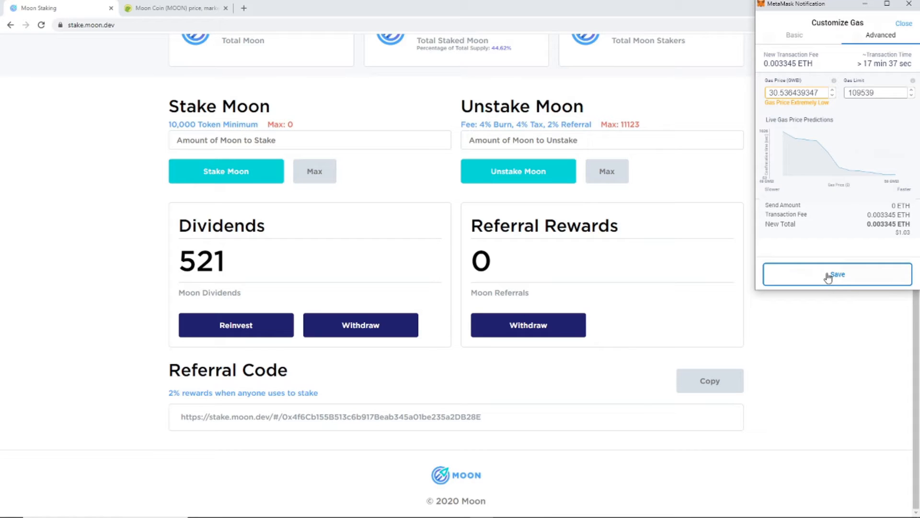
{"action": "left_click", "coordinate": [837, 274]}
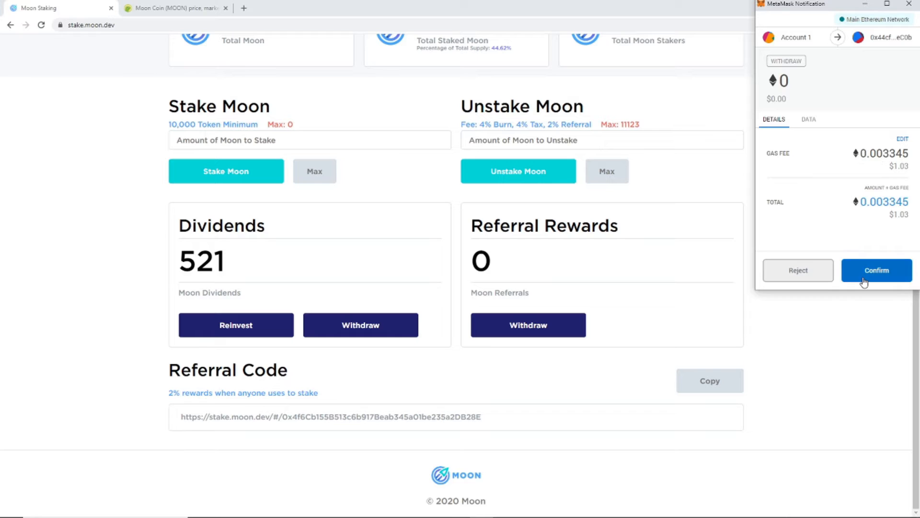
{"action": "mouse_move", "coordinate": [823, 223]}
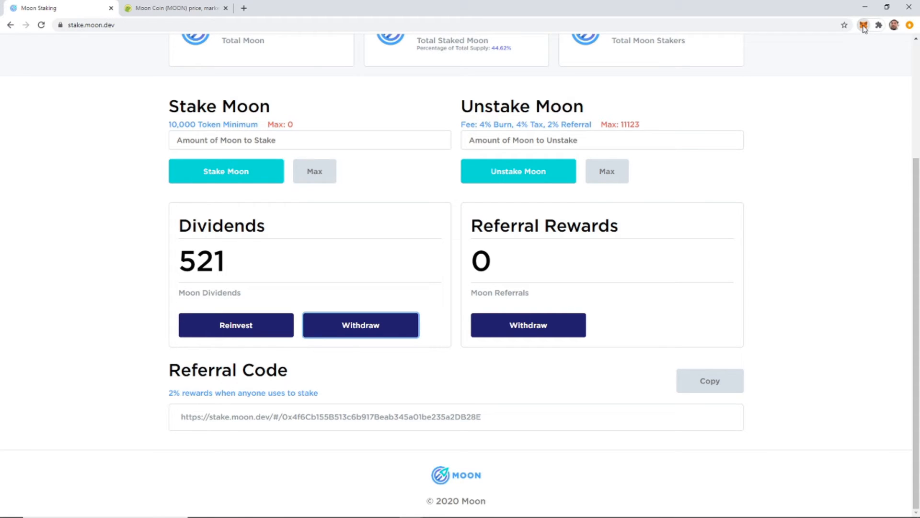
Check the wallet's MOON token balance, then view the pending Withdraw transaction's details.
{"action": "left_click", "coordinate": [864, 25]}
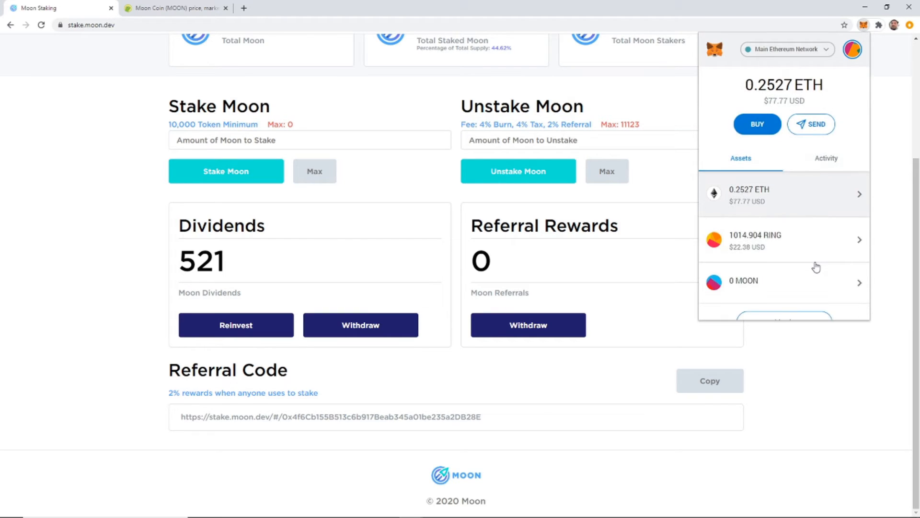
{"action": "scroll", "scroll_direction": "down", "scroll_amount": 3}
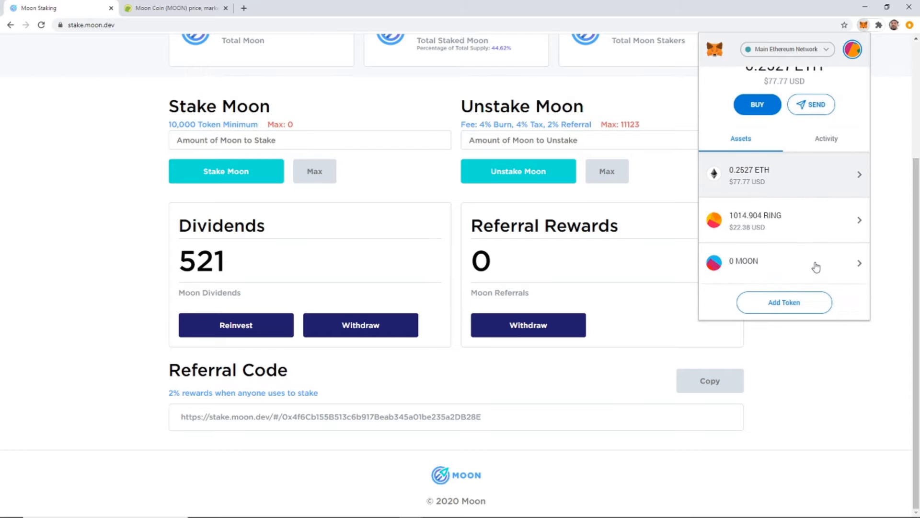
{"action": "left_click", "coordinate": [783, 261]}
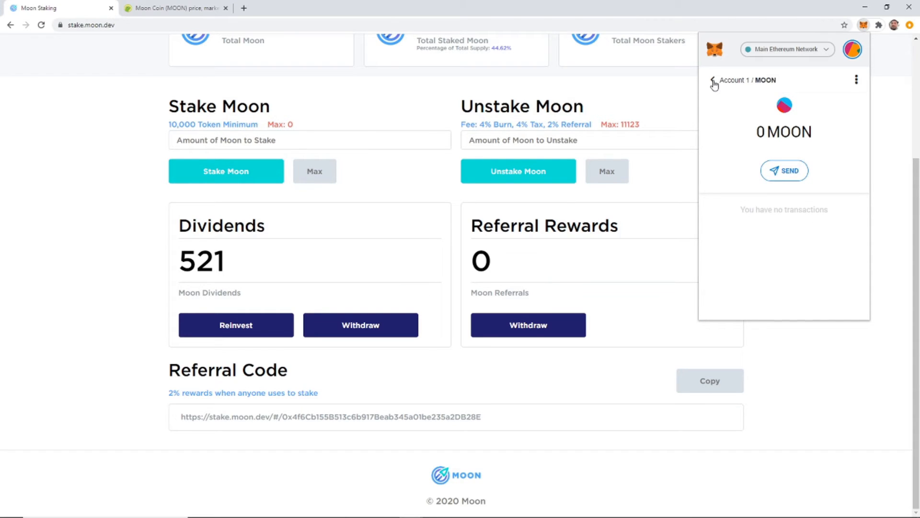
{"action": "left_click", "coordinate": [713, 79]}
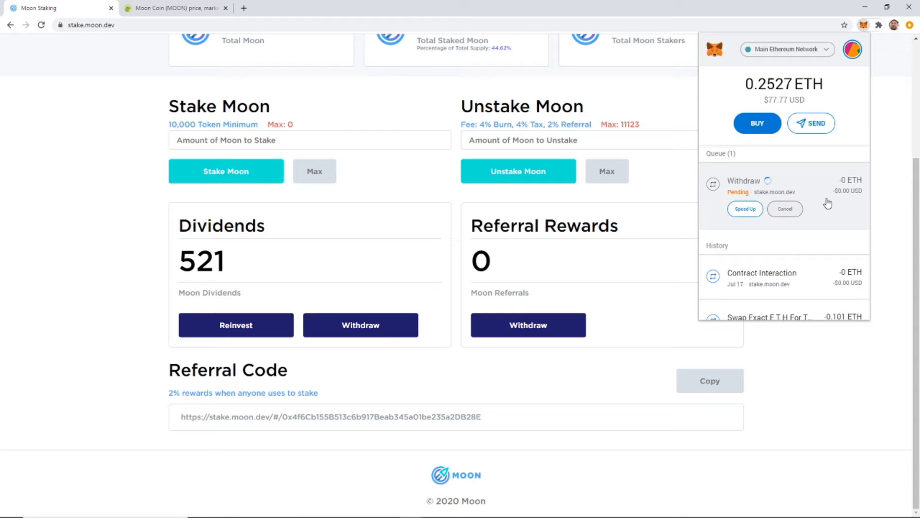
{"action": "left_click", "coordinate": [743, 181]}
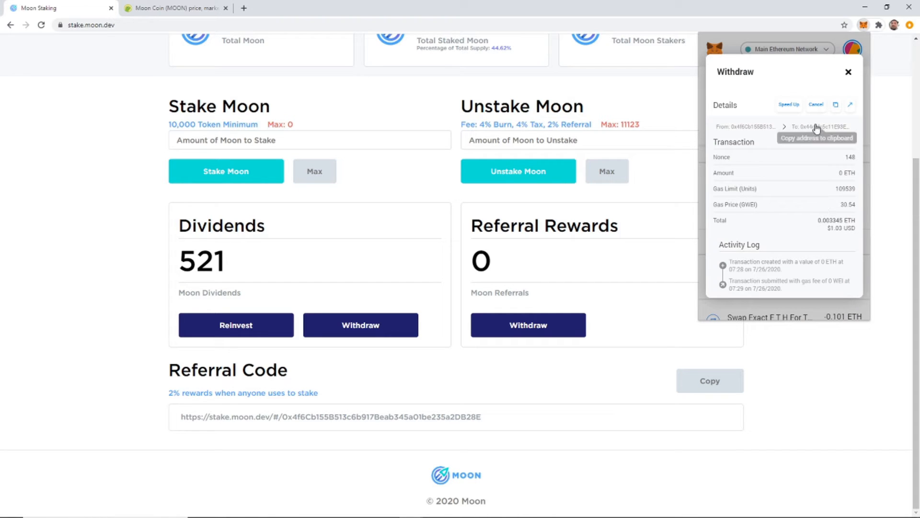
{"action": "mouse_move", "coordinate": [851, 106]}
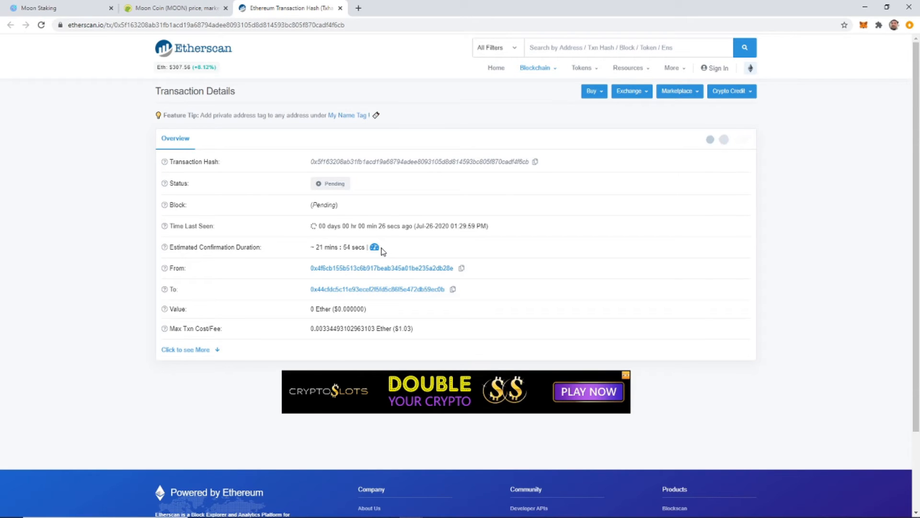
{"action": "mouse_move", "coordinate": [487, 266]}
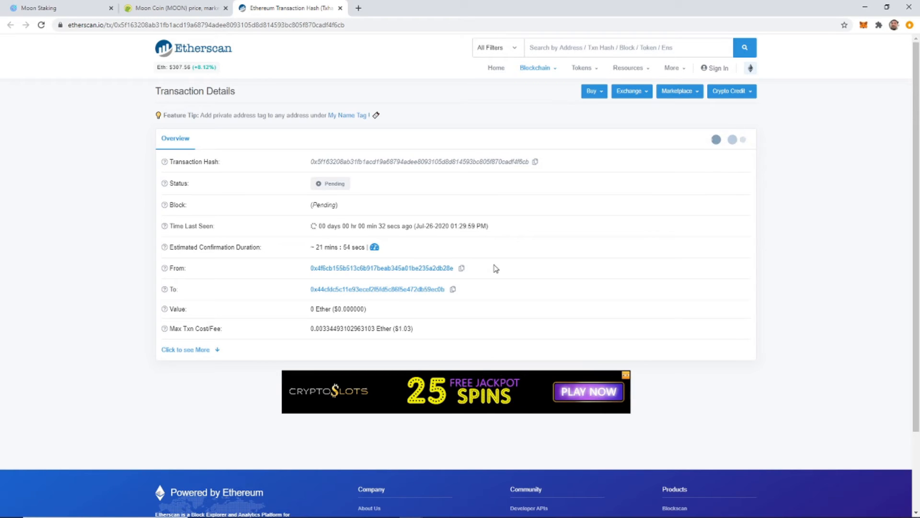
{"action": "mouse_move", "coordinate": [559, 336]}
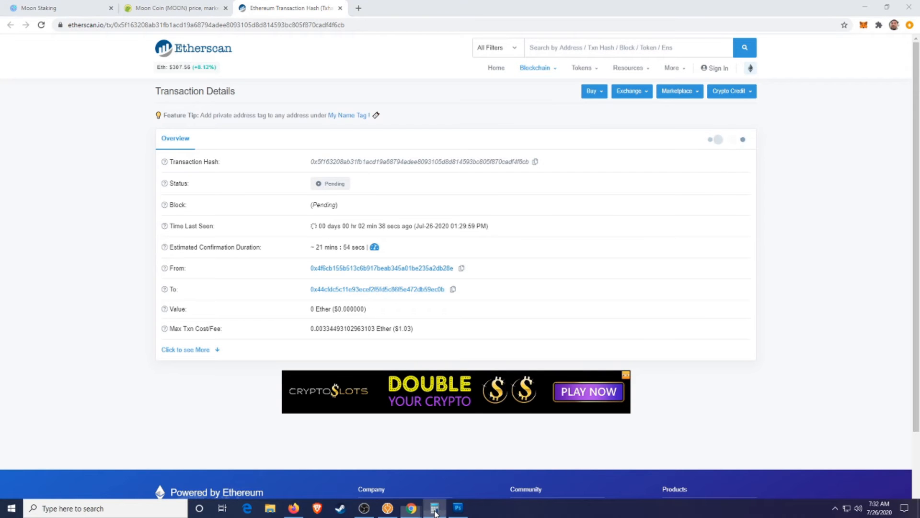
In Calculator, start multiplying the 521 dividend tokens by a decimal price.
{"action": "left_click", "coordinate": [434, 508]}
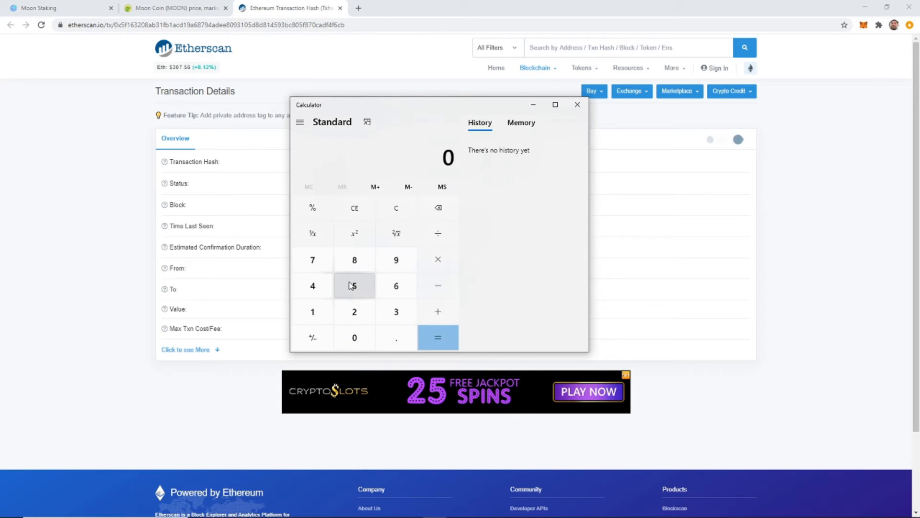
{"action": "left_click", "coordinate": [354, 286]}
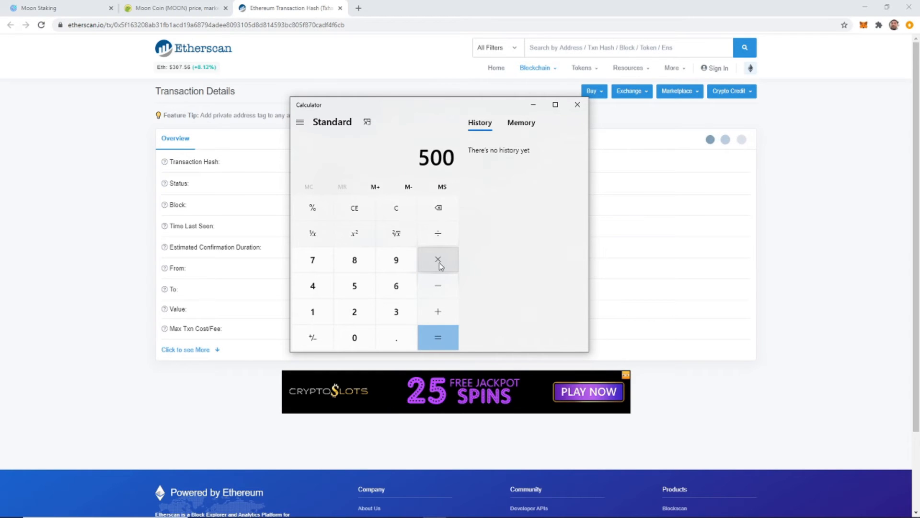
{"action": "left_click", "coordinate": [438, 208]}
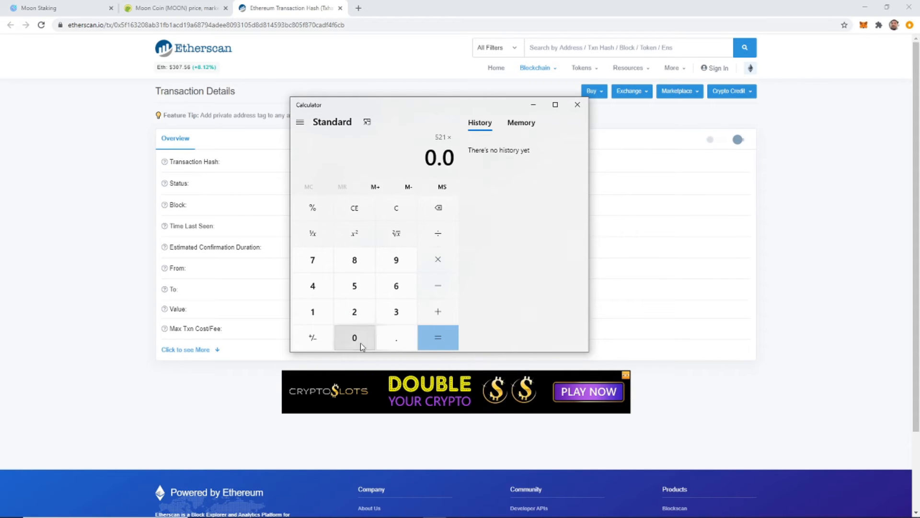
{"action": "left_click", "coordinate": [437, 336]}
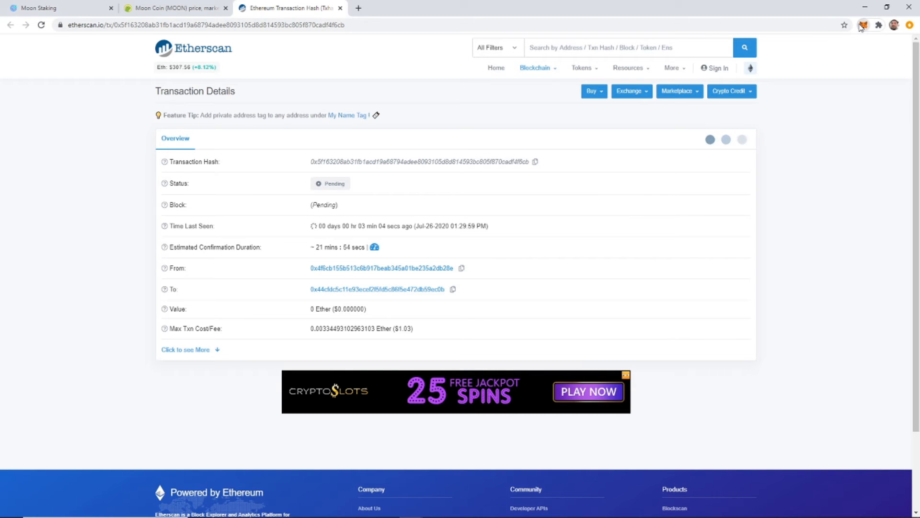
Cancel the pending Withdraw transaction in MetaMask and confirm the cancellation attempt.
{"action": "left_click", "coordinate": [863, 25]}
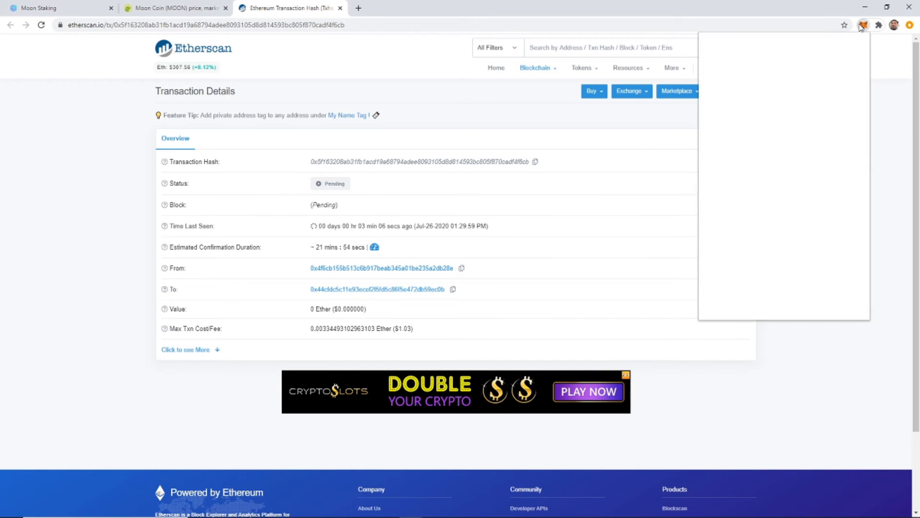
{"action": "left_click", "coordinate": [863, 25]}
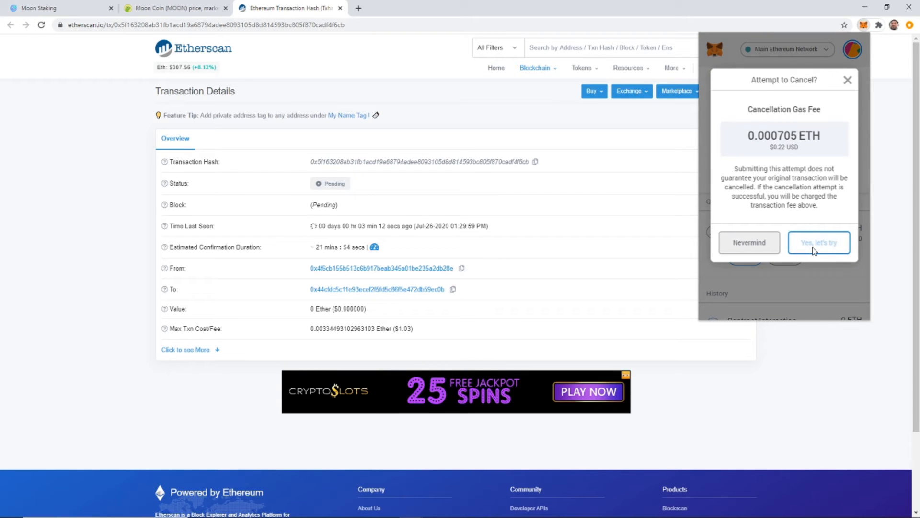
{"action": "left_click", "coordinate": [818, 242]}
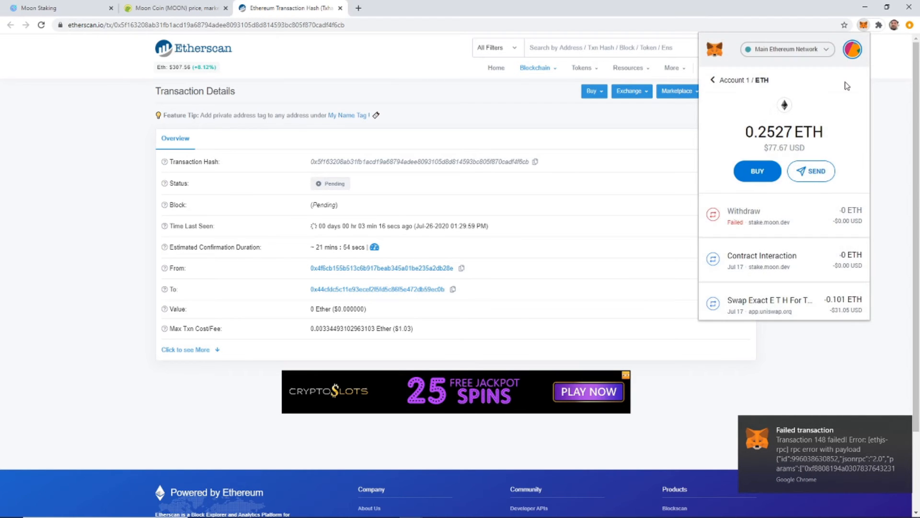
{"action": "mouse_move", "coordinate": [894, 252]}
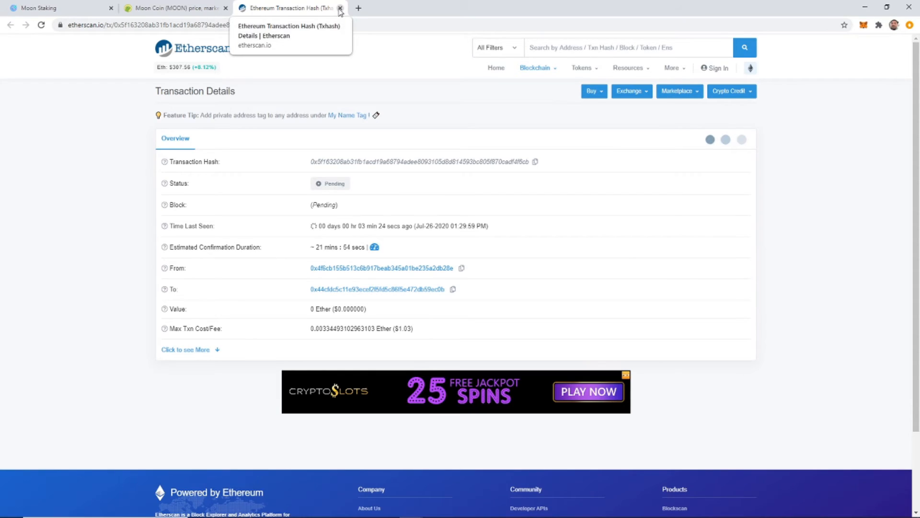
{"action": "left_click", "coordinate": [339, 8]}
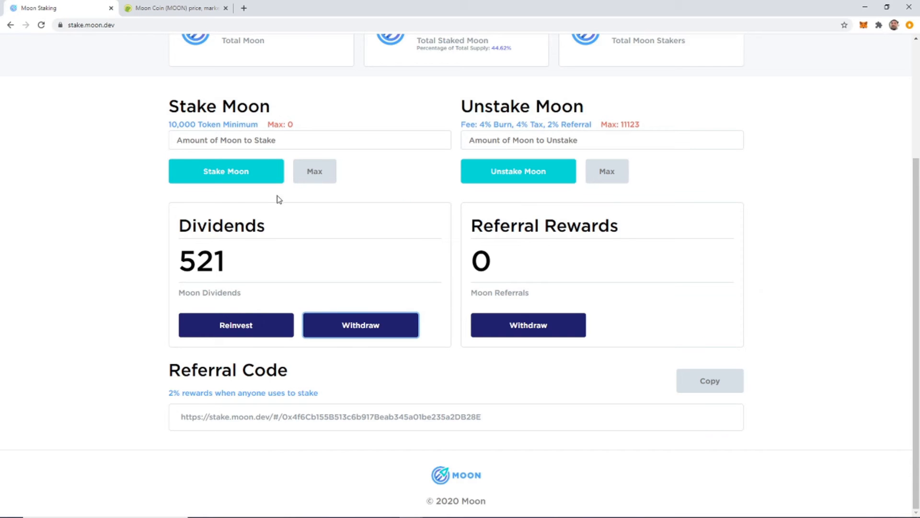
{"action": "left_click", "coordinate": [41, 25]}
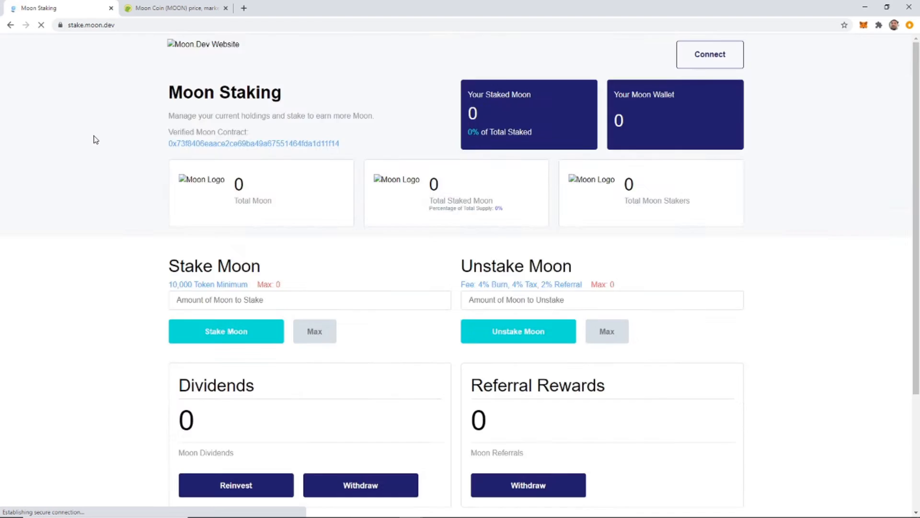
{"action": "scroll", "scroll_direction": "down", "scroll_amount": 3}
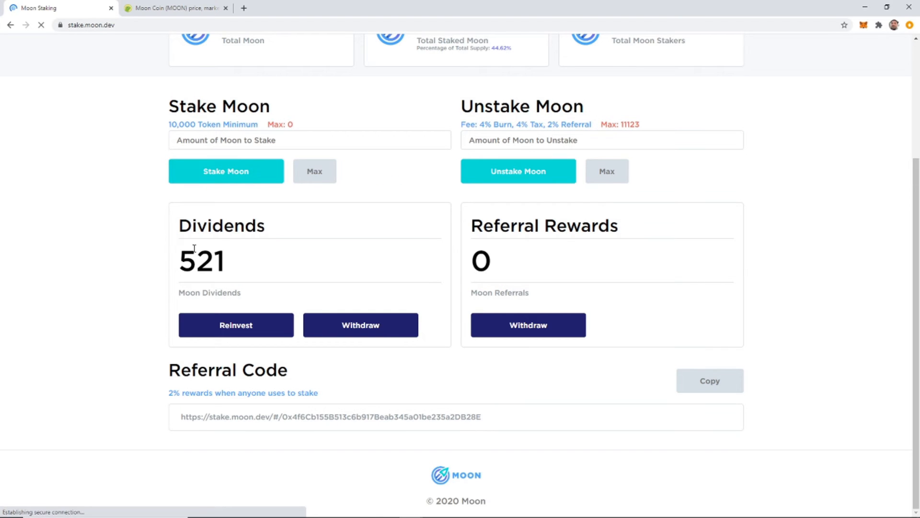
{"action": "double_click", "coordinate": [202, 261]}
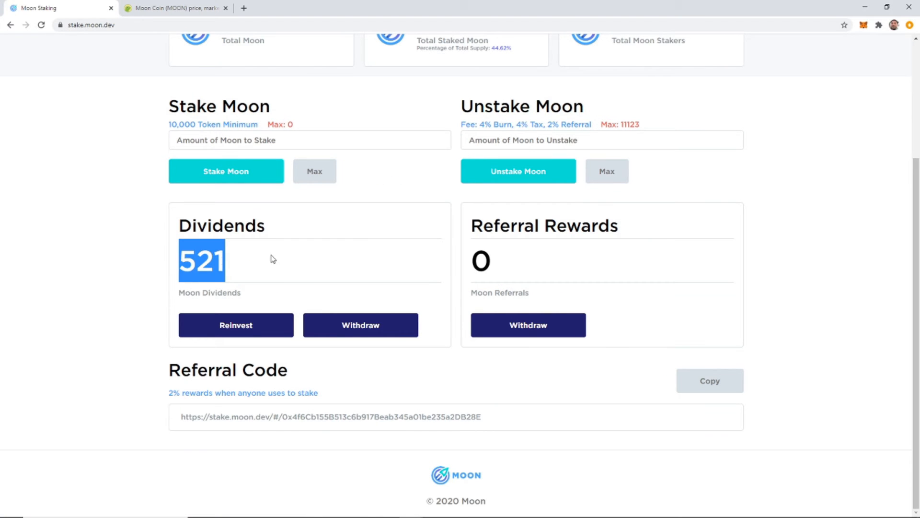
{"action": "scroll", "scroll_direction": "up", "scroll_amount": 3}
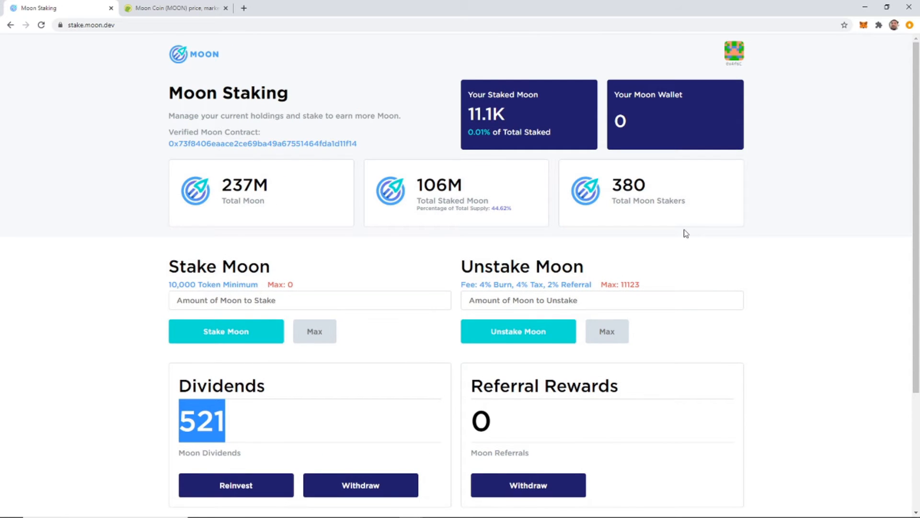
{"action": "scroll", "scroll_direction": "down", "scroll_amount": 3}
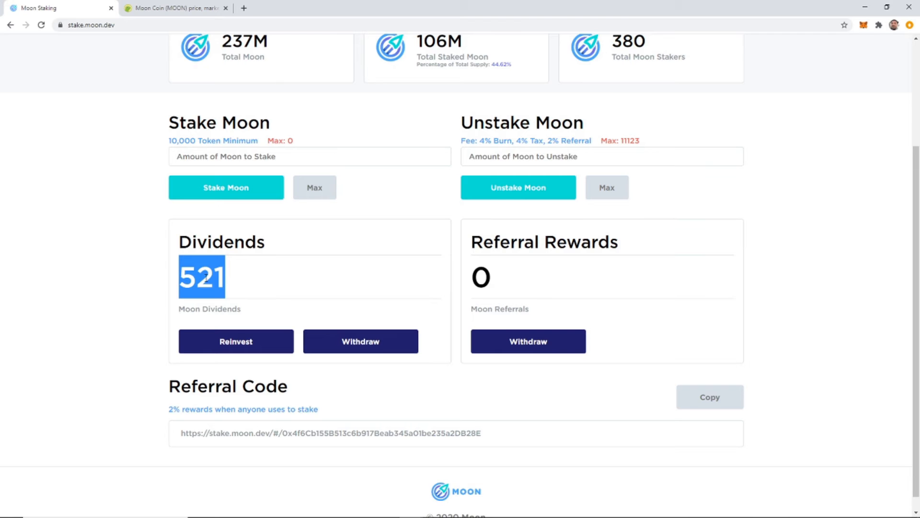
{"action": "scroll", "scroll_direction": "up", "scroll_amount": 3}
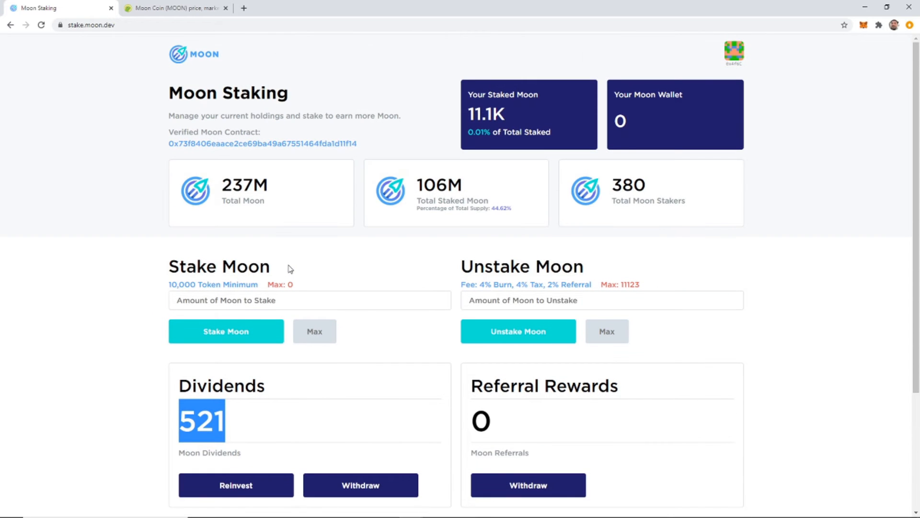
{"action": "mouse_move", "coordinate": [268, 266]}
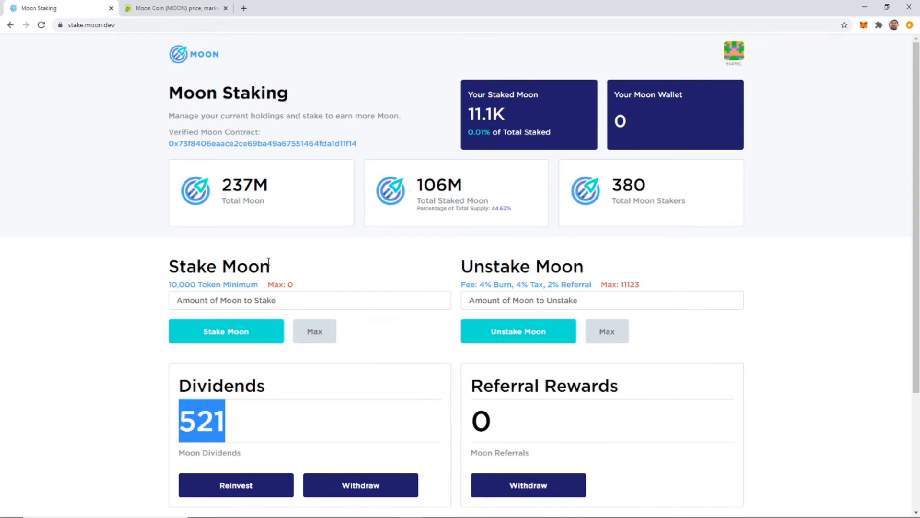
{"action": "scroll", "scroll_direction": "down", "scroll_amount": 3}
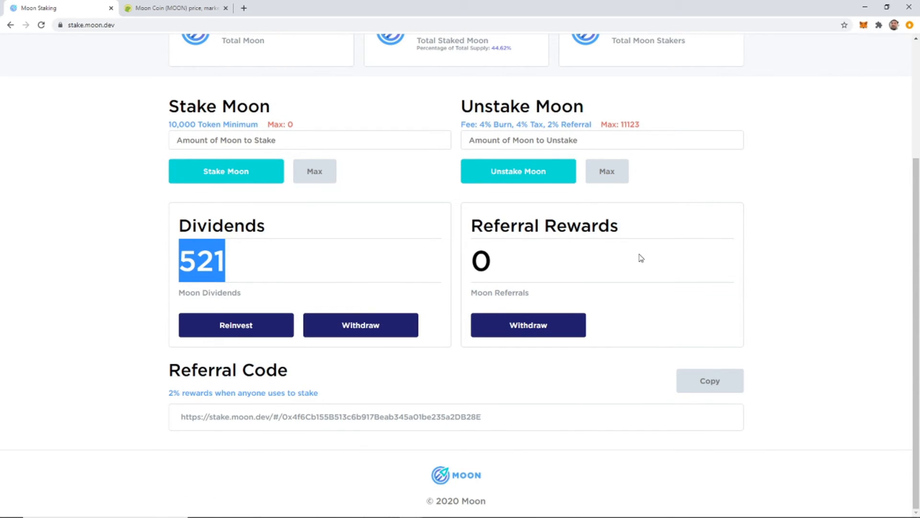
{"action": "mouse_move", "coordinate": [628, 261]}
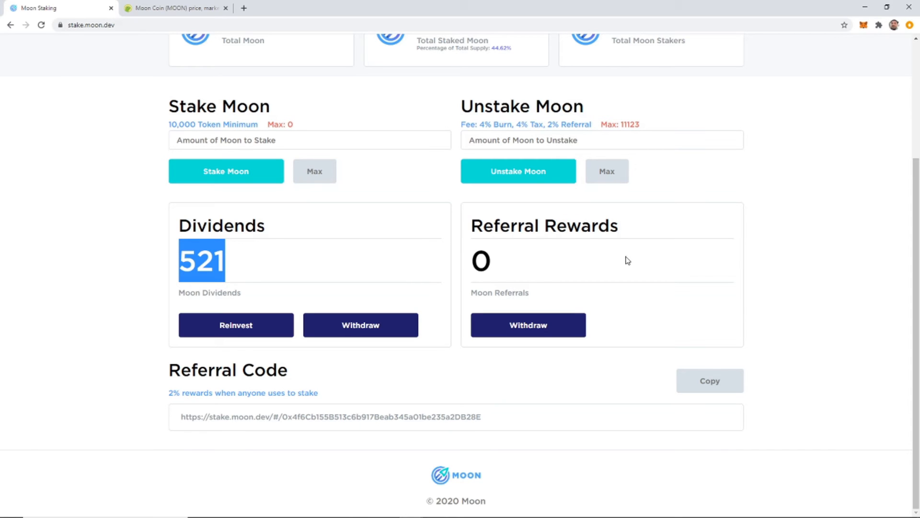
{"action": "scroll", "scroll_direction": "up", "scroll_amount": 3}
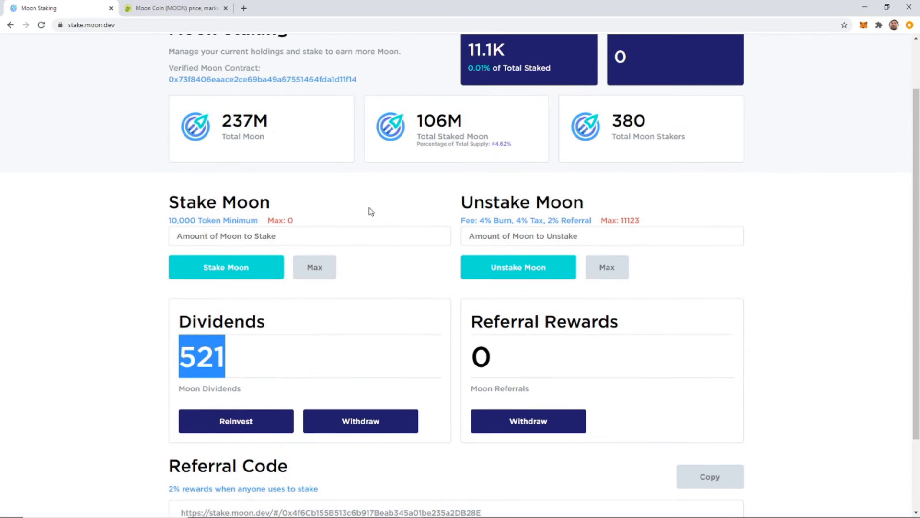
{"action": "scroll", "scroll_direction": "down", "scroll_amount": 3}
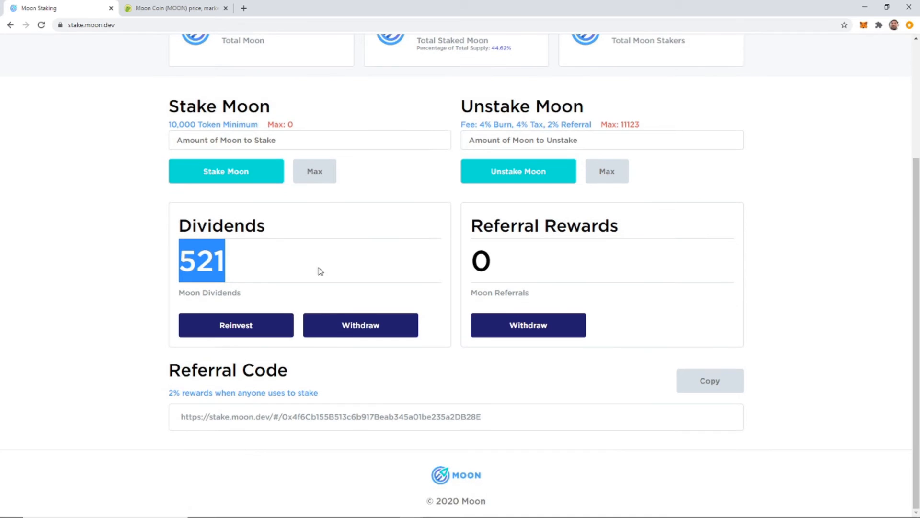
{"action": "left_click", "coordinate": [360, 325]}
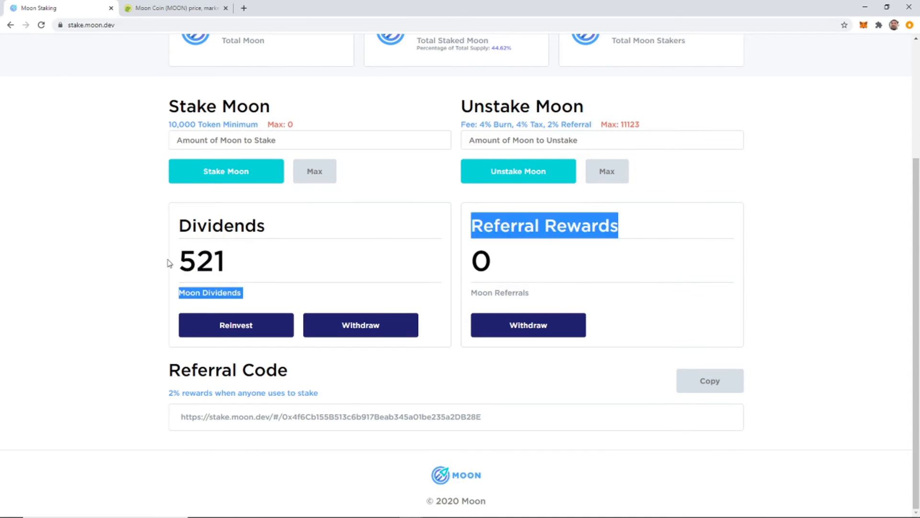
{"action": "scroll", "scroll_direction": "up", "scroll_amount": 3}
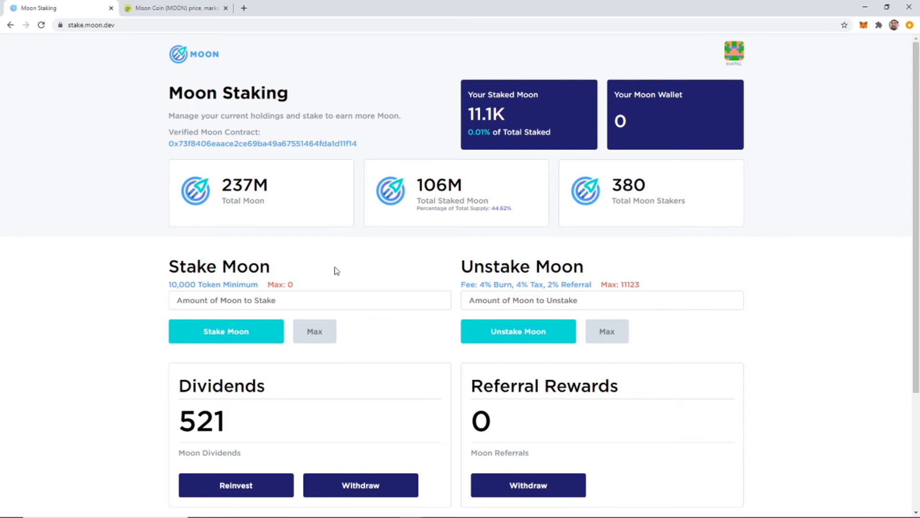
{"action": "mouse_move", "coordinate": [332, 266]}
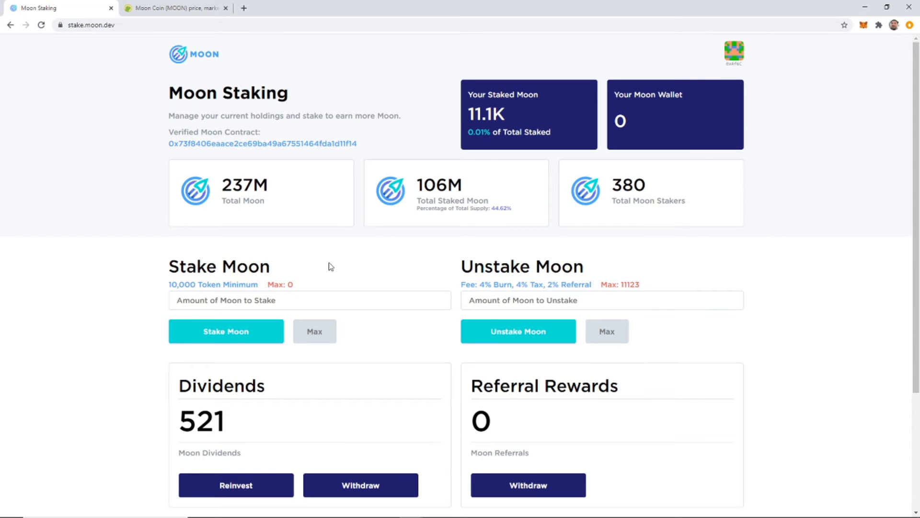
{"action": "mouse_move", "coordinate": [287, 425]}
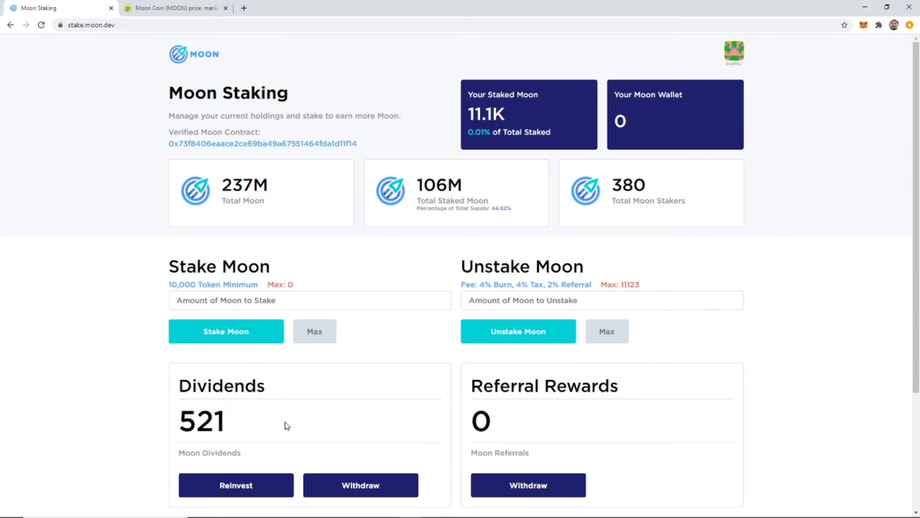
{"action": "mouse_move", "coordinate": [282, 415]}
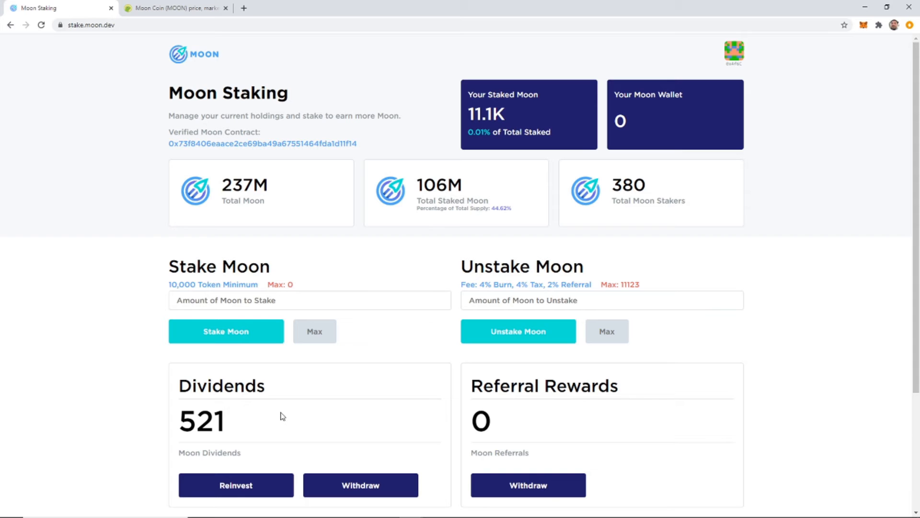
{"action": "mouse_move", "coordinate": [217, 51]}
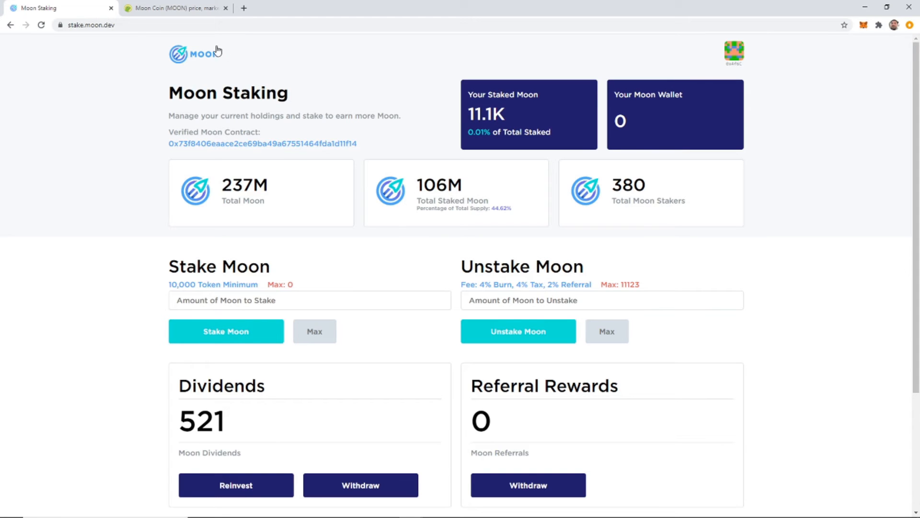
Switch to CoinGecko's Moon Coin page and scroll over its max-range price chart.
{"action": "left_click", "coordinate": [173, 7]}
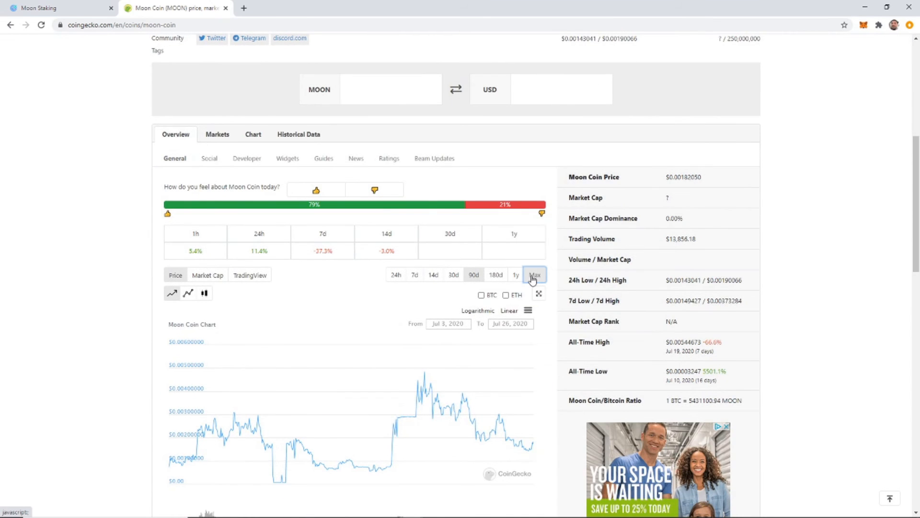
{"action": "scroll", "scroll_direction": "down", "scroll_amount": 3}
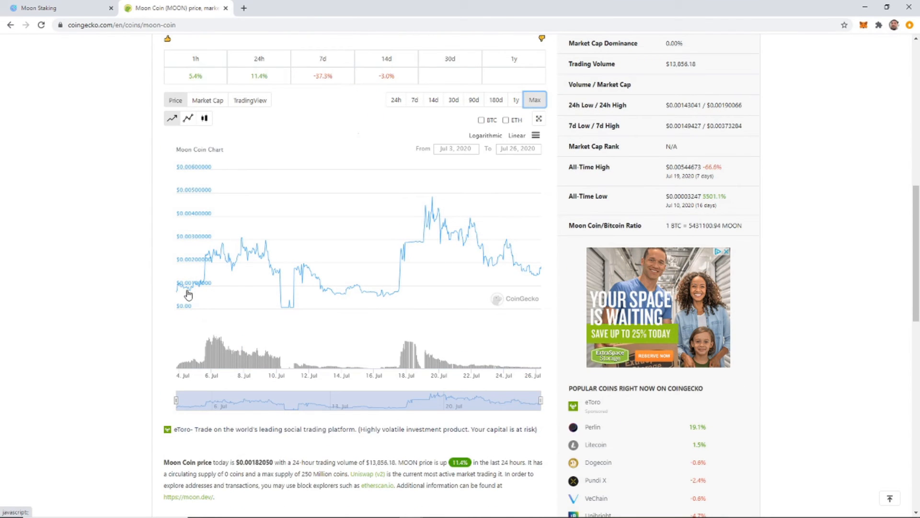
{"action": "scroll", "scroll_direction": "down", "scroll_amount": 3}
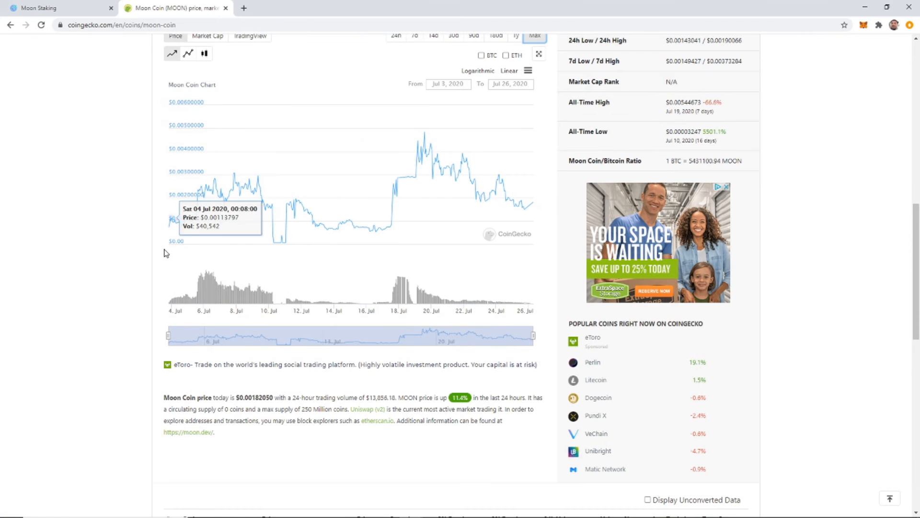
{"action": "mouse_move", "coordinate": [170, 229]}
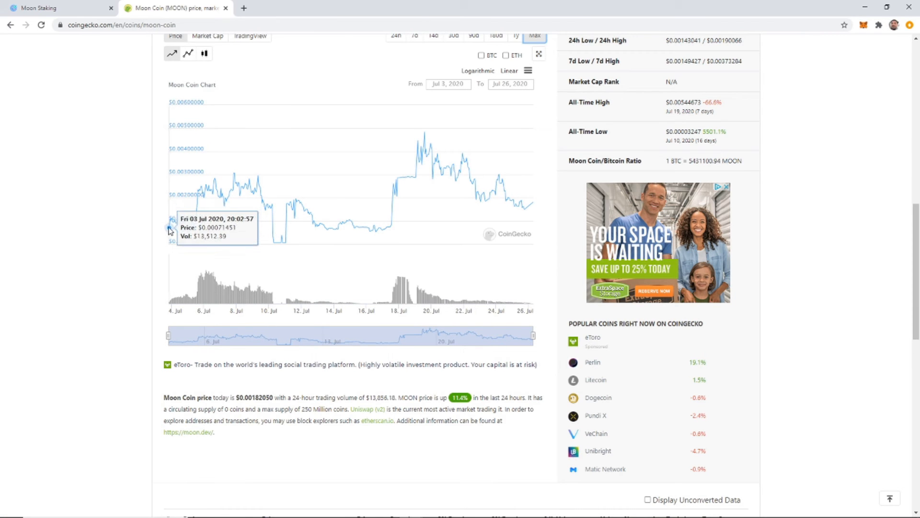
{"action": "scroll", "scroll_direction": "up", "scroll_amount": 3}
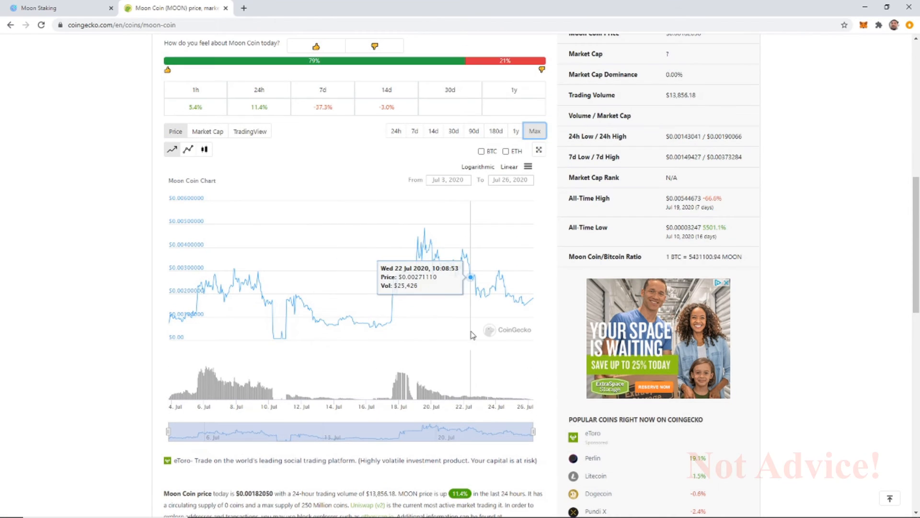
{"action": "scroll", "scroll_direction": "up", "scroll_amount": 3}
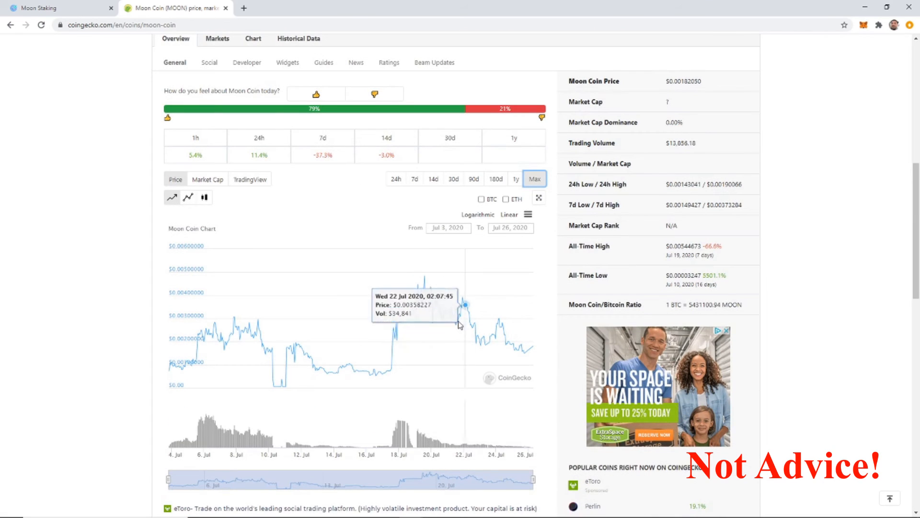
{"action": "mouse_move", "coordinate": [455, 326]}
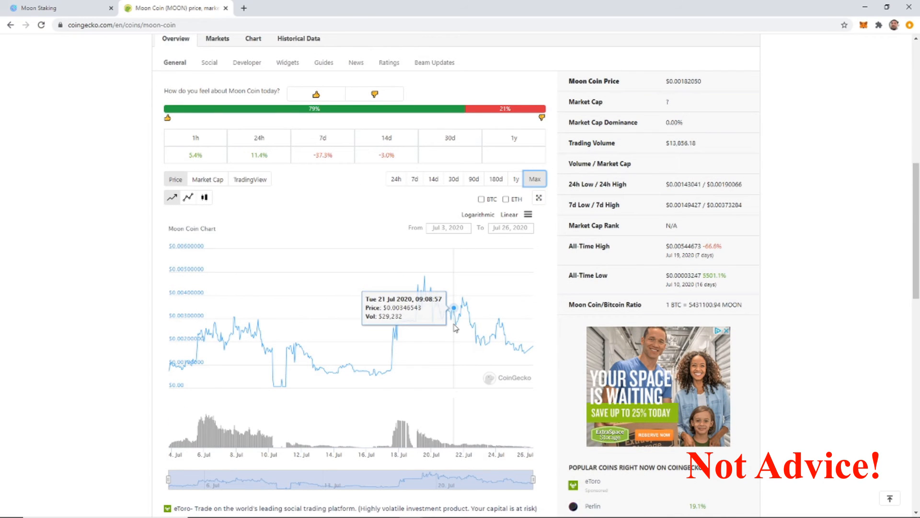
Return to the Moon Staking dashboard and mark the 237M Total Moon figure.
{"action": "left_click", "coordinate": [52, 8]}
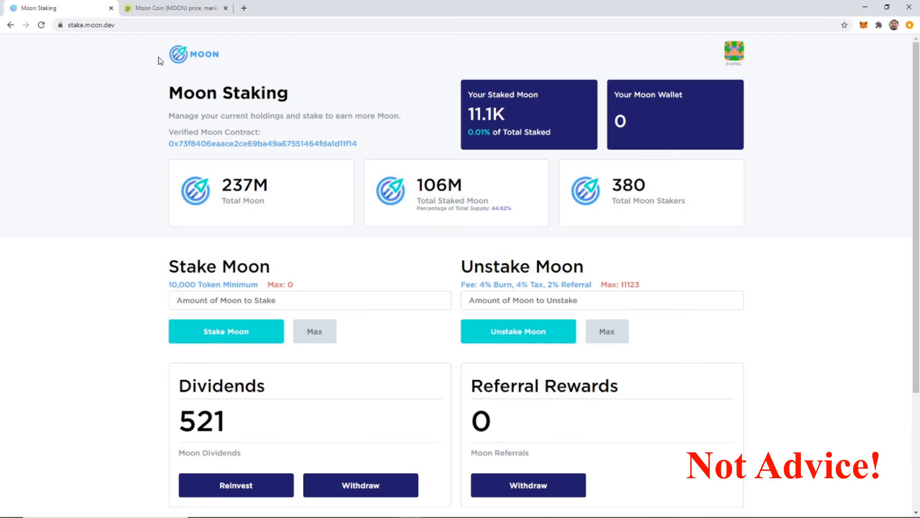
{"action": "mouse_move", "coordinate": [222, 185]}
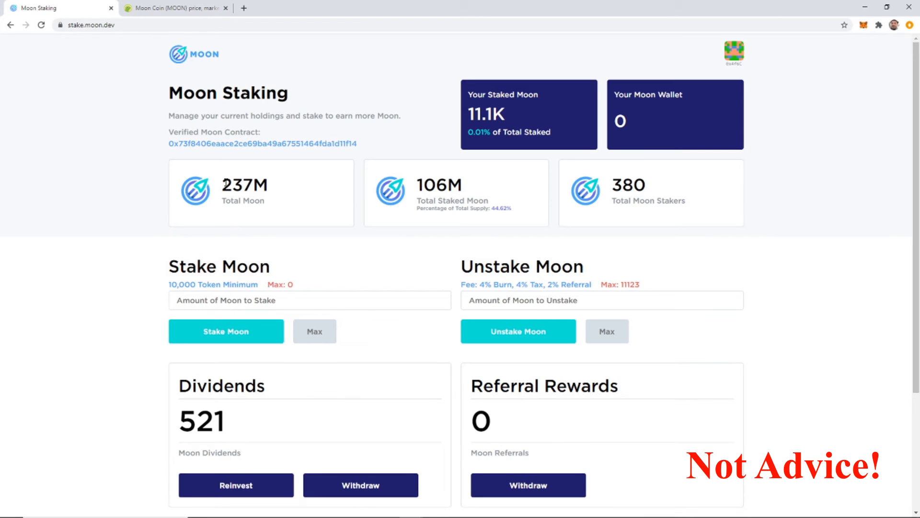
{"action": "mouse_move", "coordinate": [281, 206]}
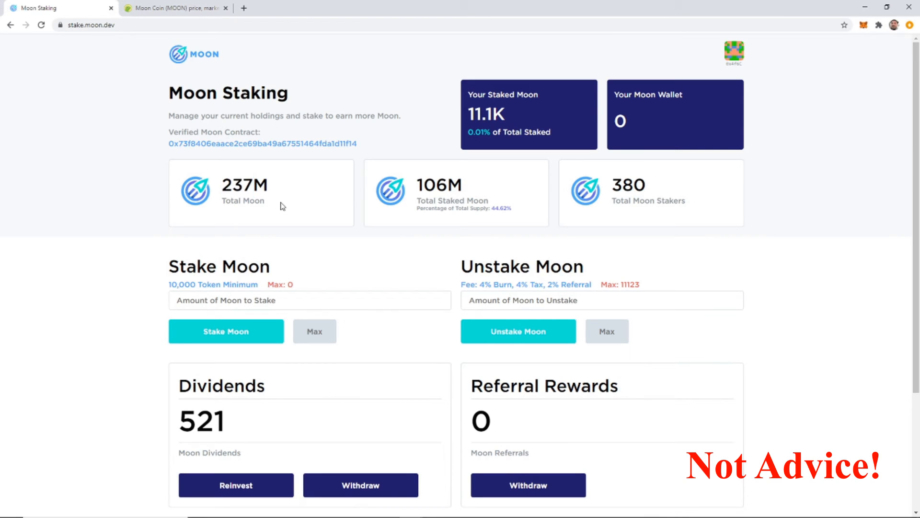
{"action": "double_click", "coordinate": [235, 185]}
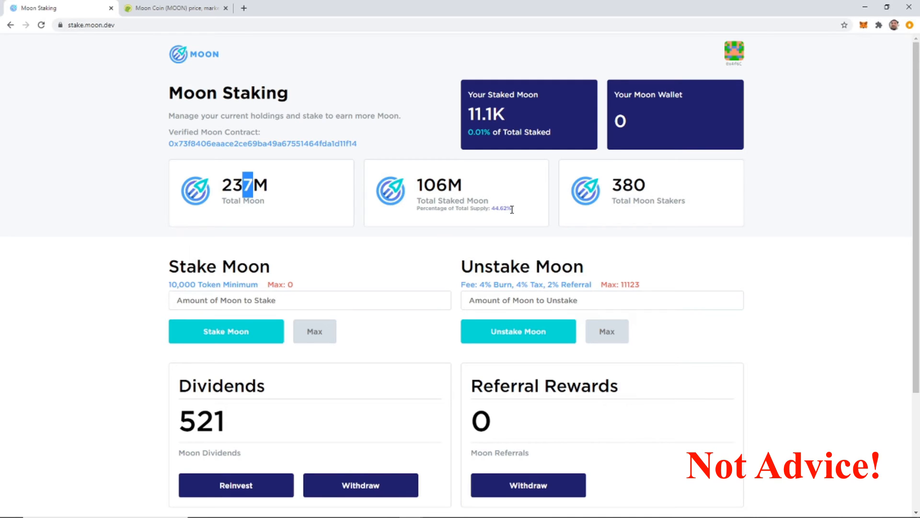
{"action": "mouse_move", "coordinate": [420, 208]}
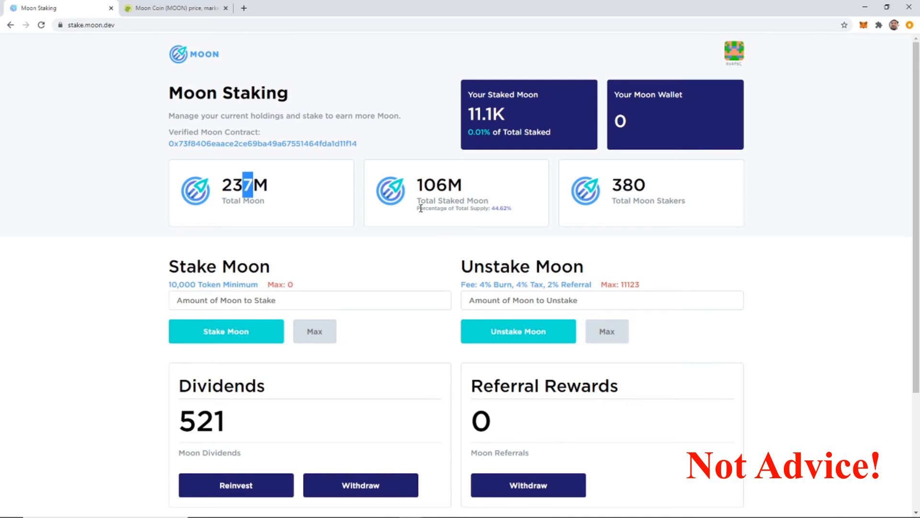
{"action": "mouse_move", "coordinate": [409, 225]}
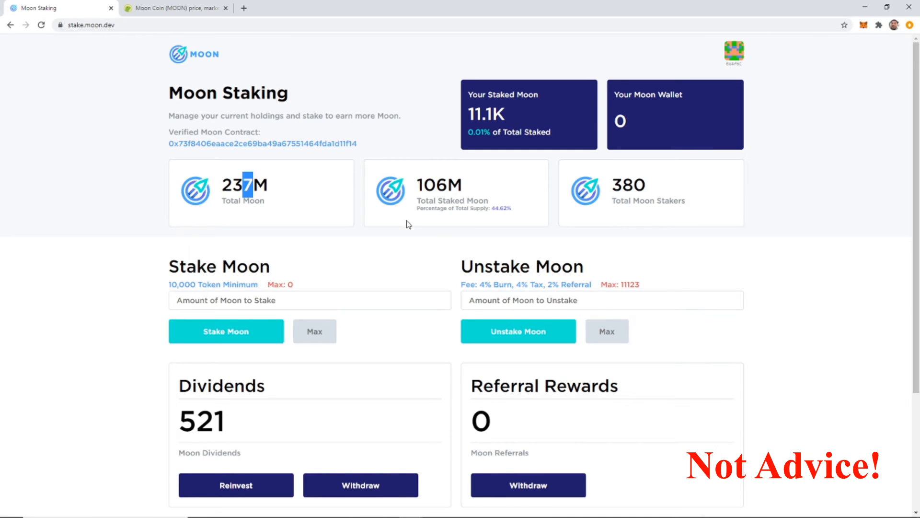
{"action": "mouse_move", "coordinate": [381, 246]}
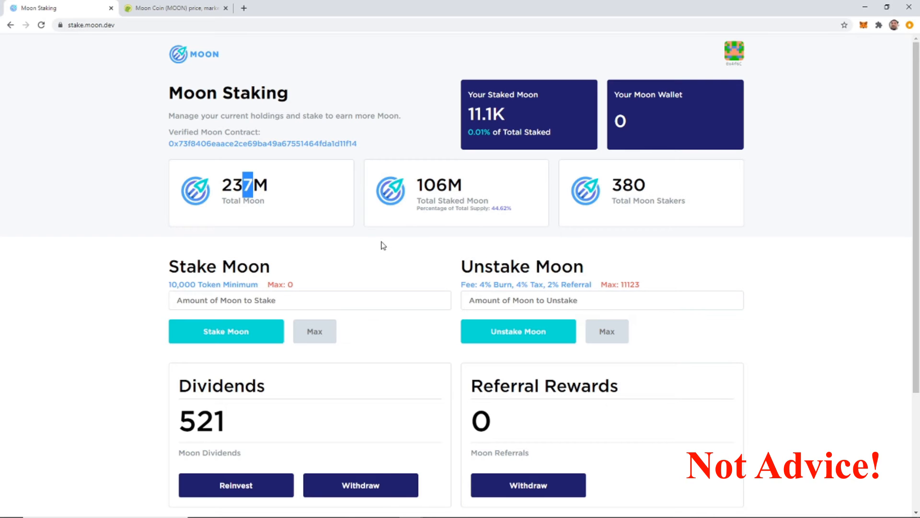
{"action": "scroll", "scroll_direction": "down", "scroll_amount": 3}
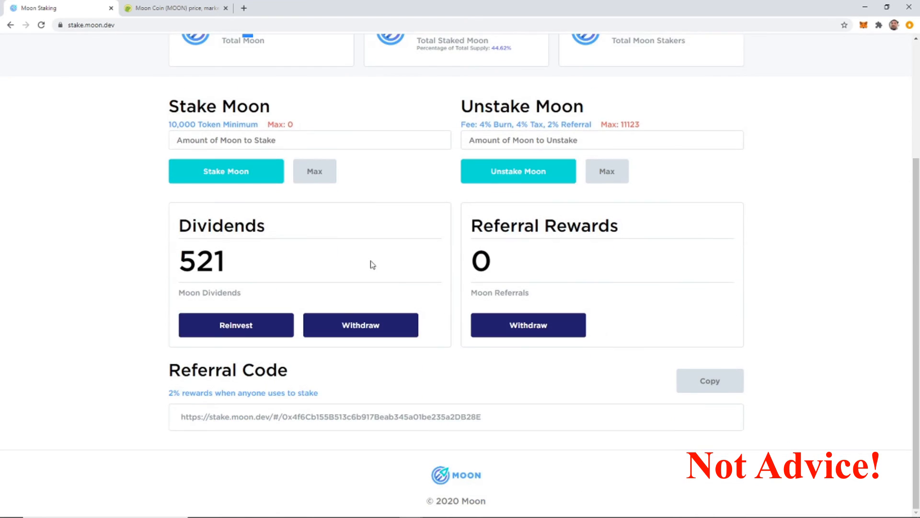
{"action": "scroll", "scroll_direction": "up", "scroll_amount": 3}
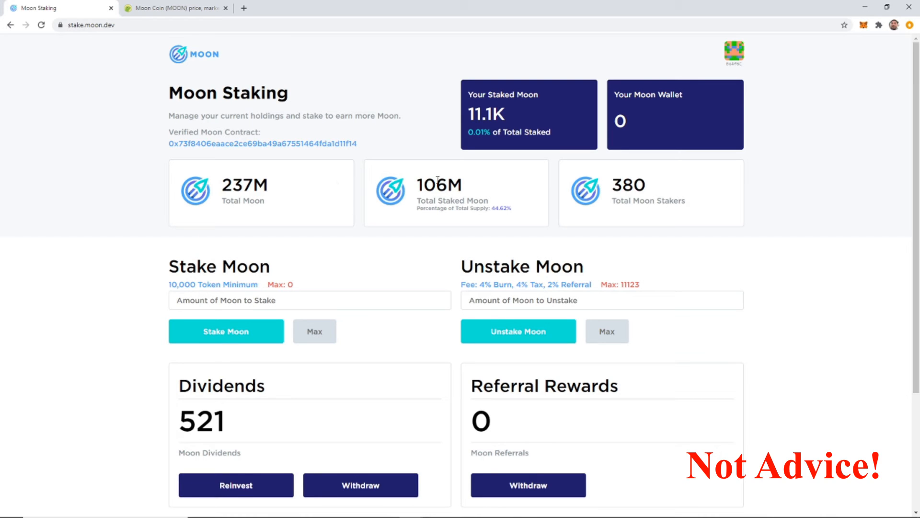
{"action": "mouse_move", "coordinate": [187, 60]}
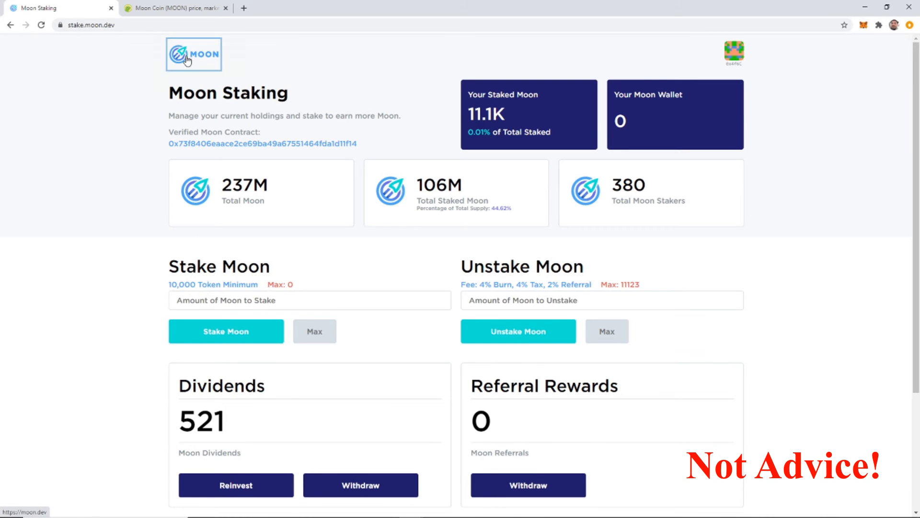
Go to the moon.dev homepage and scroll through the Moon Mission and Tokenomics sections.
{"action": "left_click", "coordinate": [194, 54]}
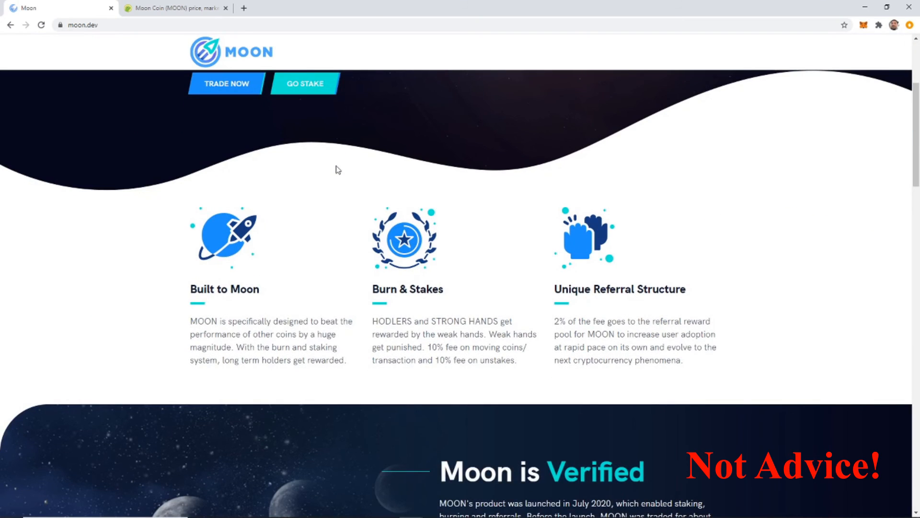
{"action": "scroll", "scroll_direction": "down", "scroll_amount": 3}
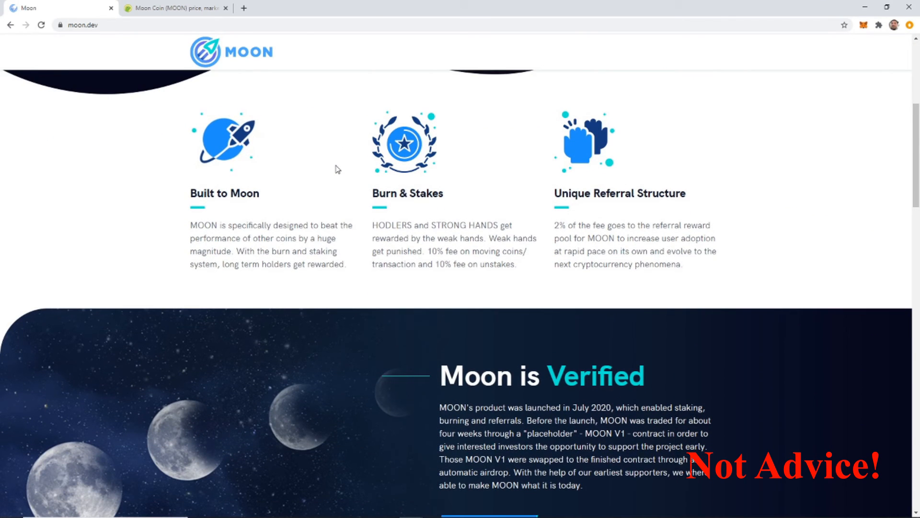
{"action": "scroll", "scroll_direction": "up", "scroll_amount": 3}
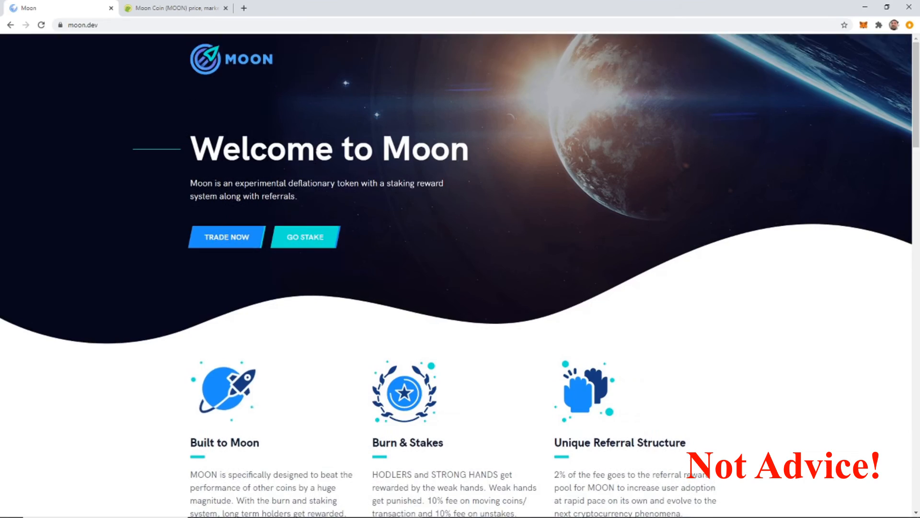
{"action": "scroll", "scroll_direction": "down", "scroll_amount": 3}
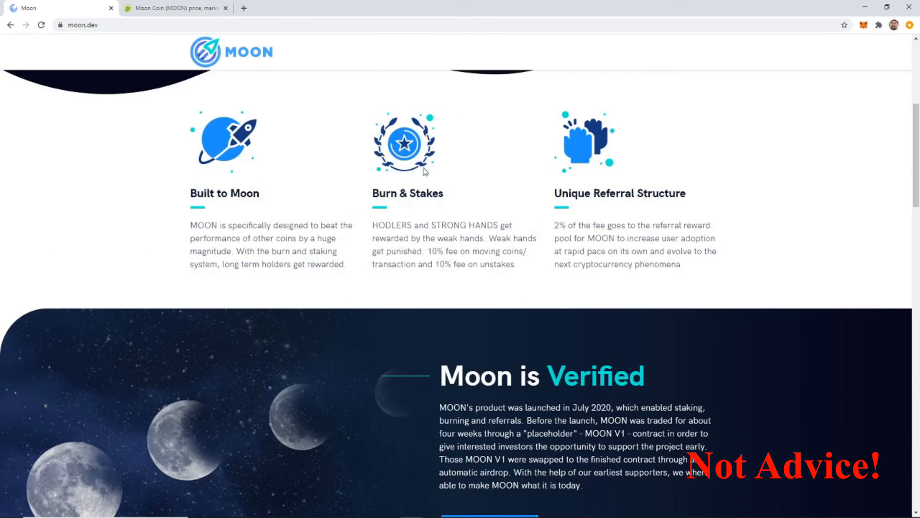
{"action": "scroll", "scroll_direction": "down", "scroll_amount": 3}
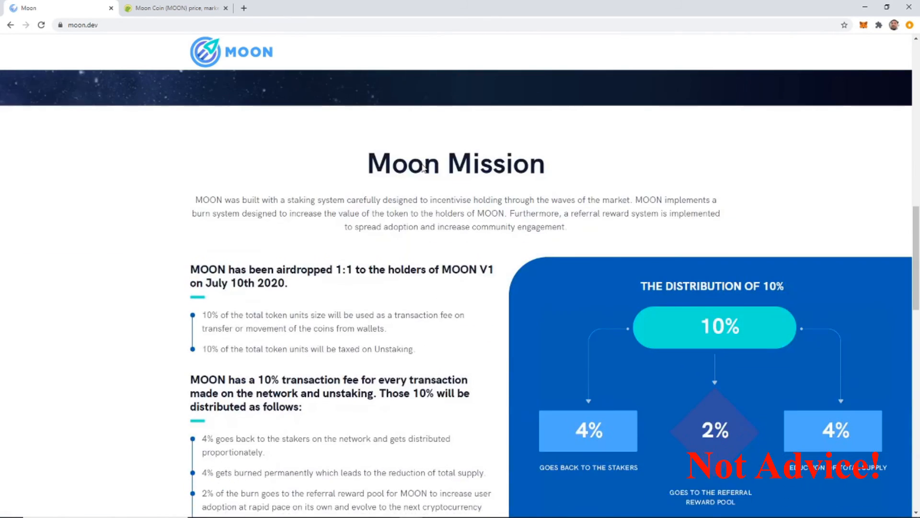
{"action": "scroll", "scroll_direction": "down", "scroll_amount": 3}
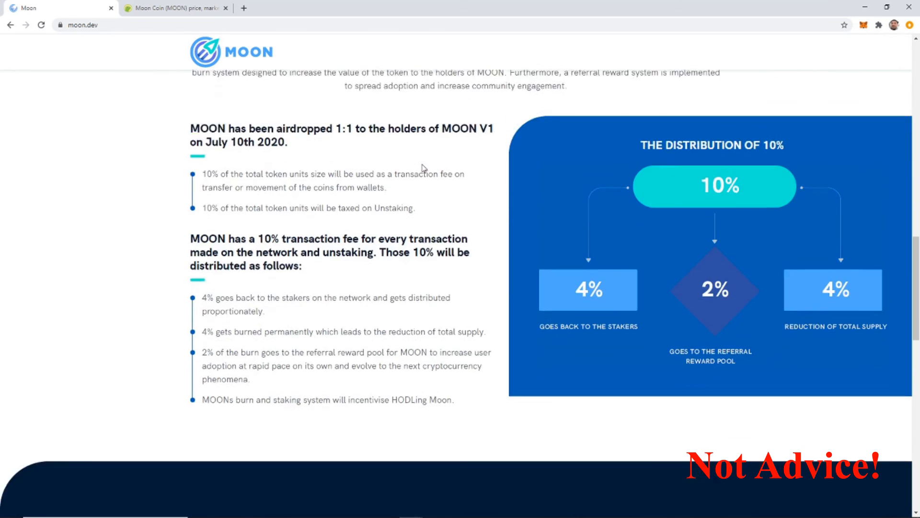
{"action": "scroll", "scroll_direction": "down", "scroll_amount": 3}
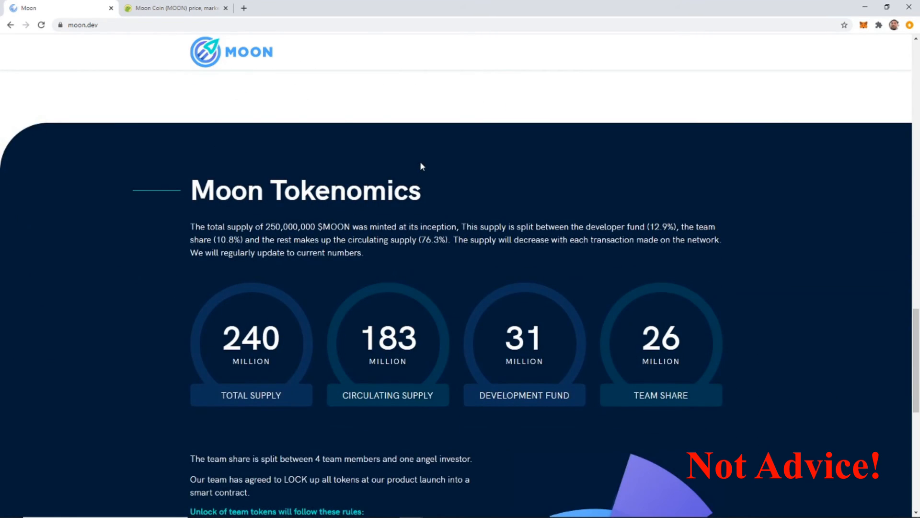
{"action": "scroll", "scroll_direction": "down", "scroll_amount": 3}
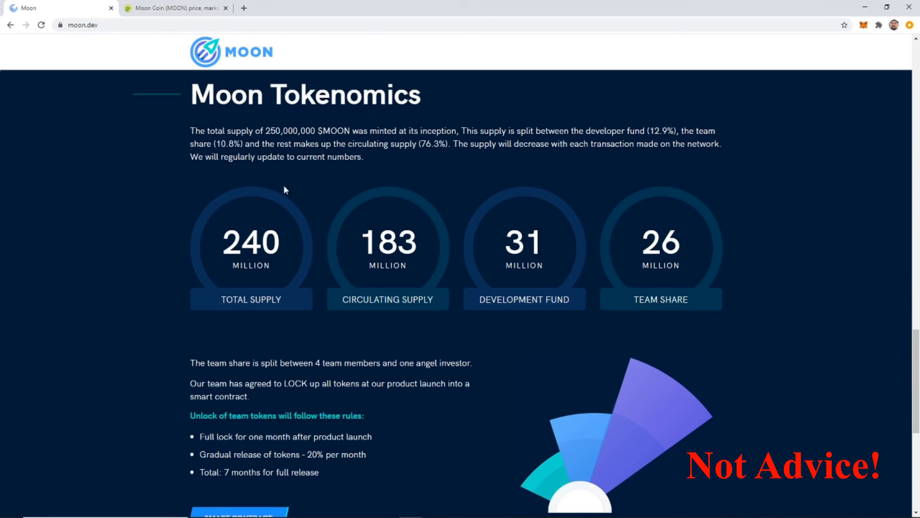
{"action": "mouse_move", "coordinate": [315, 182]}
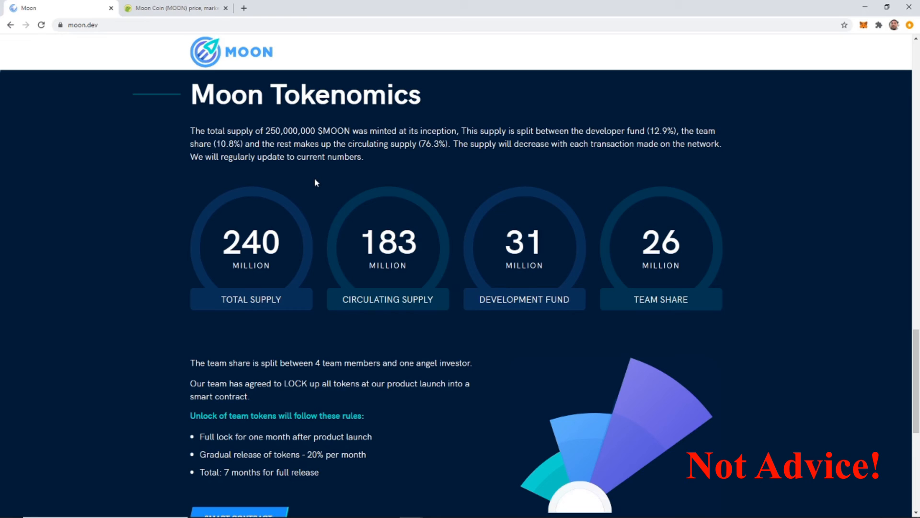
{"action": "mouse_move", "coordinate": [428, 198]}
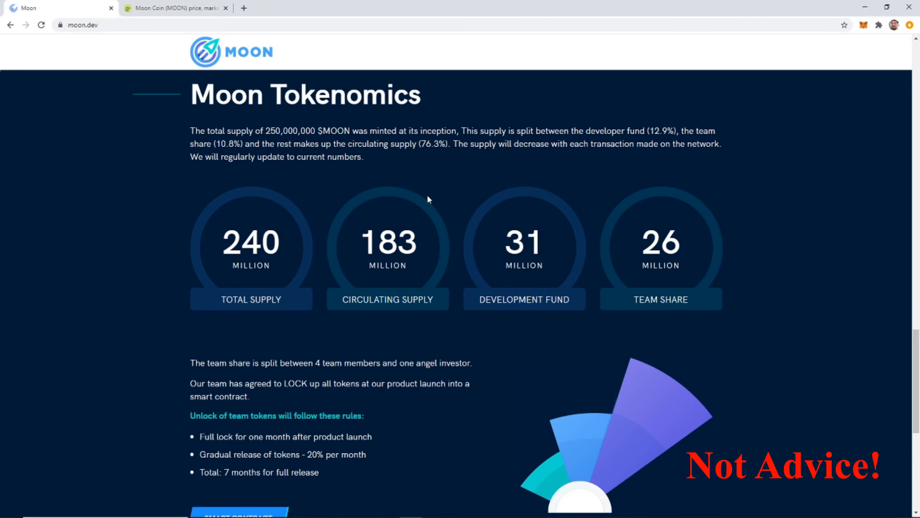
{"action": "scroll", "scroll_direction": "down", "scroll_amount": 3}
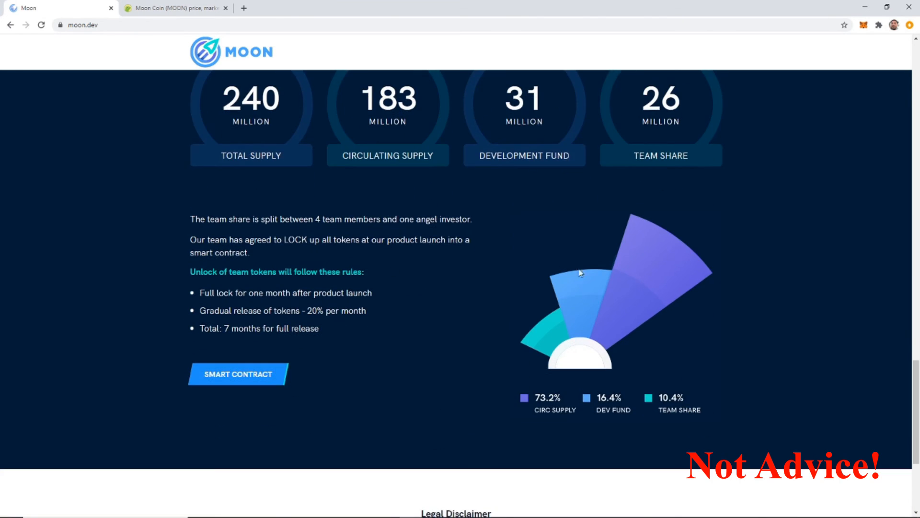
{"action": "scroll", "scroll_direction": "down", "scroll_amount": 3}
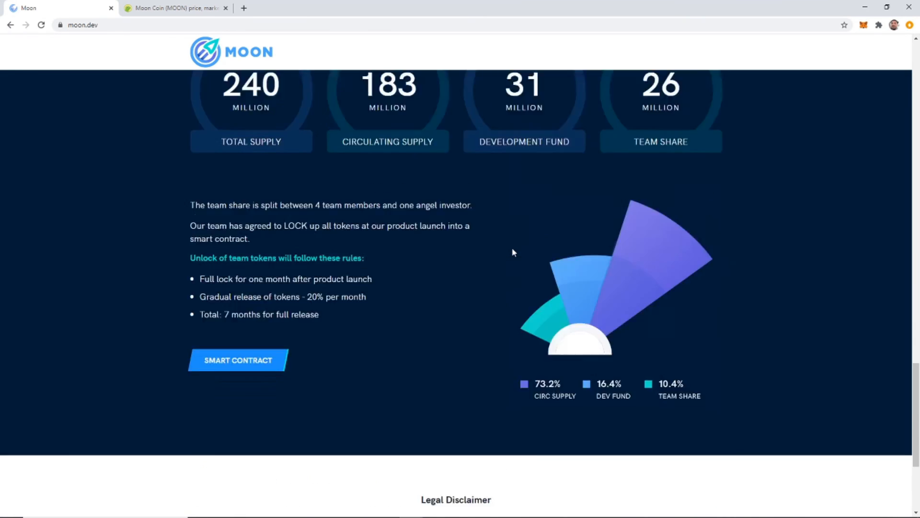
{"action": "scroll", "scroll_direction": "up", "scroll_amount": 3}
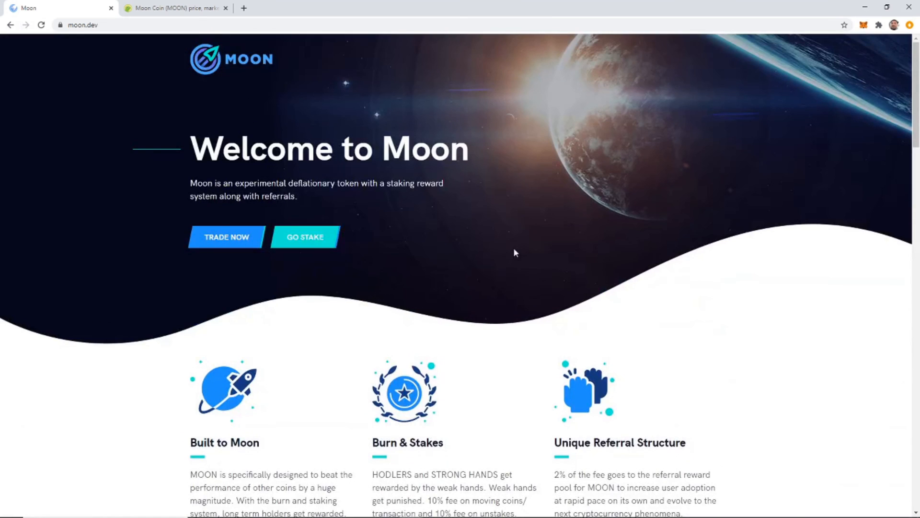
{"action": "mouse_move", "coordinate": [451, 246]}
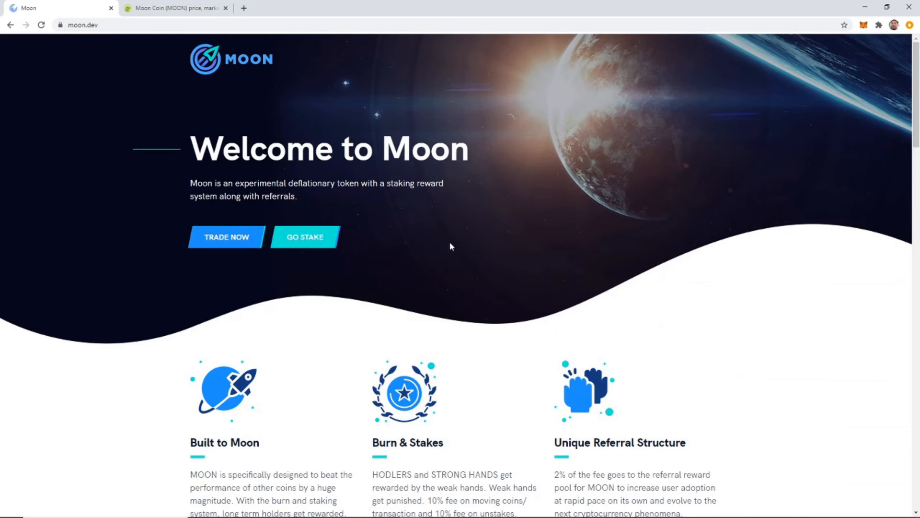
{"action": "mouse_move", "coordinate": [305, 243]}
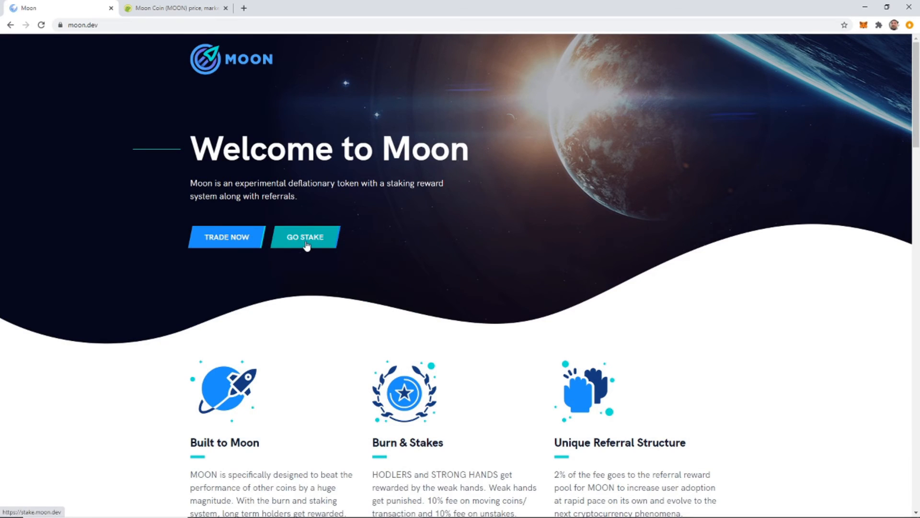
{"action": "left_click", "coordinate": [304, 237]}
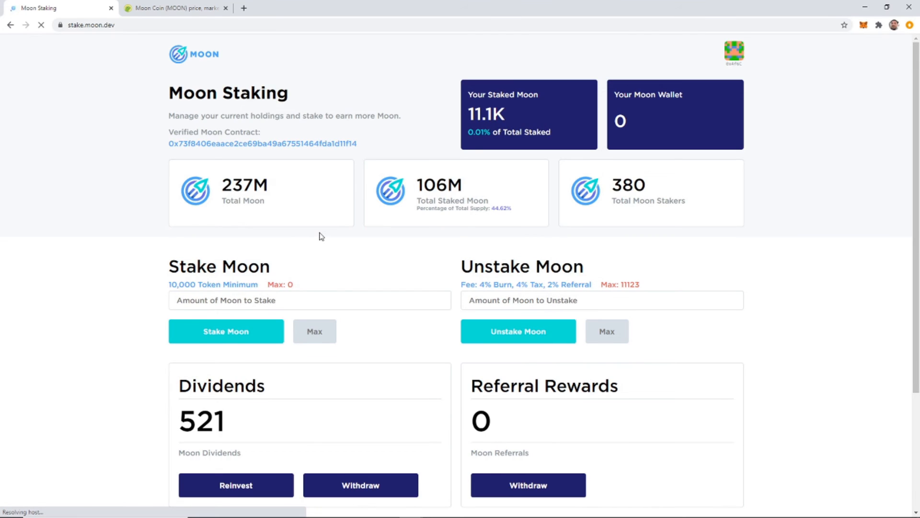
{"action": "scroll", "scroll_direction": "down", "scroll_amount": 3}
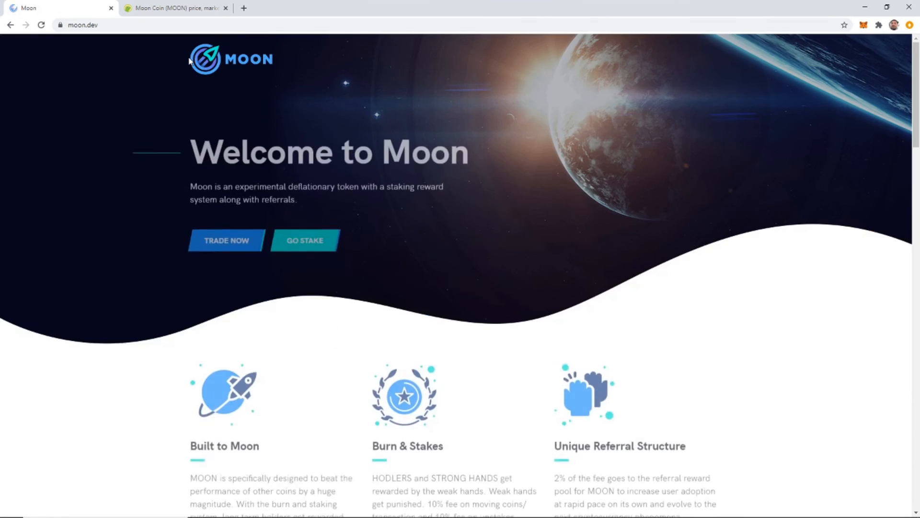
Use TRADE NOW to open Uniswap's swap page with MOON imported as the output token.
{"action": "left_click", "coordinate": [227, 240]}
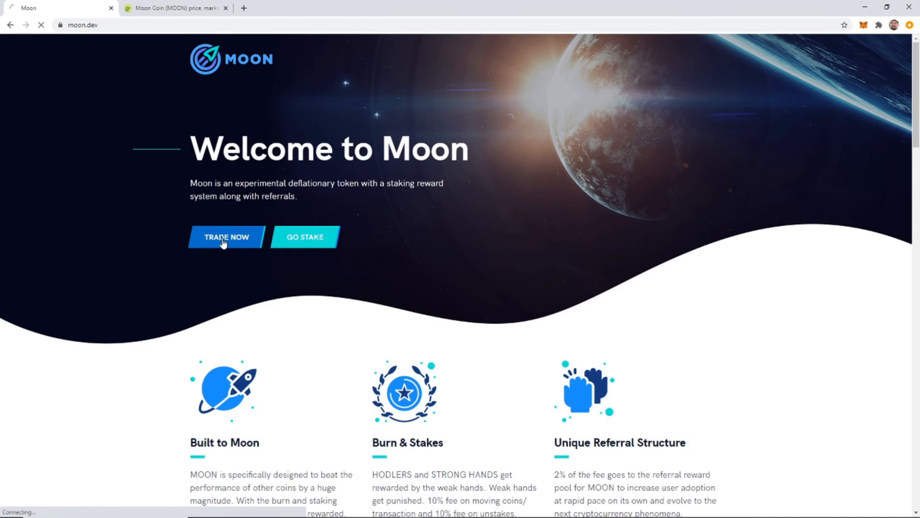
{"action": "left_click", "coordinate": [227, 237]}
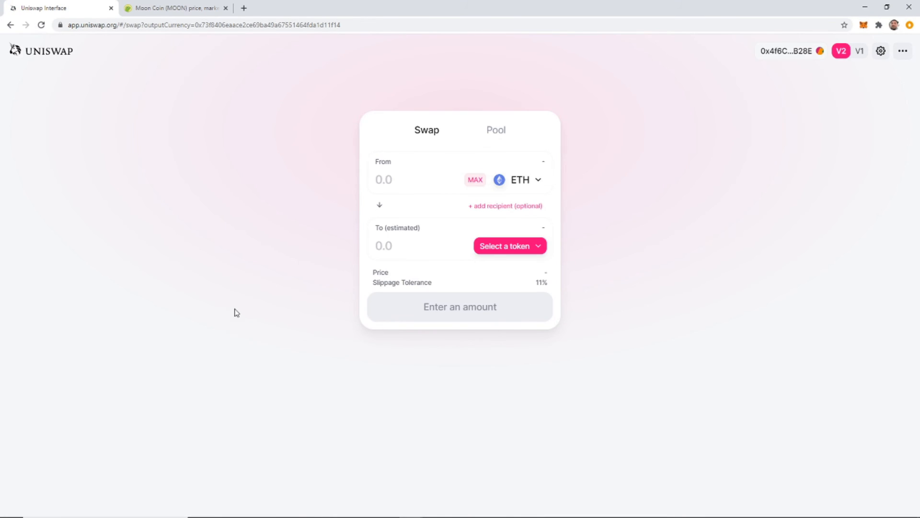
{"action": "left_click", "coordinate": [508, 245]}
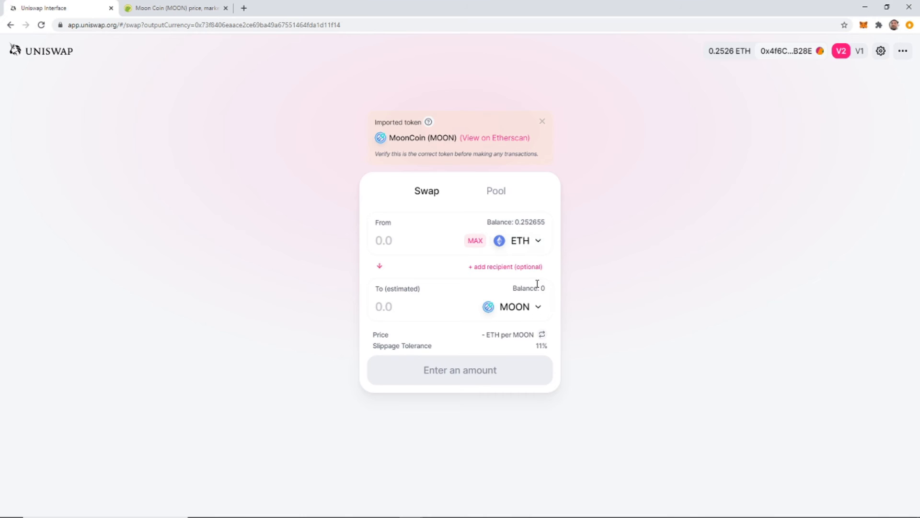
{"action": "mouse_move", "coordinate": [498, 249]}
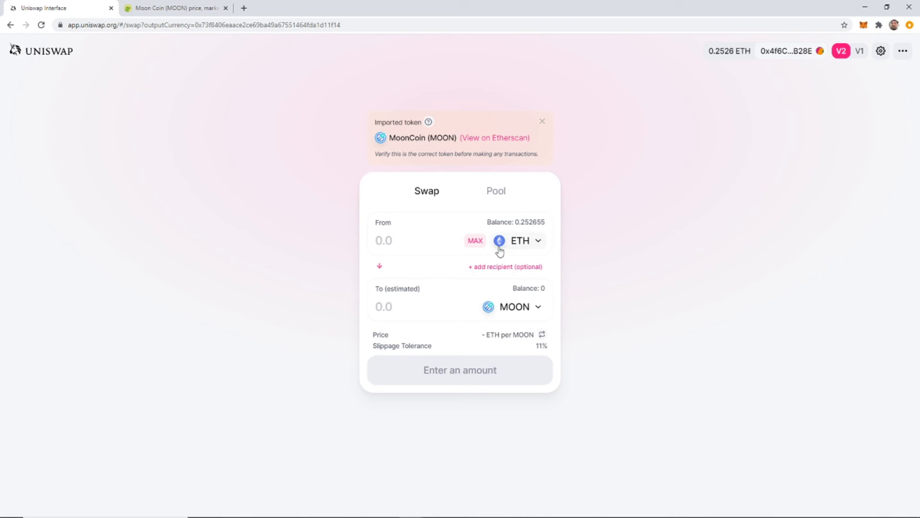
{"action": "mouse_move", "coordinate": [537, 247]}
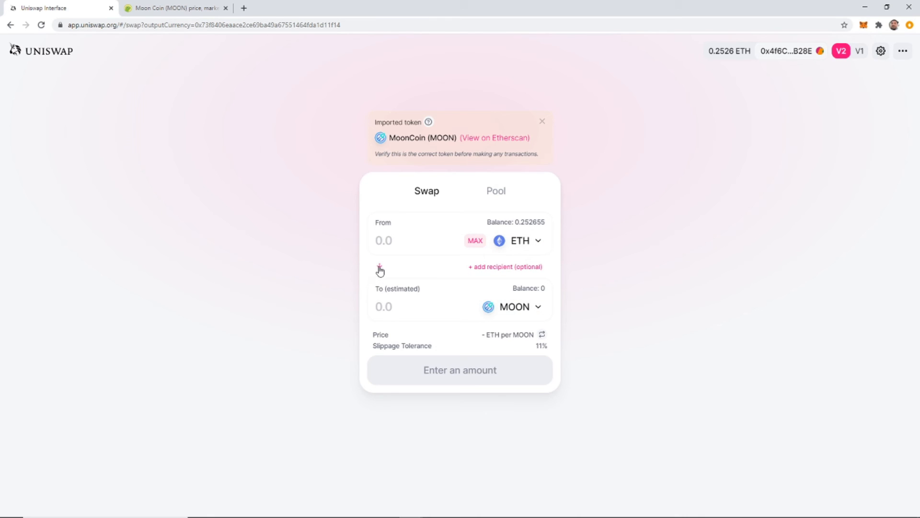
{"action": "left_click", "coordinate": [380, 267]}
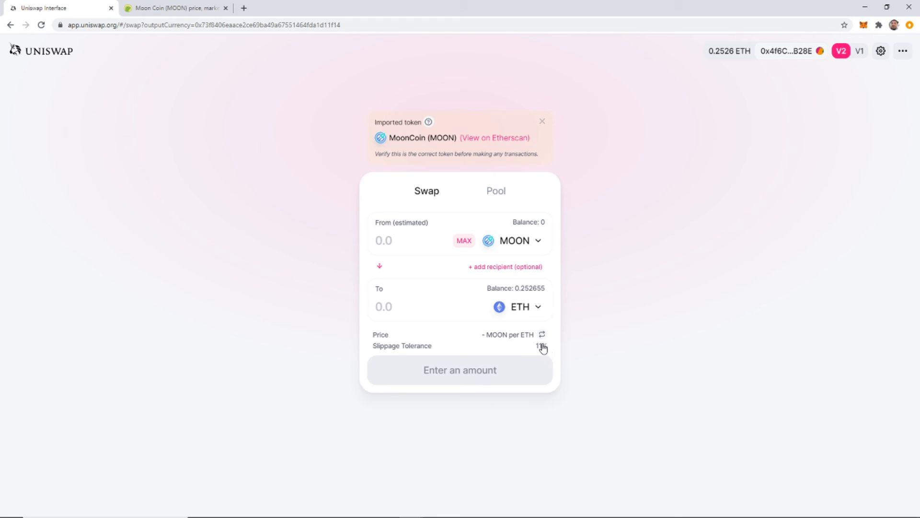
{"action": "mouse_move", "coordinate": [541, 351]}
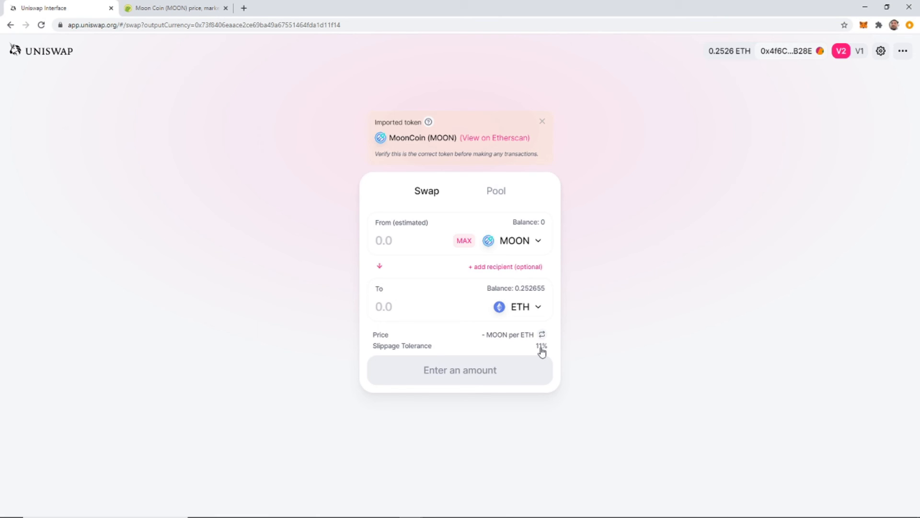
{"action": "left_click", "coordinate": [880, 51]}
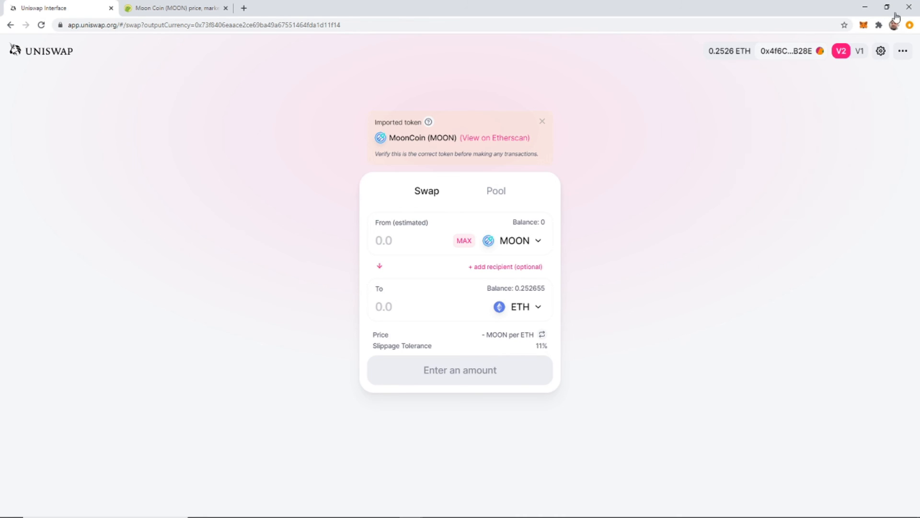
{"action": "left_click", "coordinate": [880, 51]}
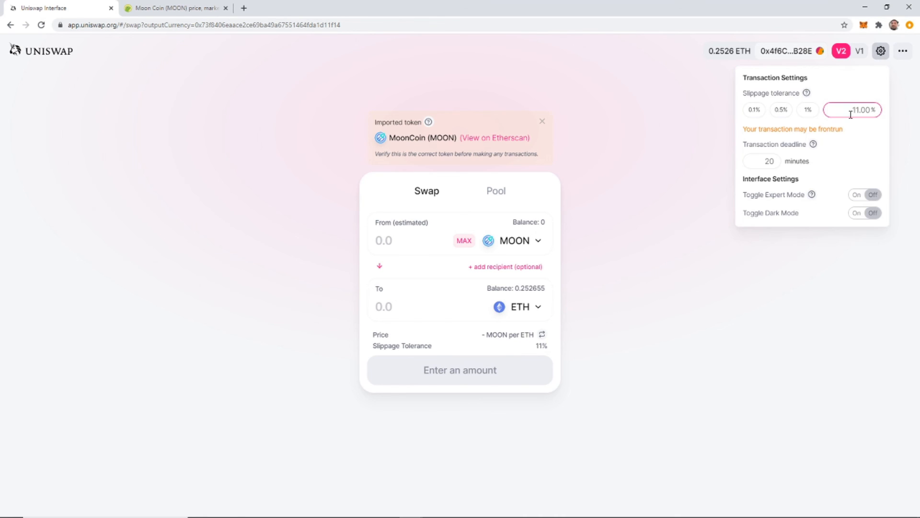
{"action": "mouse_move", "coordinate": [754, 111]}
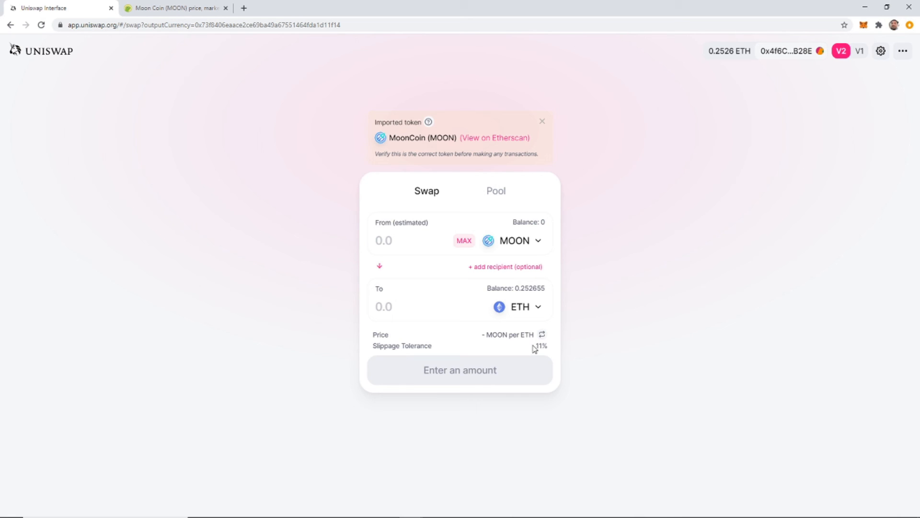
{"action": "mouse_move", "coordinate": [608, 332]}
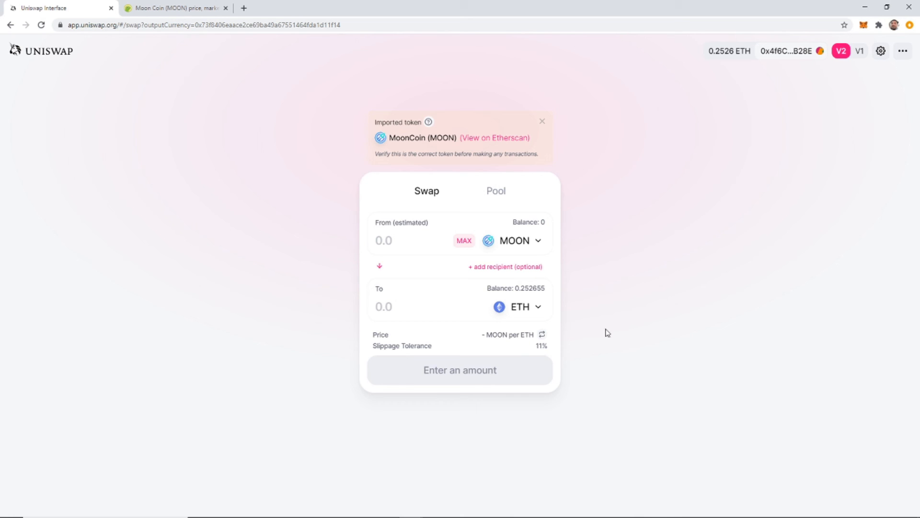
{"action": "mouse_move", "coordinate": [552, 350]}
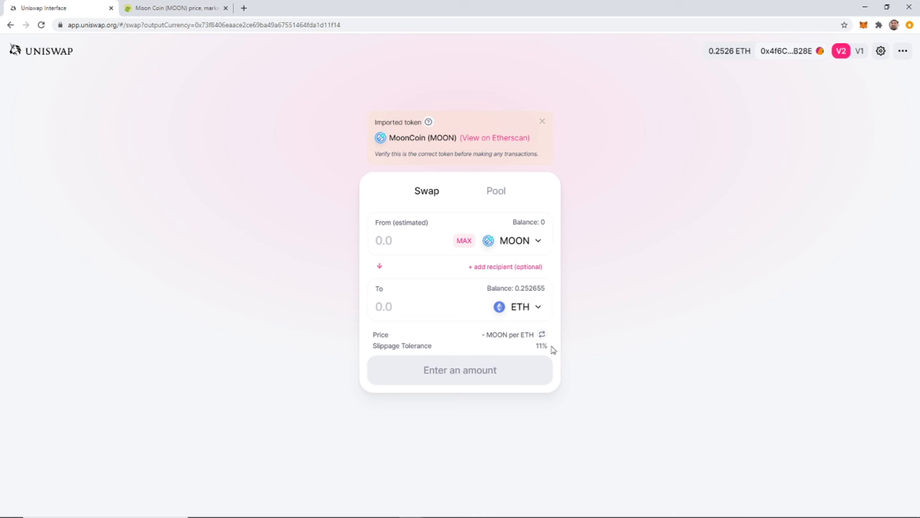
{"action": "mouse_move", "coordinate": [539, 352]}
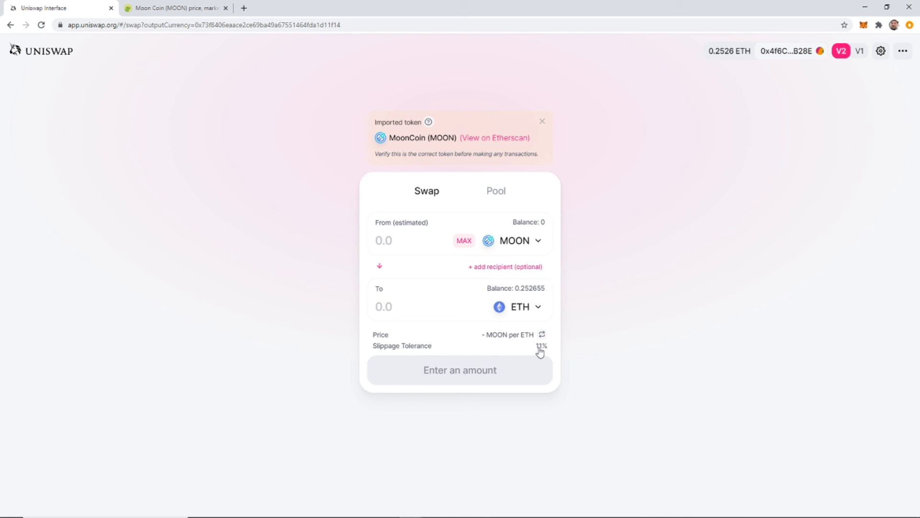
{"action": "mouse_move", "coordinate": [552, 358]}
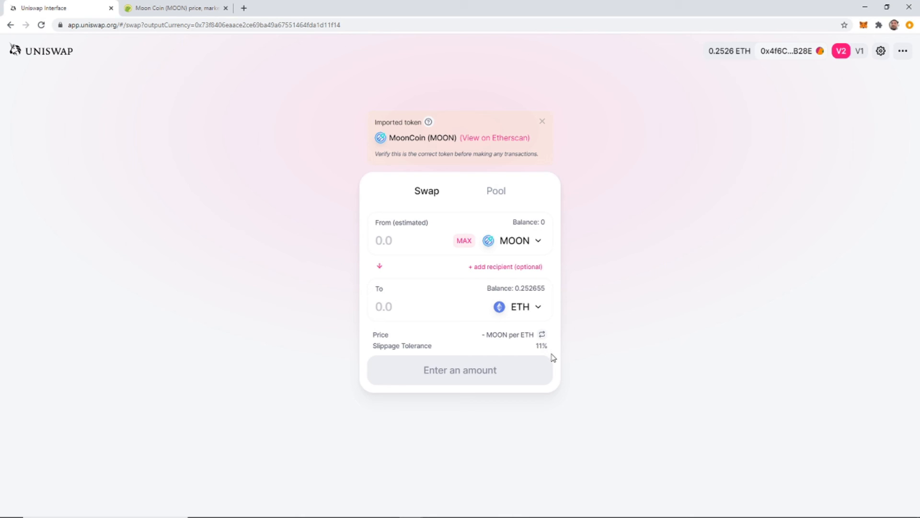
{"action": "mouse_move", "coordinate": [541, 354]}
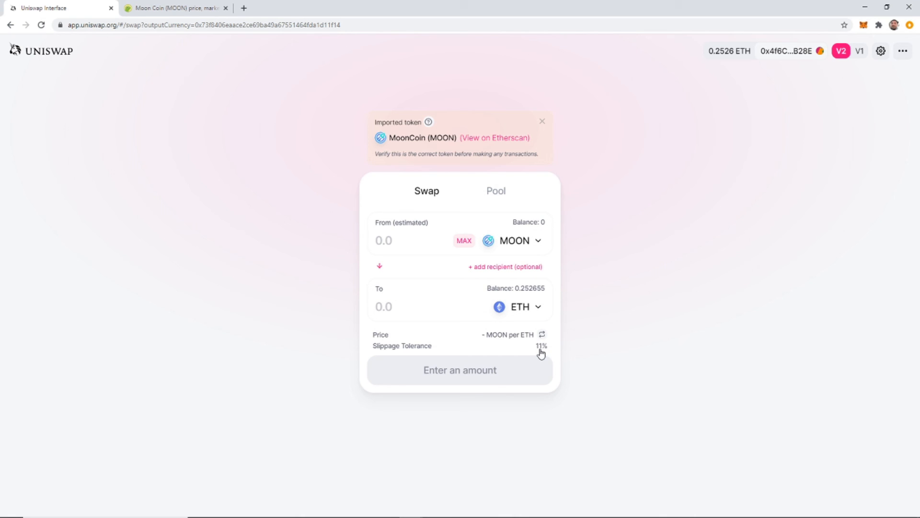
{"action": "mouse_move", "coordinate": [538, 354]}
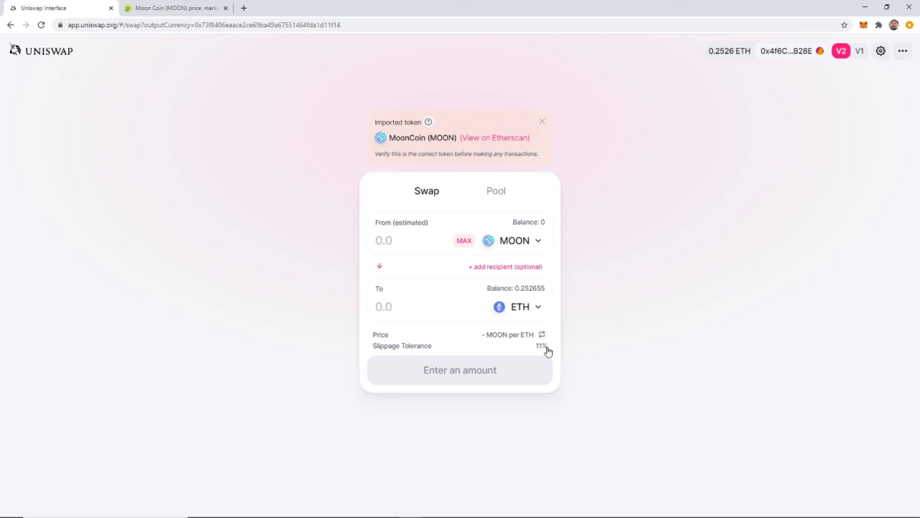
{"action": "mouse_move", "coordinate": [543, 353]}
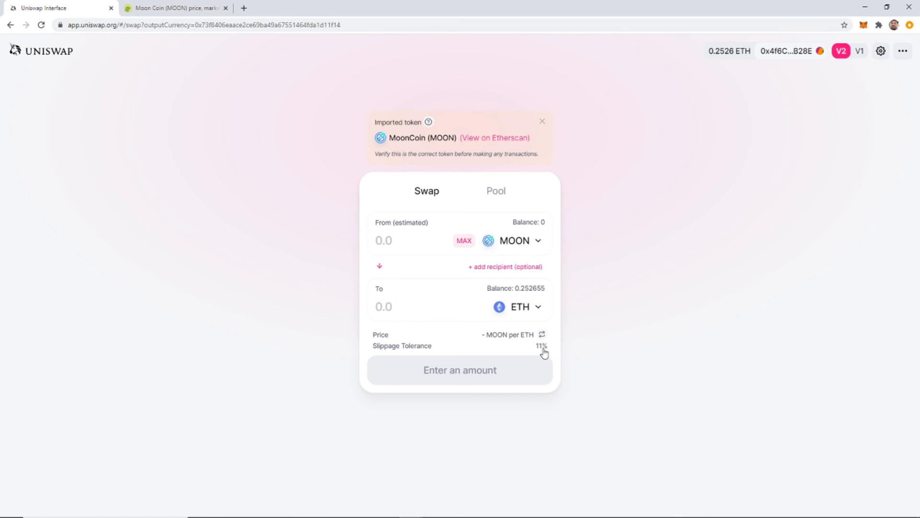
{"action": "mouse_move", "coordinate": [555, 346]}
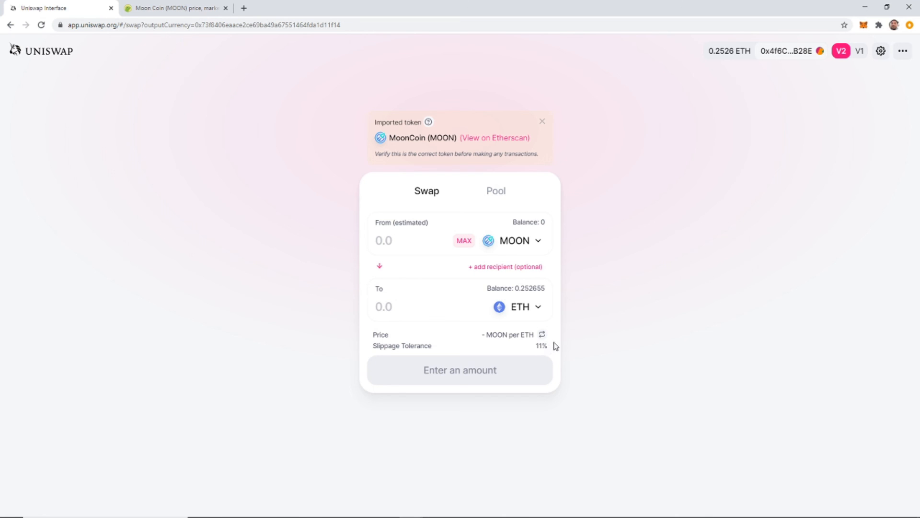
{"action": "mouse_move", "coordinate": [540, 351]}
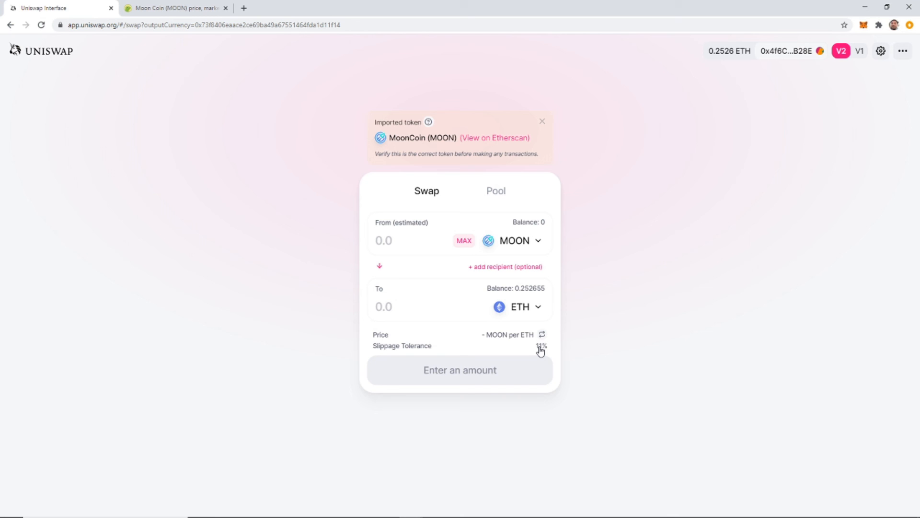
{"action": "left_click", "coordinate": [880, 51]}
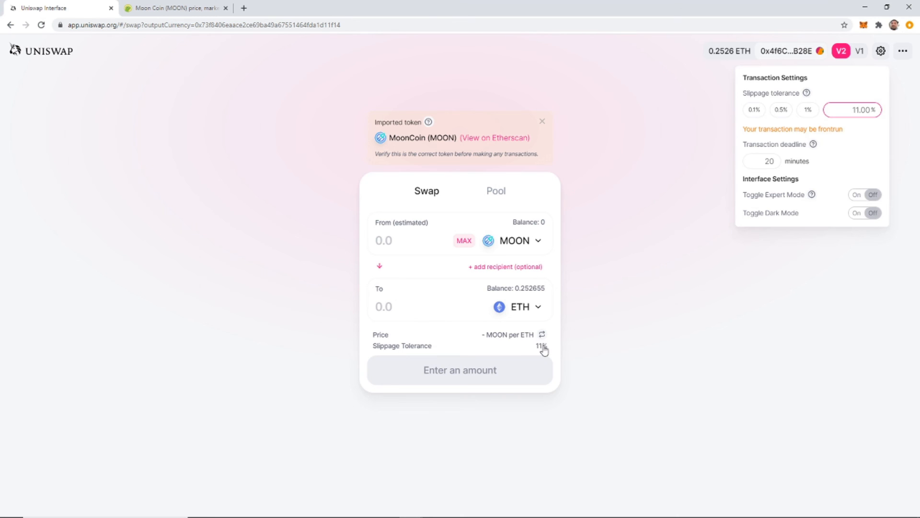
{"action": "left_click", "coordinate": [880, 51]}
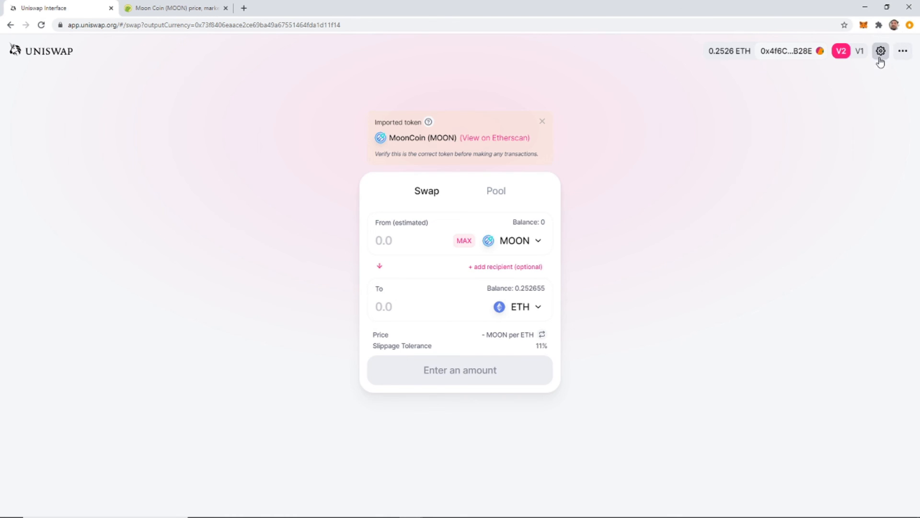
{"action": "left_click", "coordinate": [880, 51]}
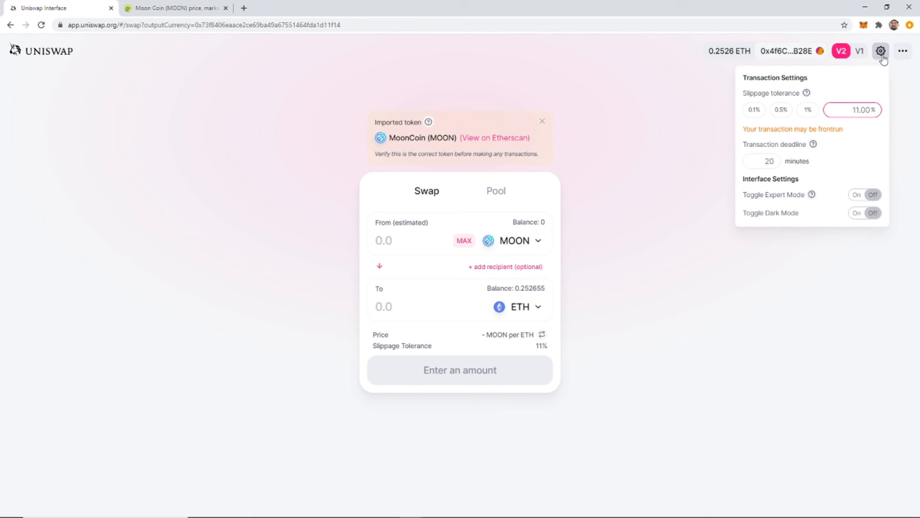
{"action": "mouse_move", "coordinate": [852, 127]}
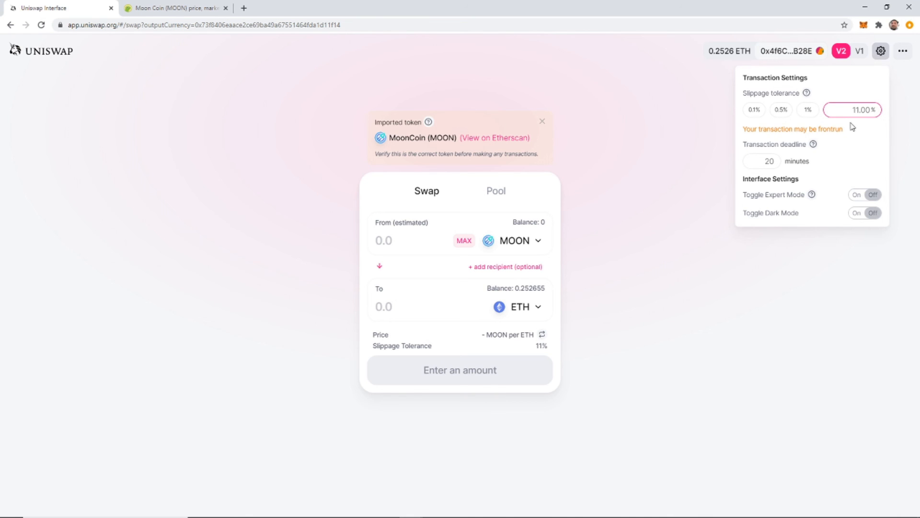
{"action": "mouse_move", "coordinate": [665, 253]}
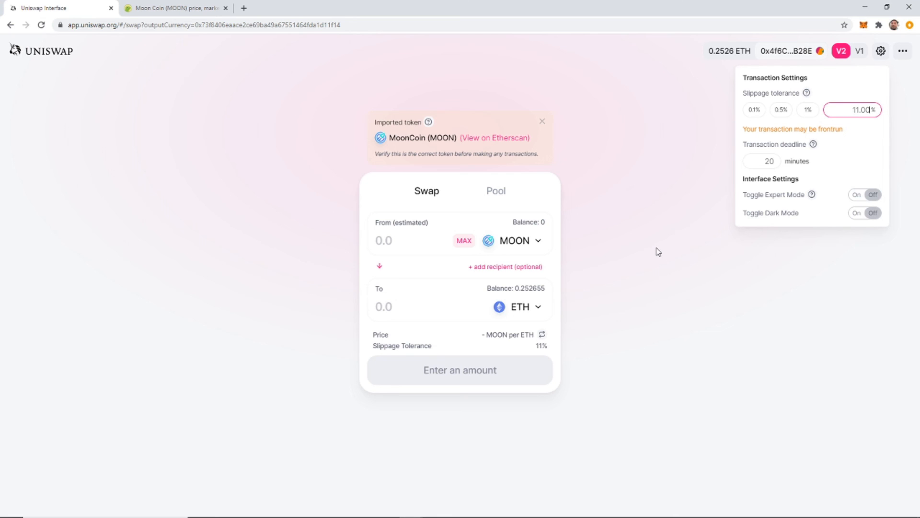
{"action": "mouse_move", "coordinate": [656, 249]}
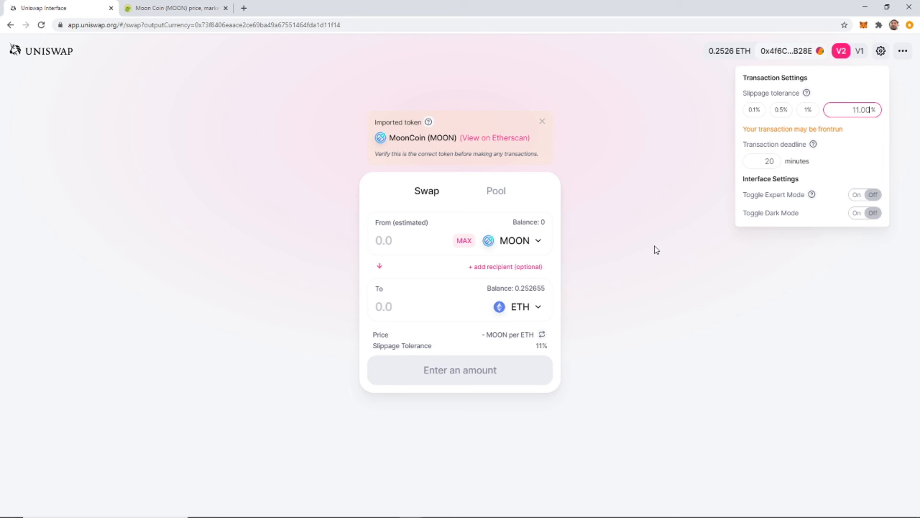
{"action": "mouse_move", "coordinate": [540, 288]}
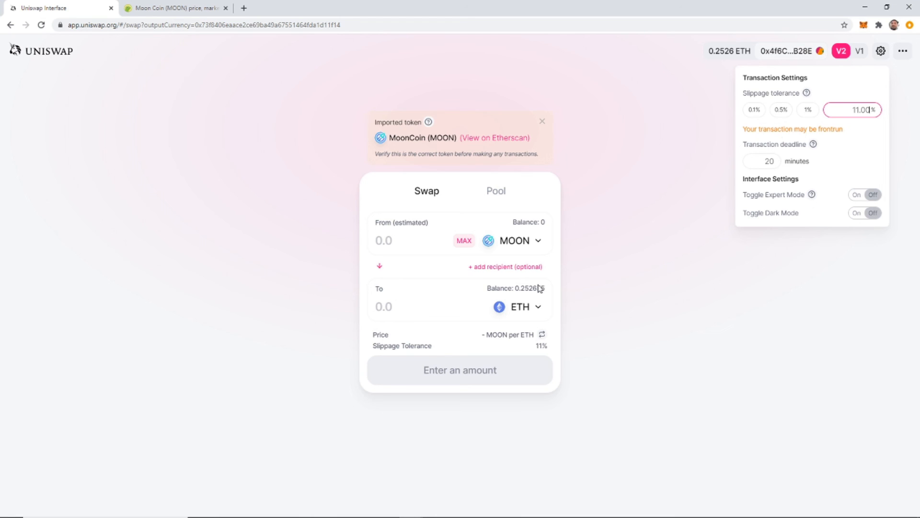
{"action": "mouse_move", "coordinate": [615, 287]}
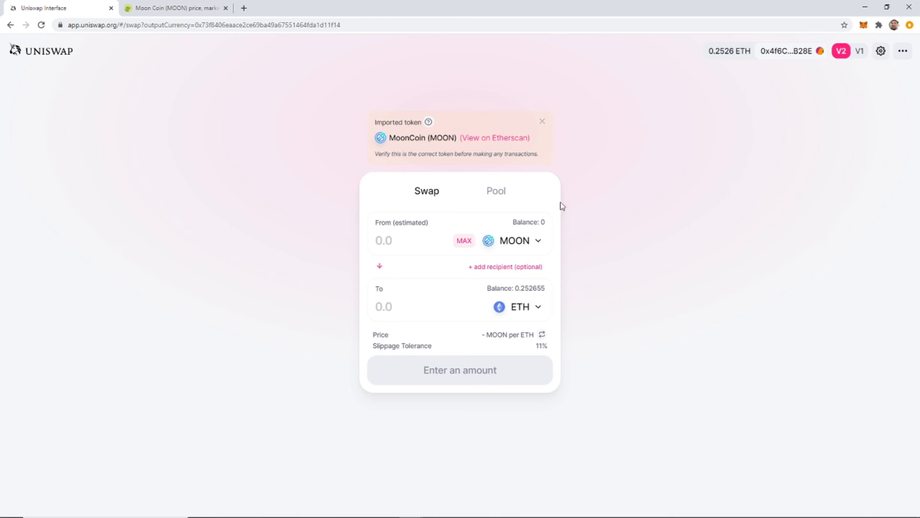
Set the MOON swap amount to the full balance via MAX, which enters 0 MOON.
{"action": "left_click", "coordinate": [399, 240]}
{"action": "type", "text": "0"}
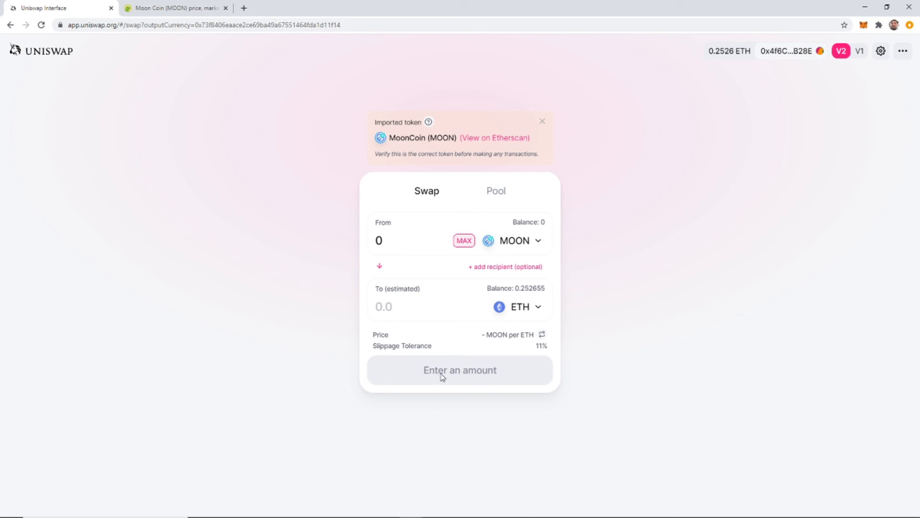
{"action": "mouse_move", "coordinate": [847, 81]}
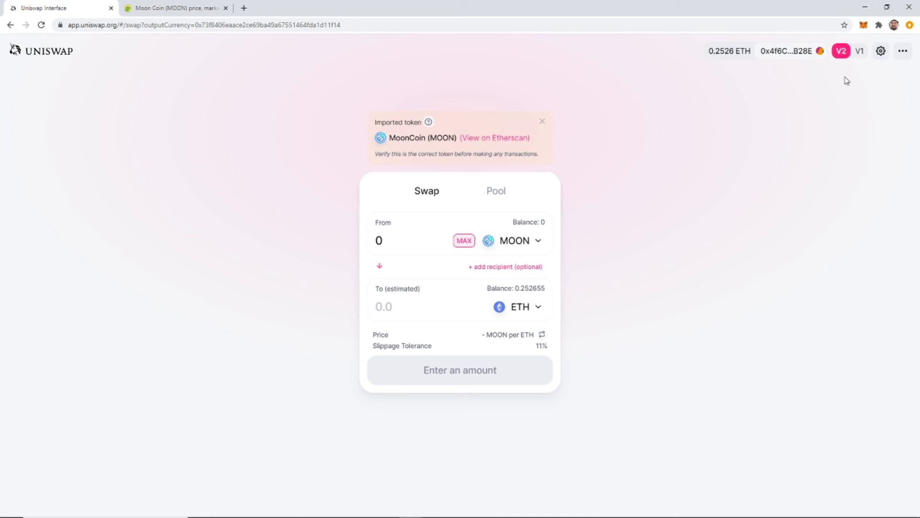
{"action": "mouse_move", "coordinate": [728, 252]}
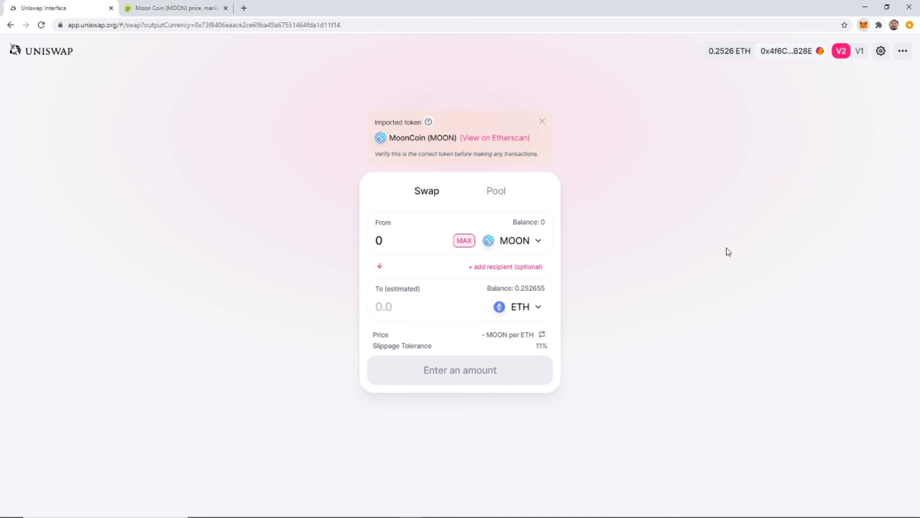
{"action": "left_click", "coordinate": [864, 25]}
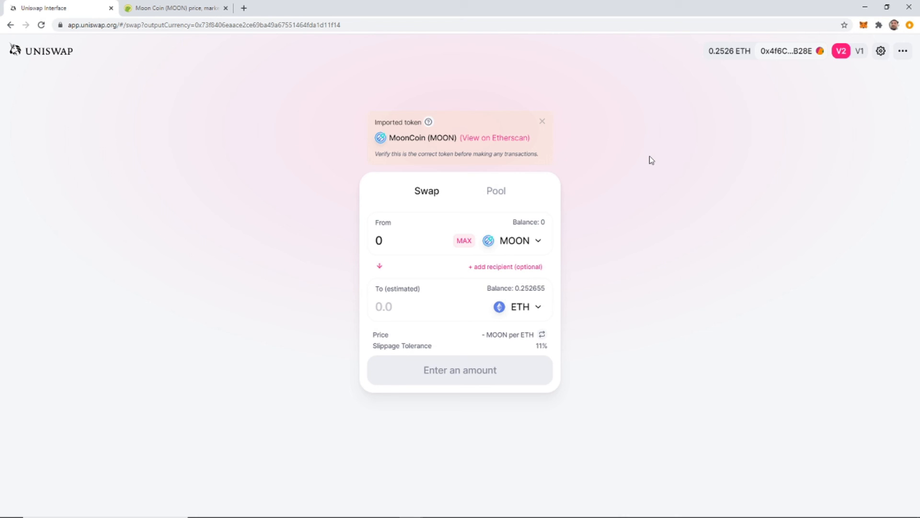
{"action": "mouse_move", "coordinate": [653, 165]}
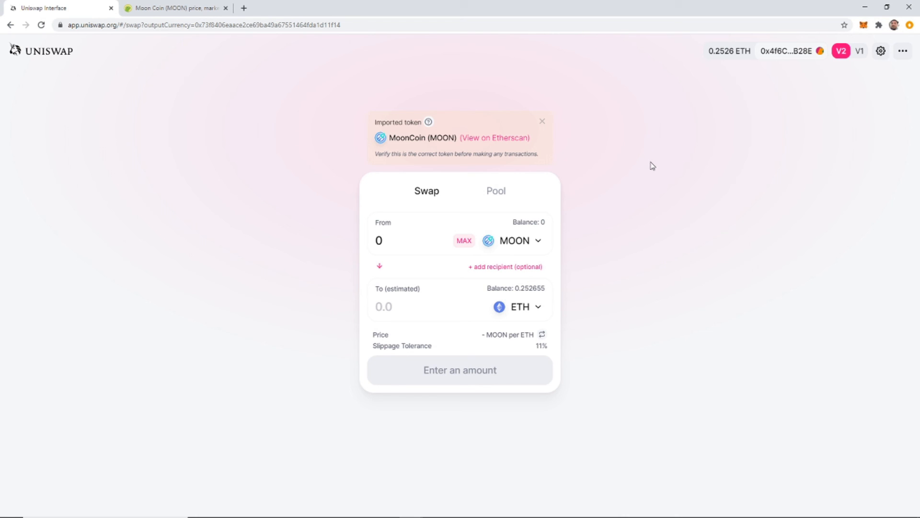
{"action": "mouse_move", "coordinate": [653, 170]}
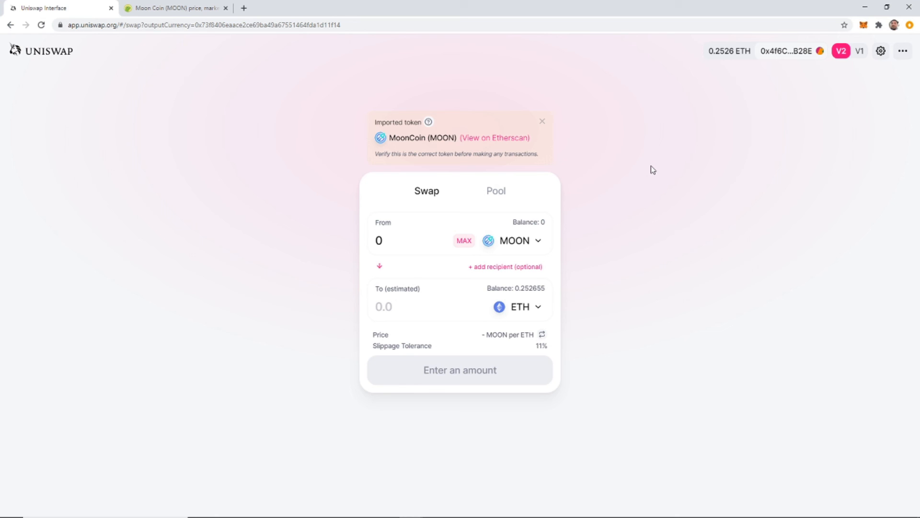
{"action": "mouse_move", "coordinate": [639, 362]}
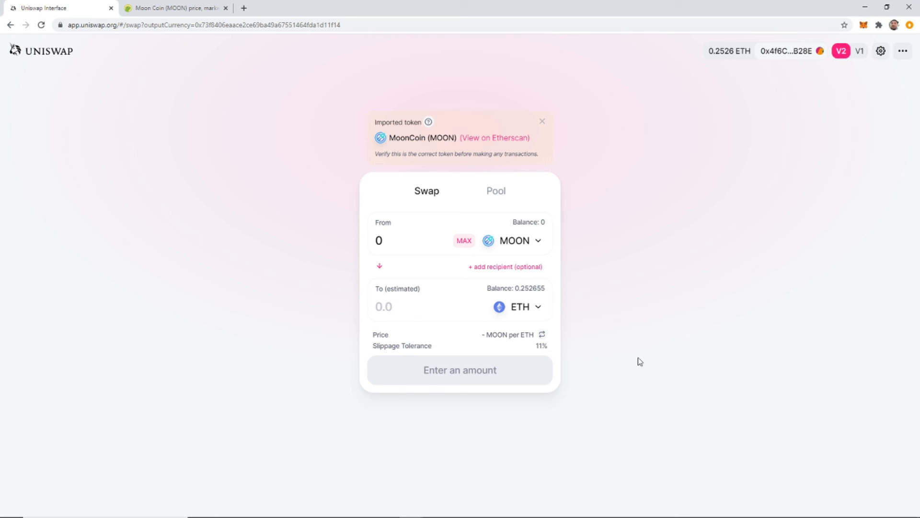
{"action": "mouse_move", "coordinate": [726, 328]}
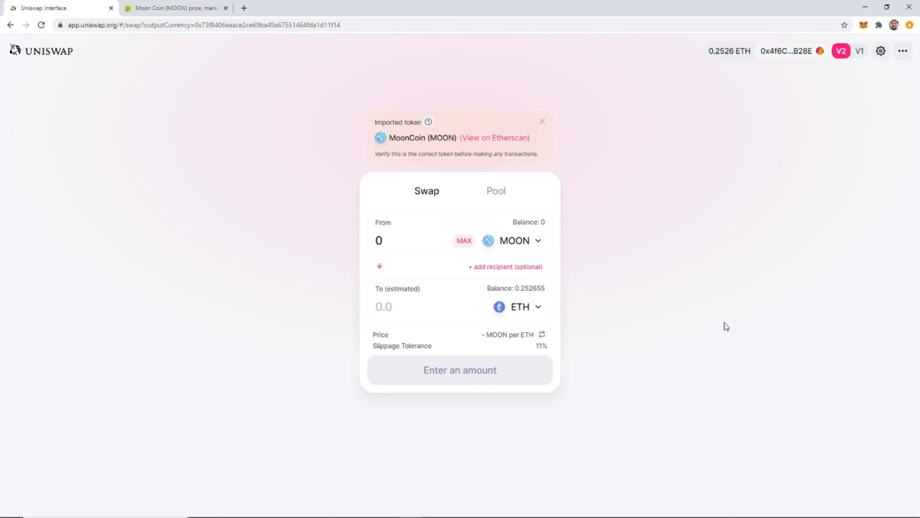
{"action": "mouse_move", "coordinate": [718, 329]}
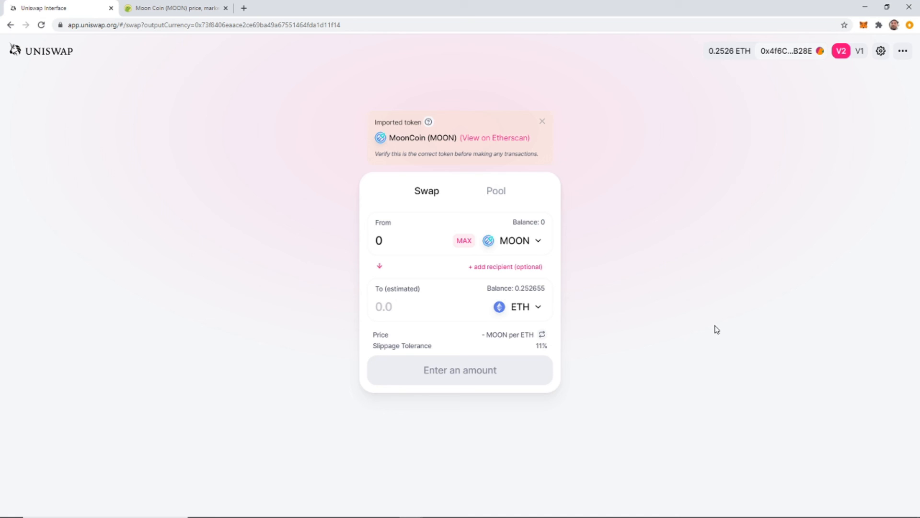
{"action": "mouse_move", "coordinate": [705, 331]}
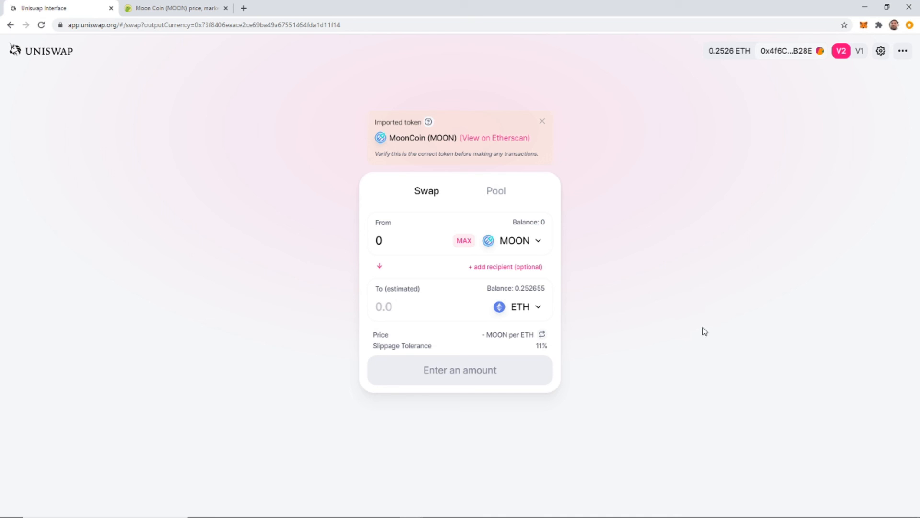
{"action": "mouse_move", "coordinate": [700, 329]}
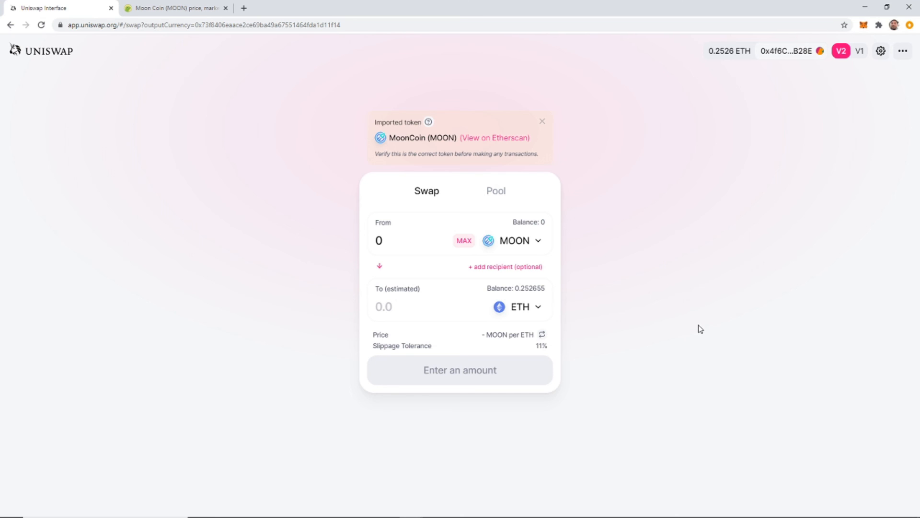